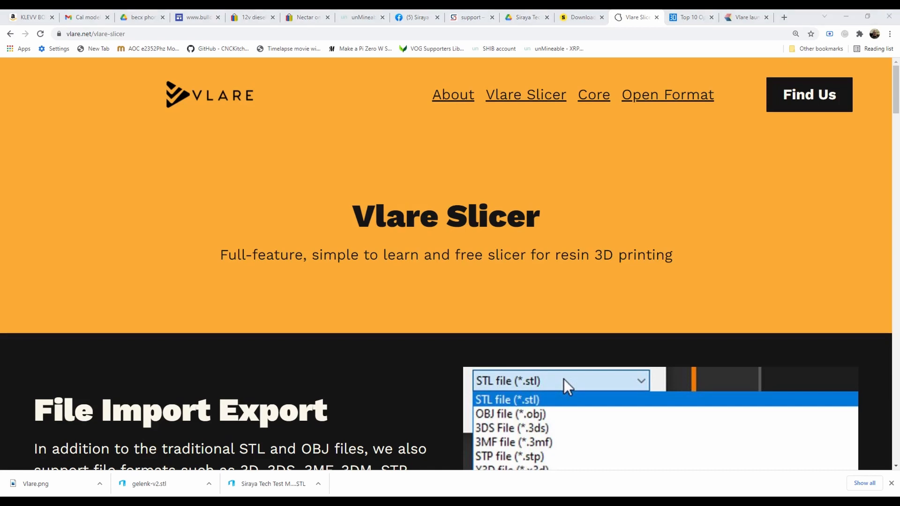
mouse_move(146, 252)
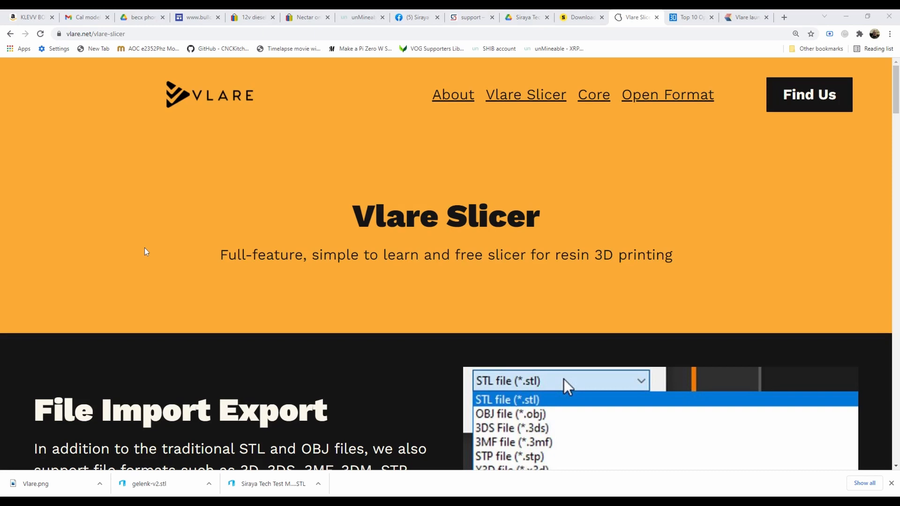
mouse_move(107, 293)
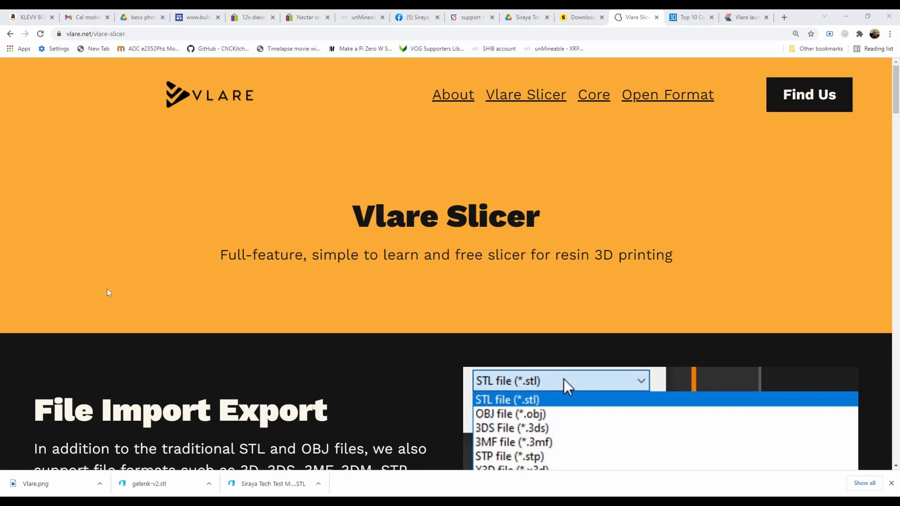
mouse_move(332, 230)
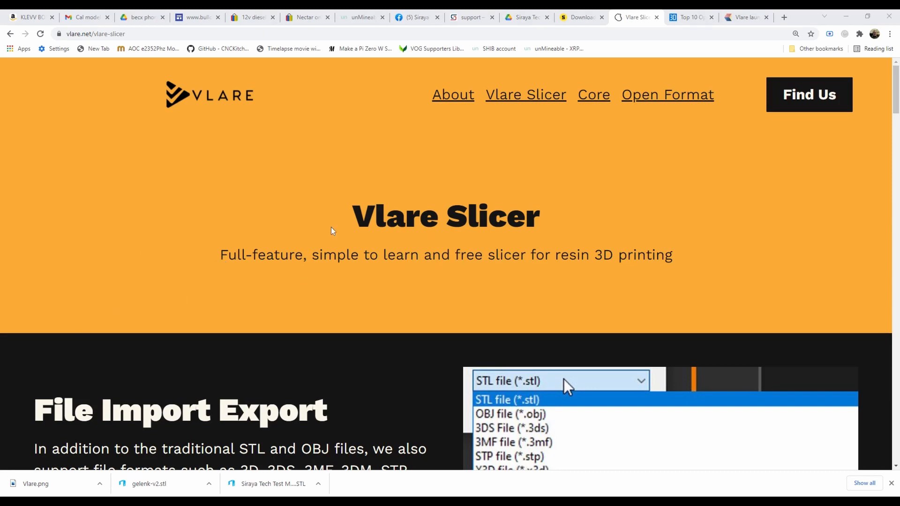
mouse_move(586, 357)
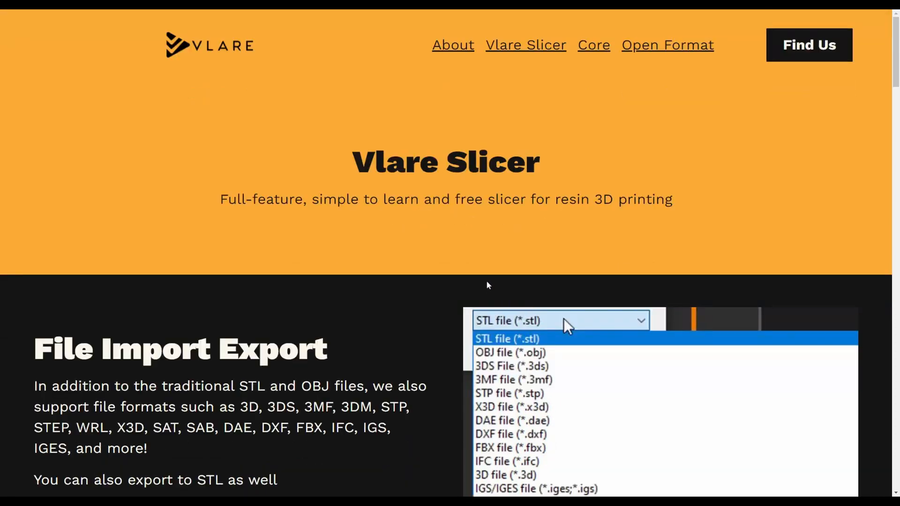
mouse_move(395, 183)
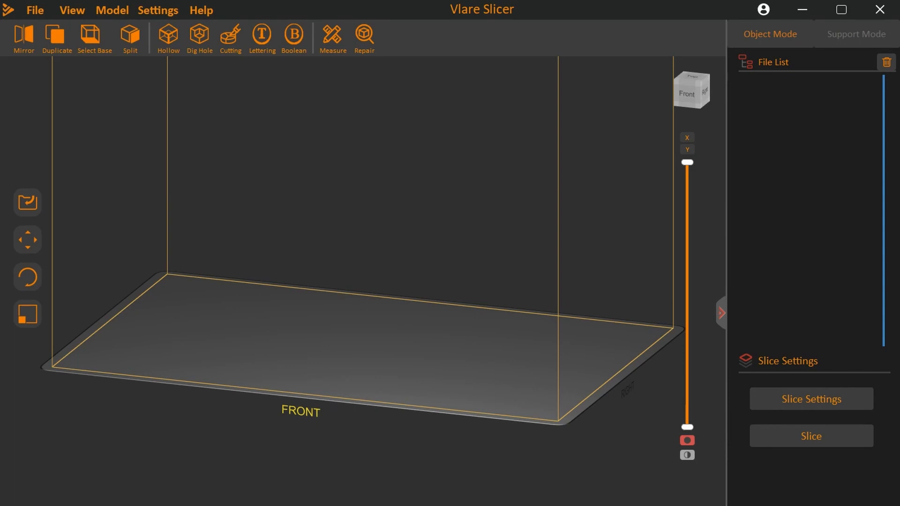
mouse_move(749, 308)
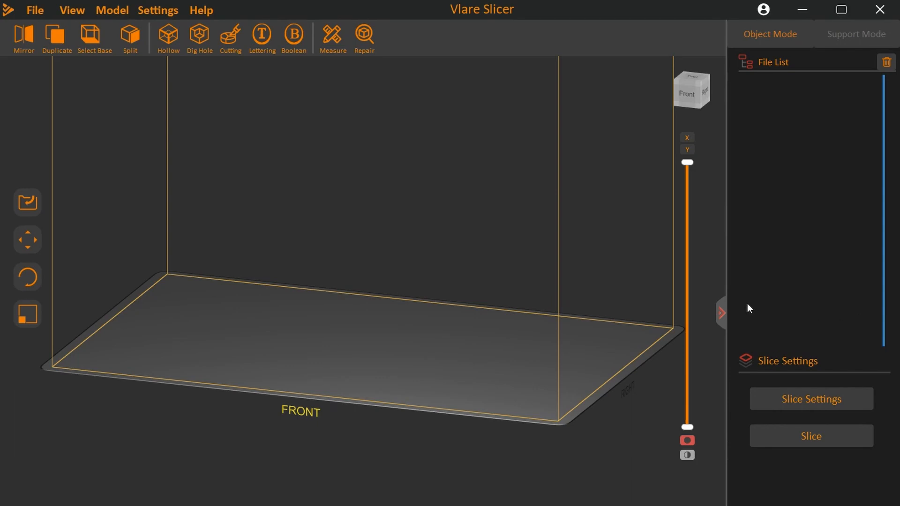
mouse_move(460, 302)
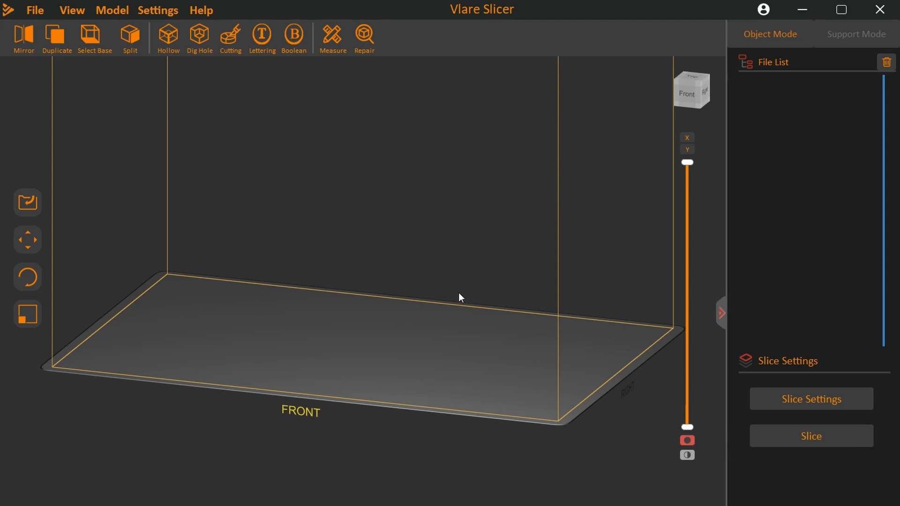
mouse_move(479, 365)
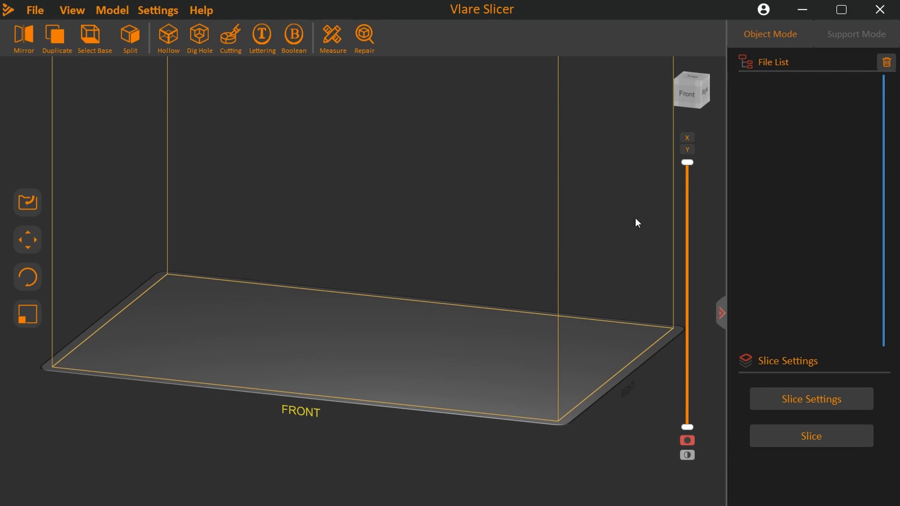
mouse_move(154, 257)
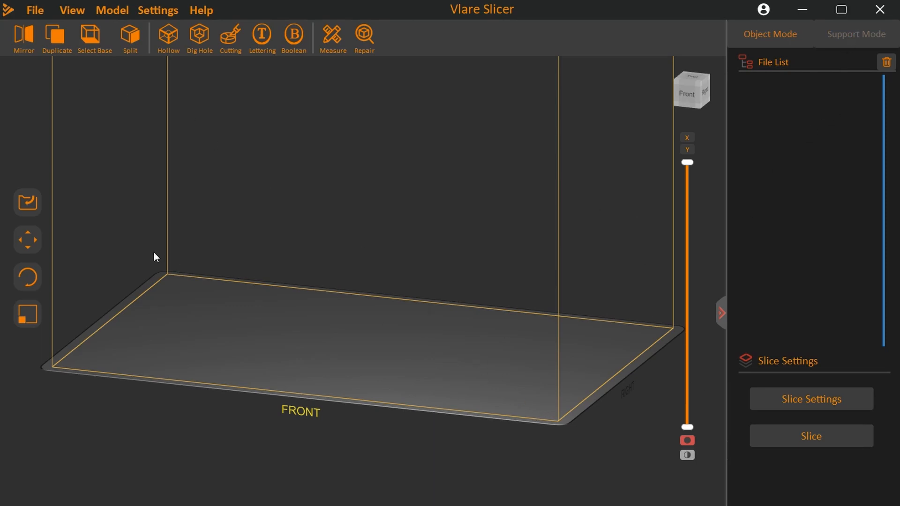
mouse_move(201, 175)
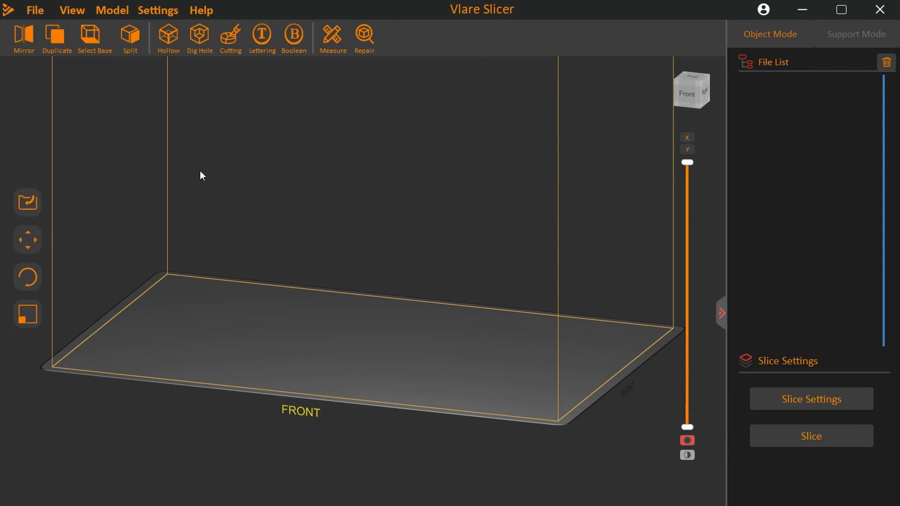
mouse_move(345, 138)
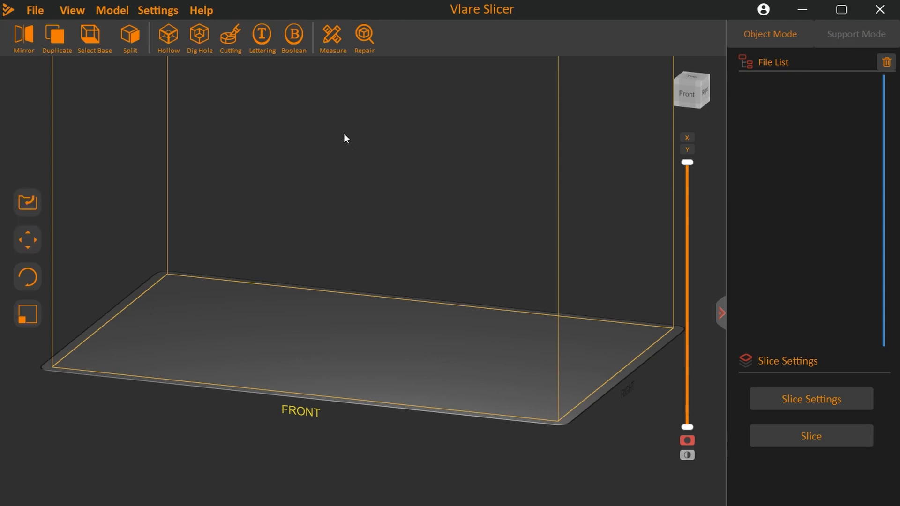
mouse_move(34, 17)
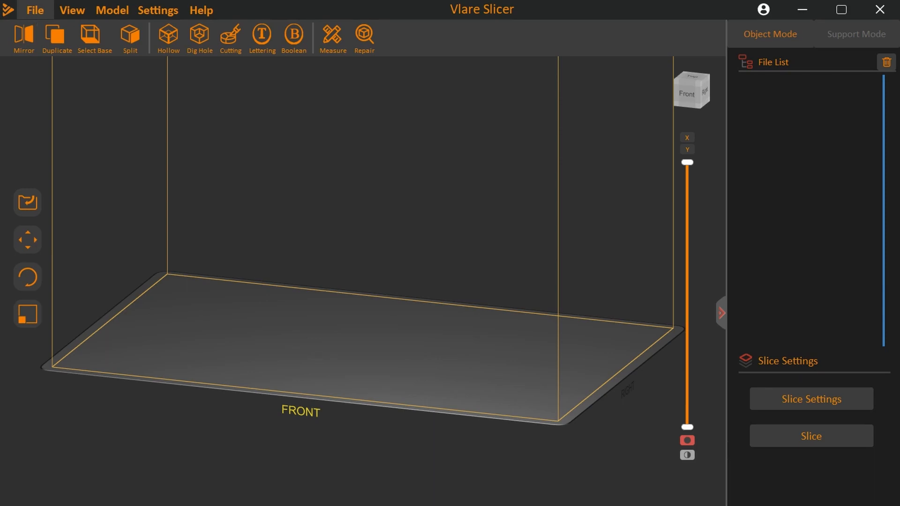
Step: Load Dragon_Body_VersionOne onto the build plate and orbit to inspect it from several sides
left_click(36, 10)
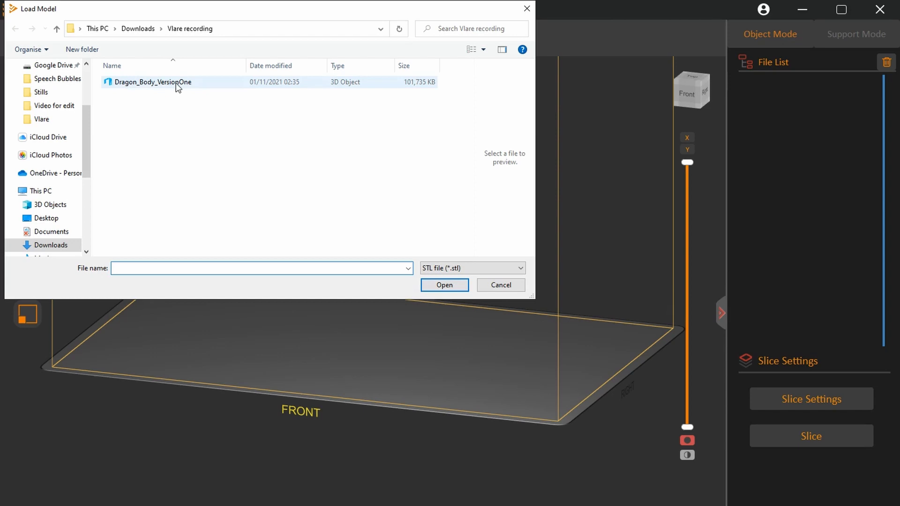
double_click(152, 82)
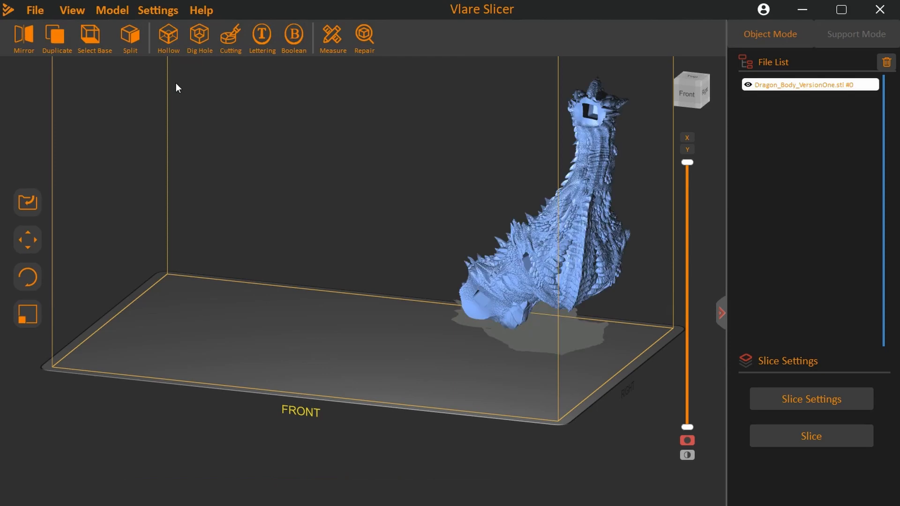
mouse_move(515, 385)
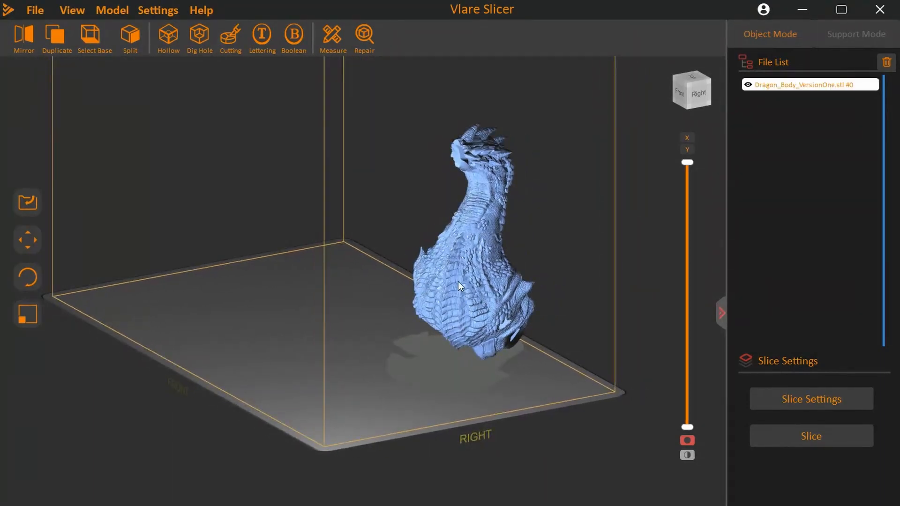
left_click_drag(459, 286, 295, 274)
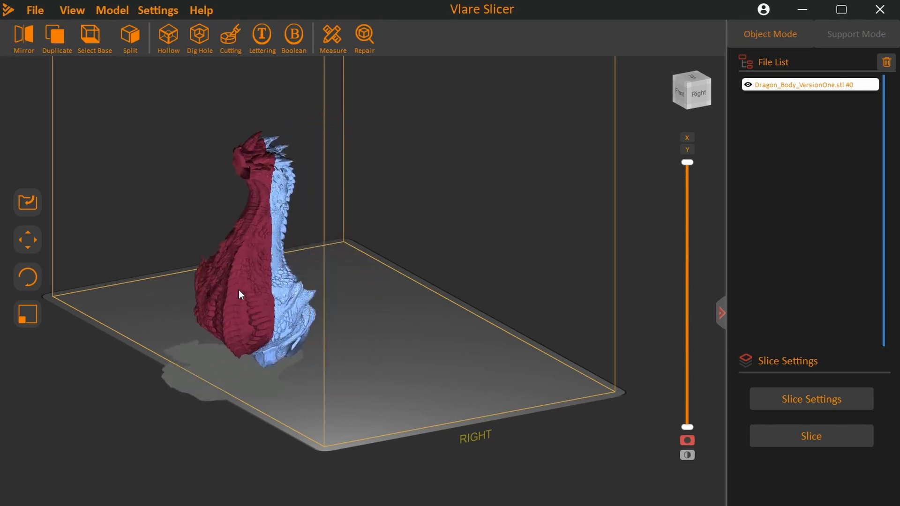
left_click_drag(241, 294, 314, 290)
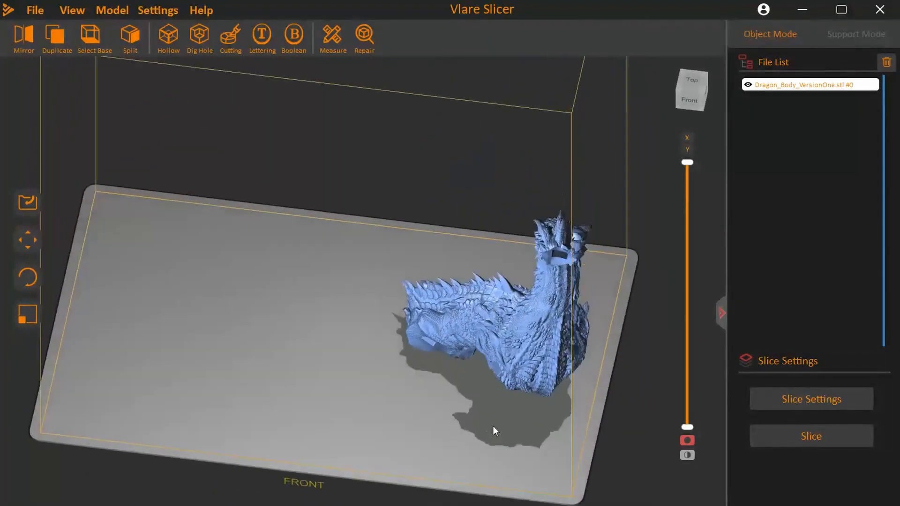
left_click_drag(495, 432, 448, 364)
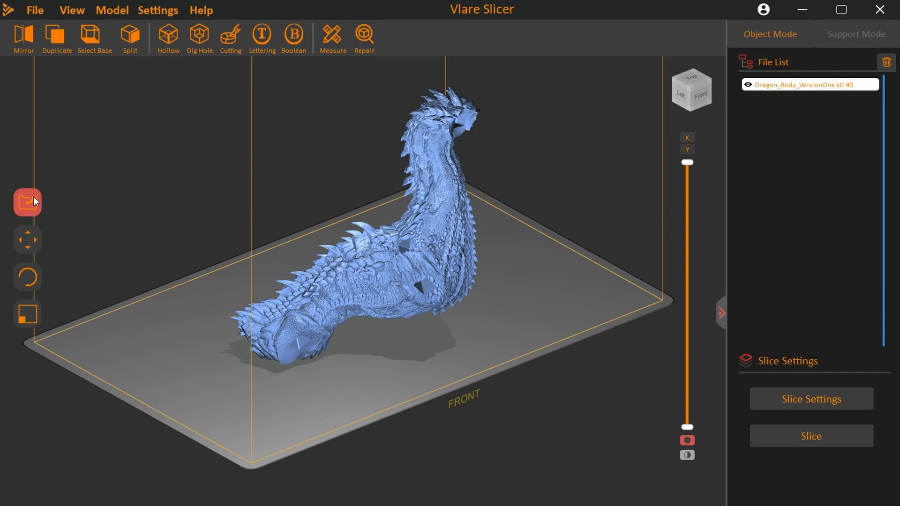
Step: Open the Move tool's Layout panel, showing the dragon at X 56.57 mm, Y 26.31 mm
left_click(28, 240)
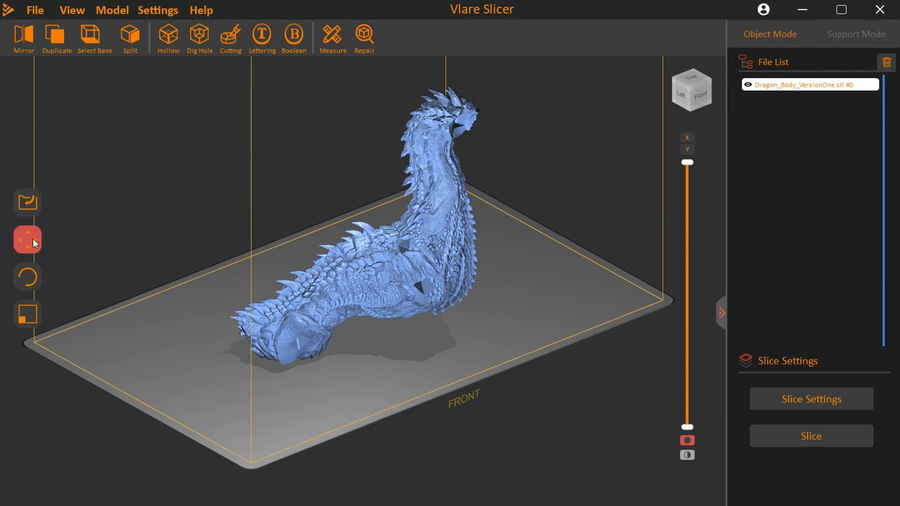
left_click(27, 240)
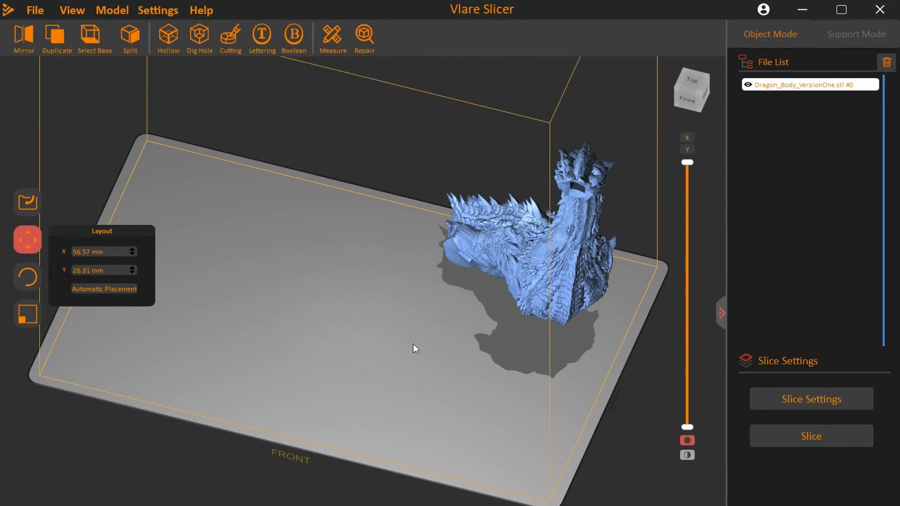
mouse_move(317, 296)
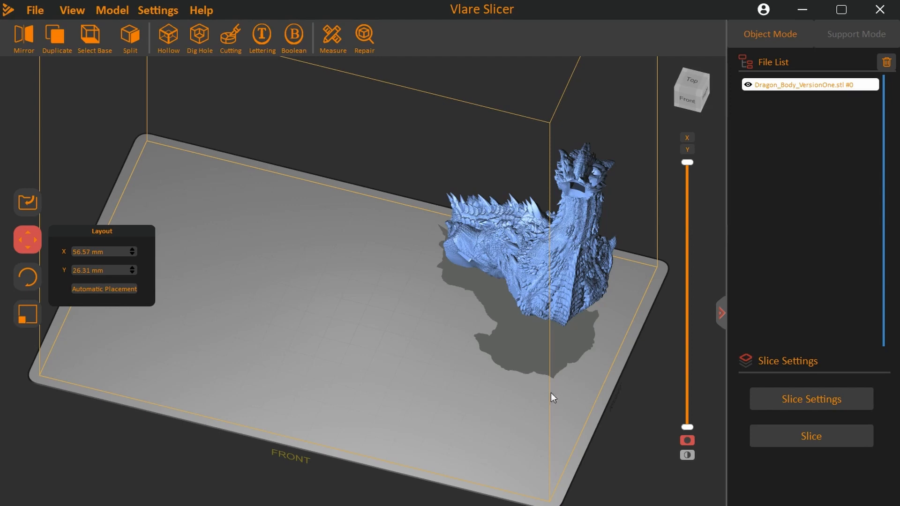
Step: Rotate the dragon body 90 degrees about the Z axis
left_click(27, 275)
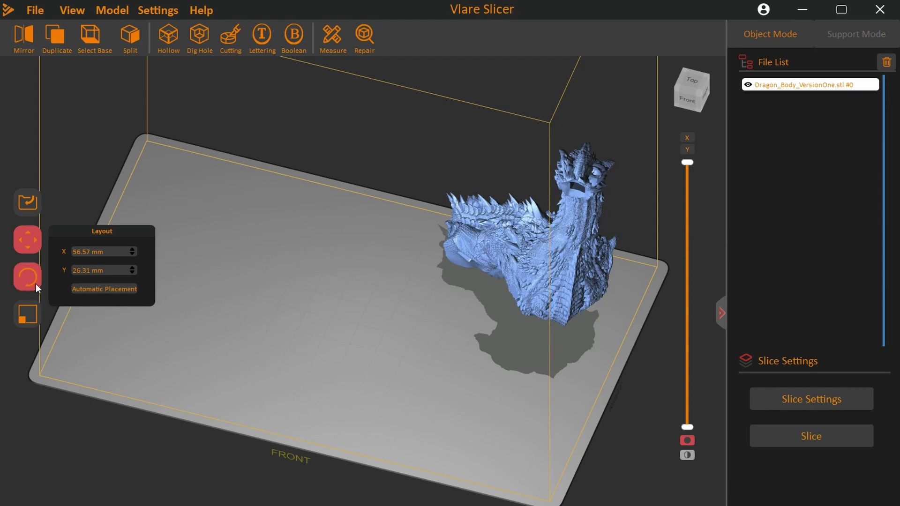
left_click(27, 277)
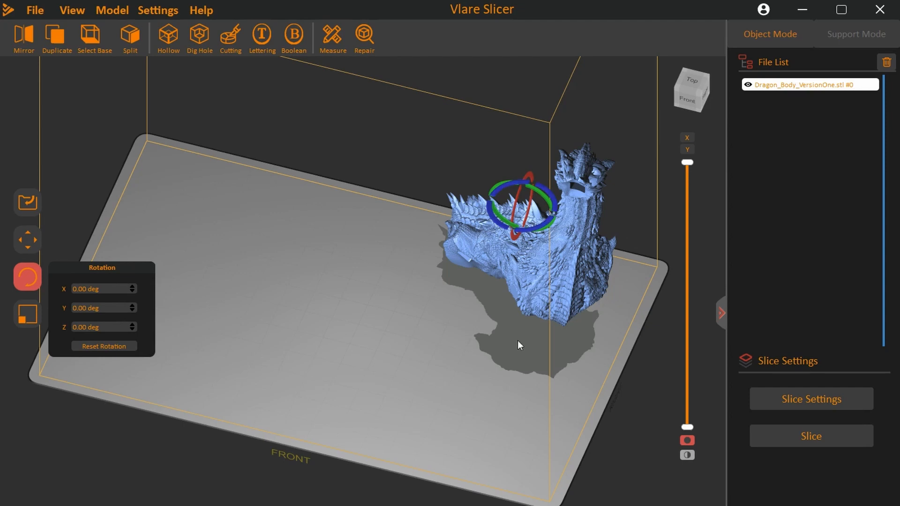
left_click_drag(520, 345, 416, 293)
type("90")
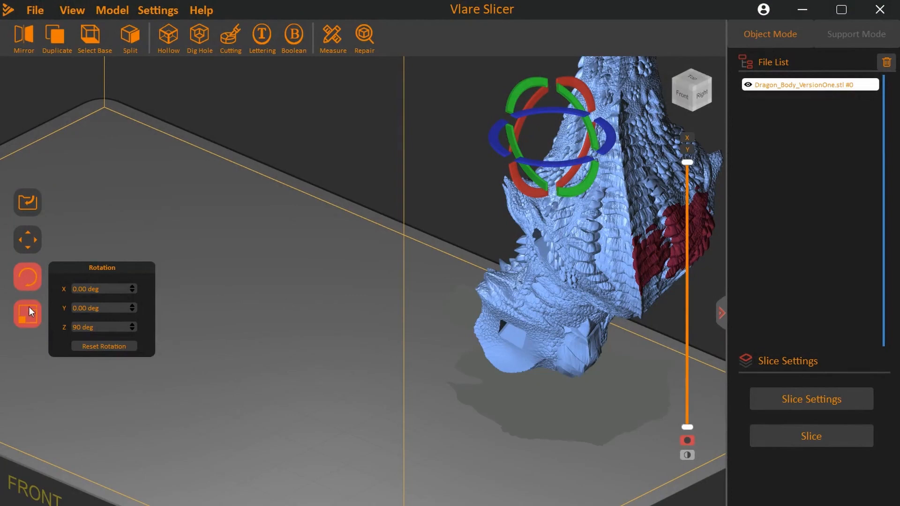
Step: Turn off Lock Ratio and show the dragon's size in percent, 100% on each axis
left_click(27, 314)
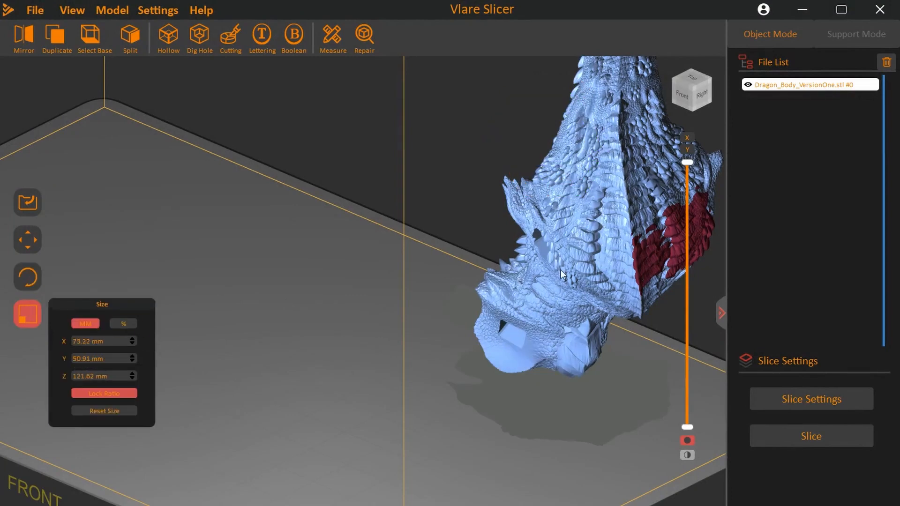
left_click(28, 239)
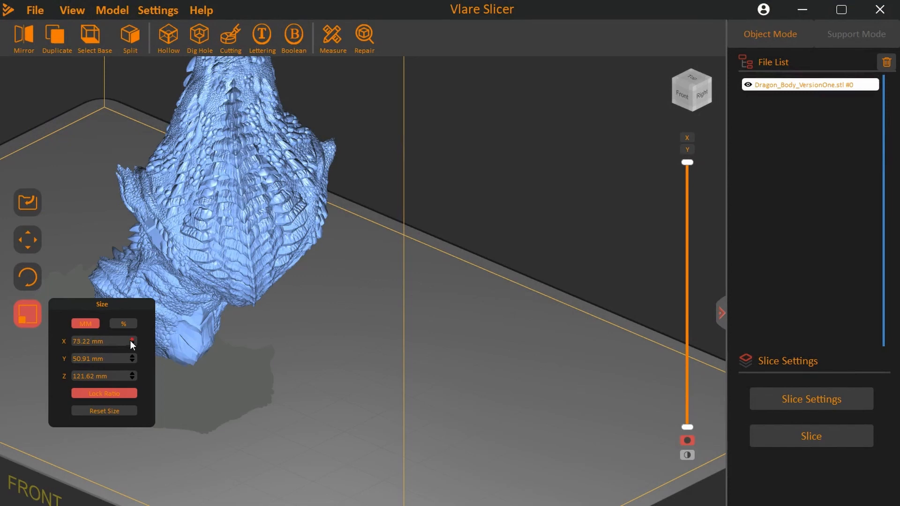
mouse_move(124, 399)
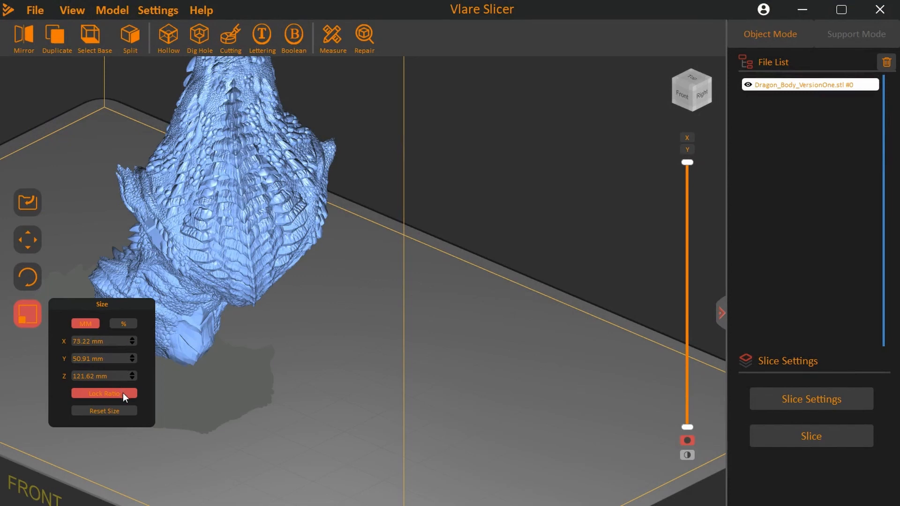
left_click(104, 393)
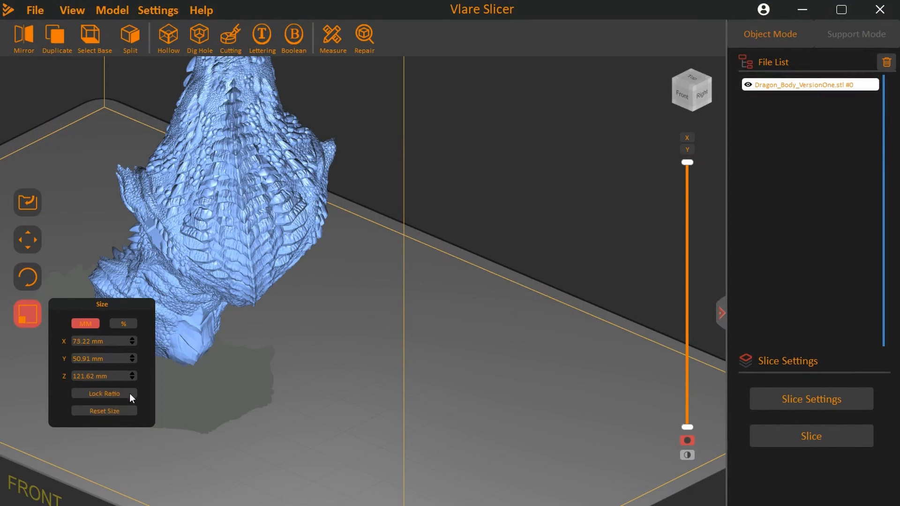
left_click(123, 324)
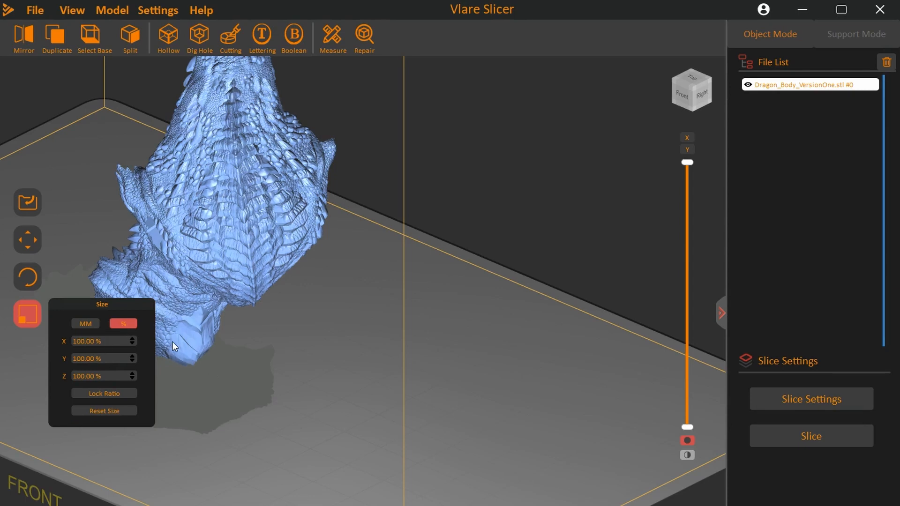
mouse_move(306, 347)
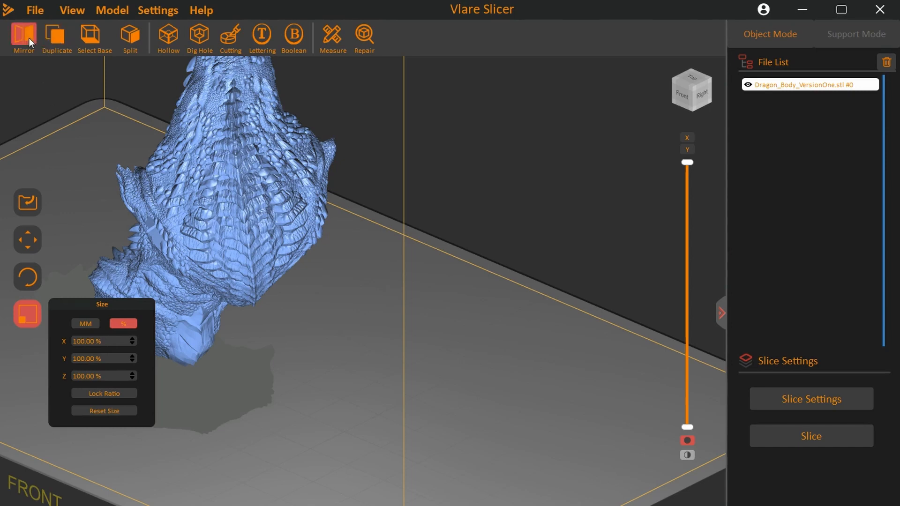
left_click(23, 35)
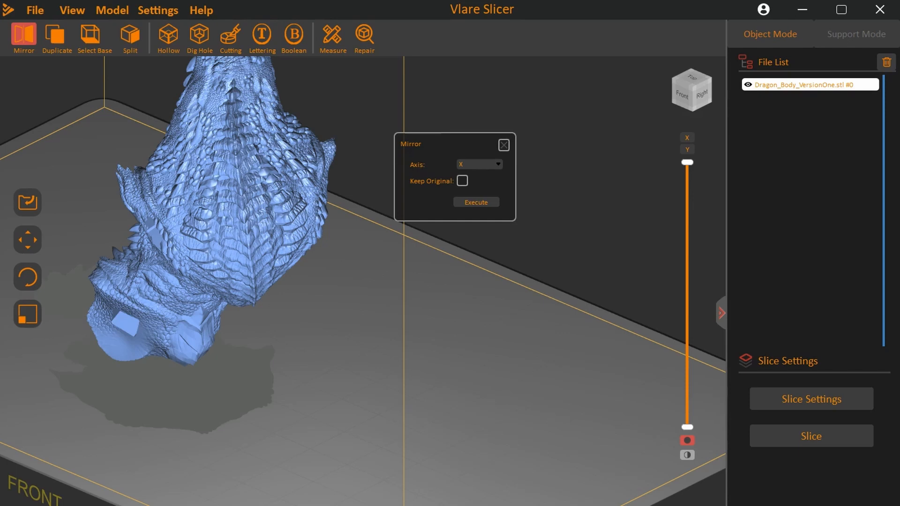
mouse_move(438, 152)
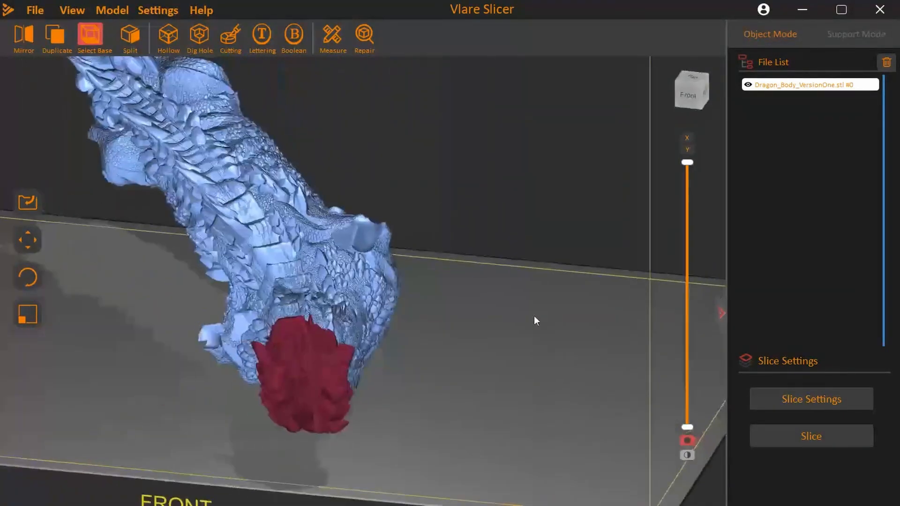
Step: Orbit around the dragon body, including its underside, until the whole body is visible
left_click_drag(534, 320, 368, 316)
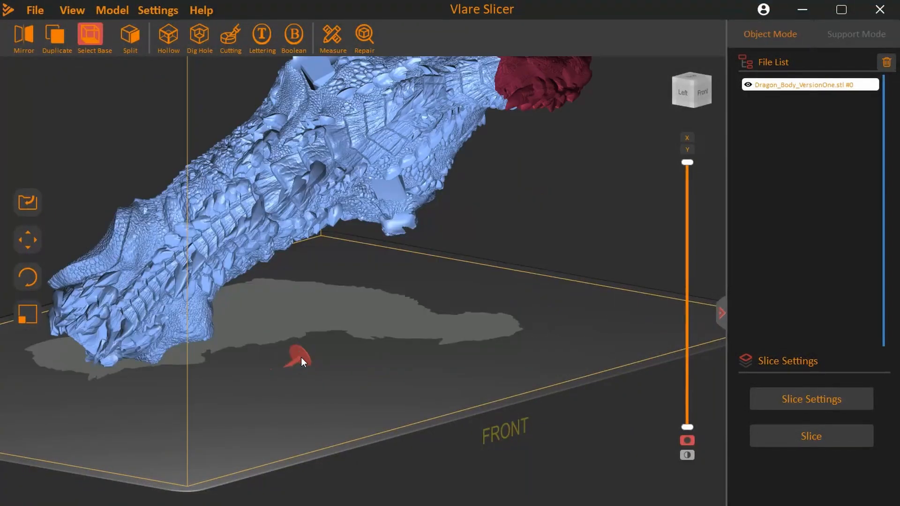
left_click_drag(302, 361, 213, 293)
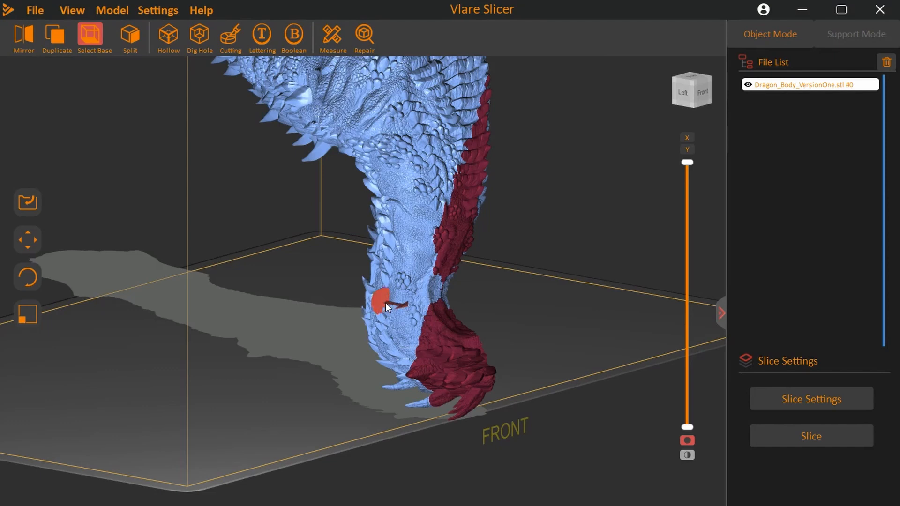
left_click_drag(388, 307, 422, 367)
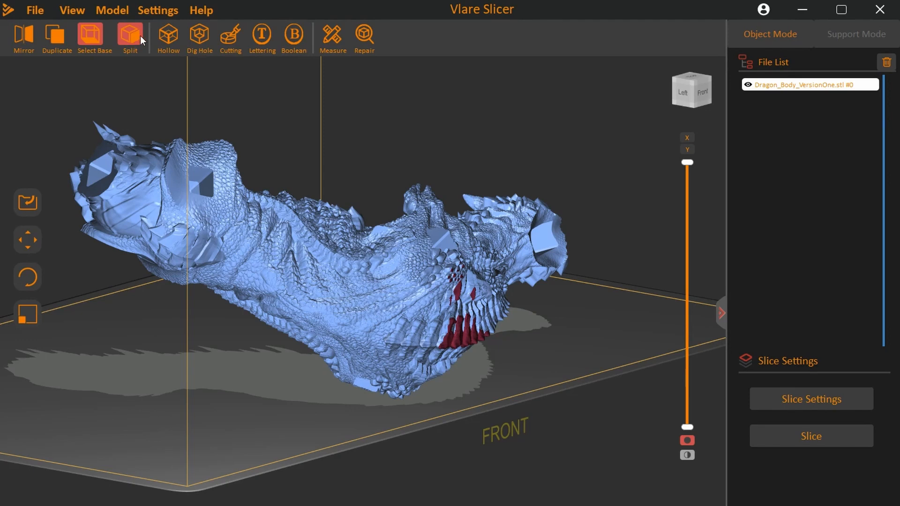
Step: Open the Hollow dialog showing Inner mode, 2.00 mm walls and precision 50
left_click(168, 36)
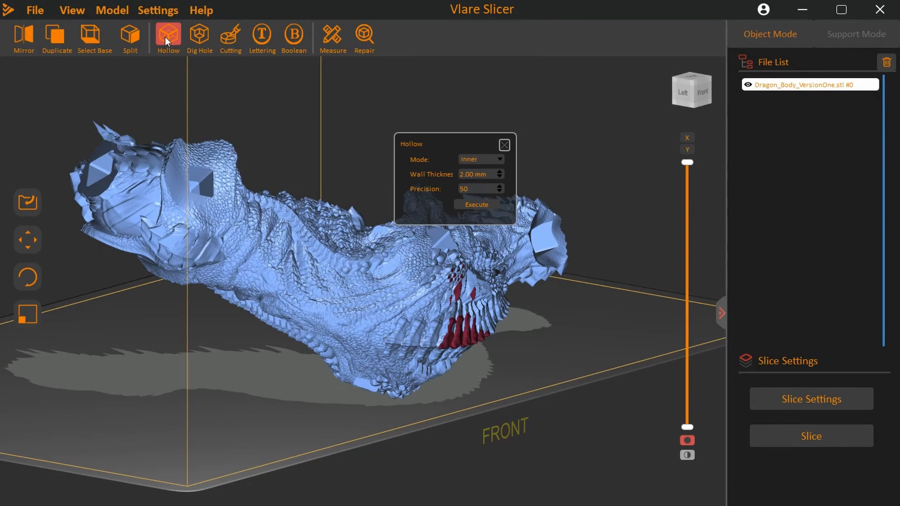
mouse_move(188, 47)
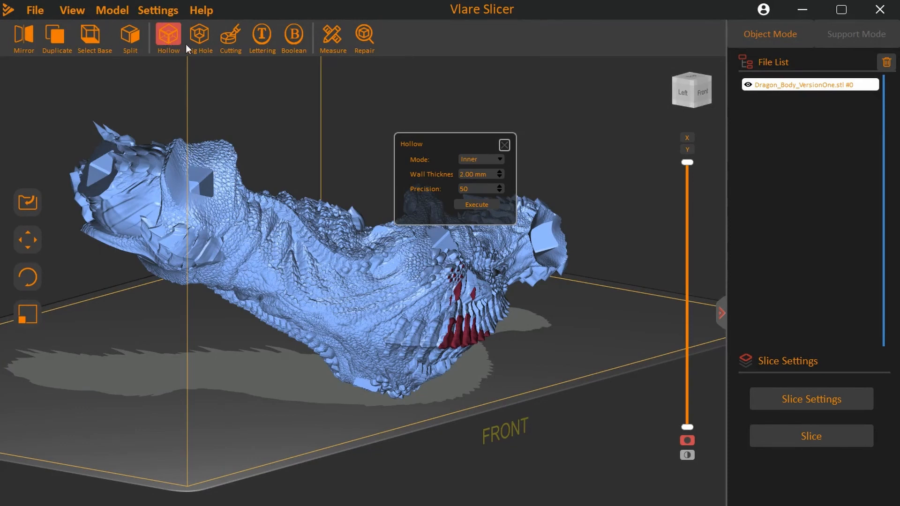
mouse_move(422, 155)
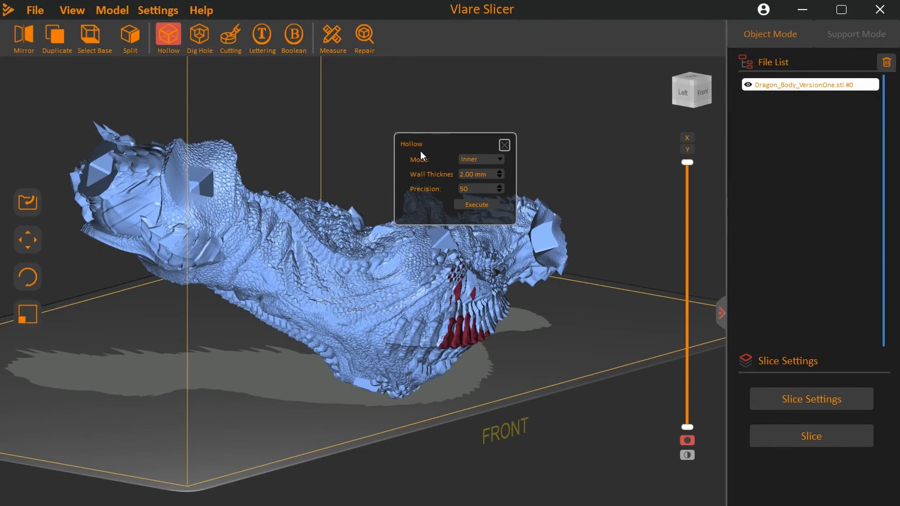
mouse_move(424, 157)
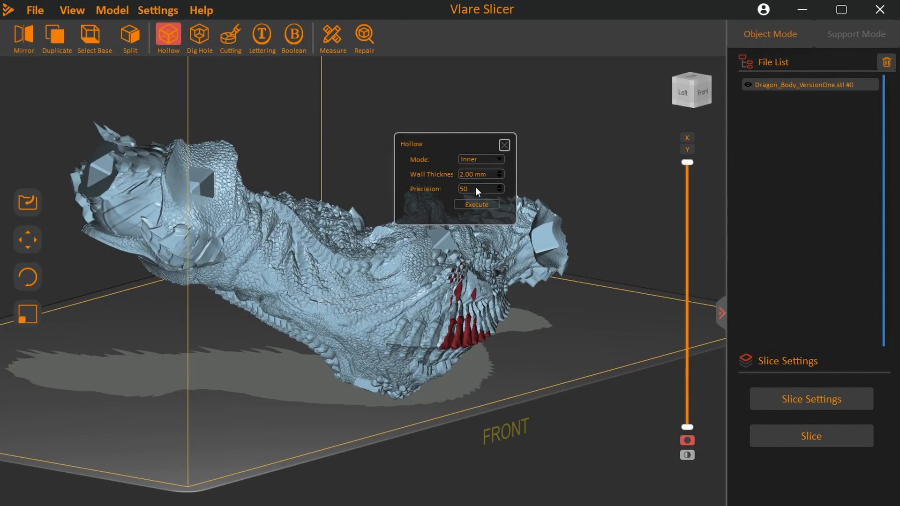
mouse_move(498, 202)
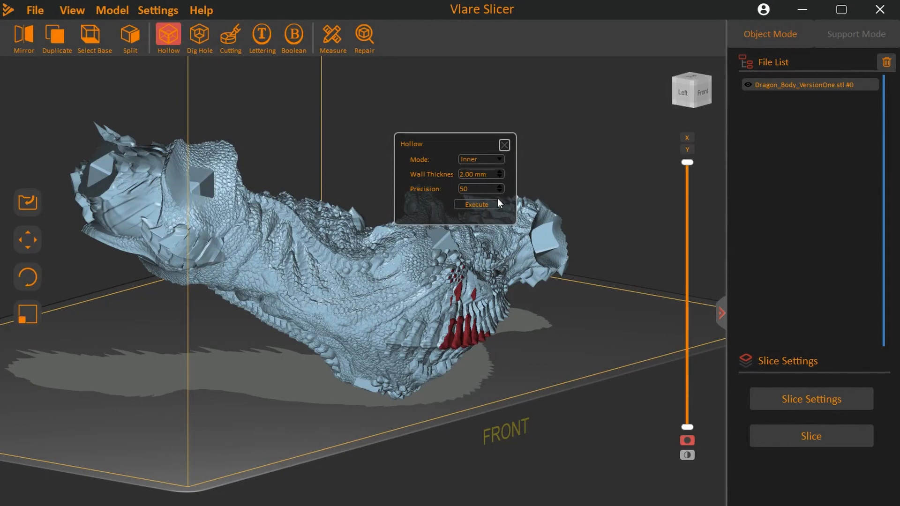
mouse_move(510, 148)
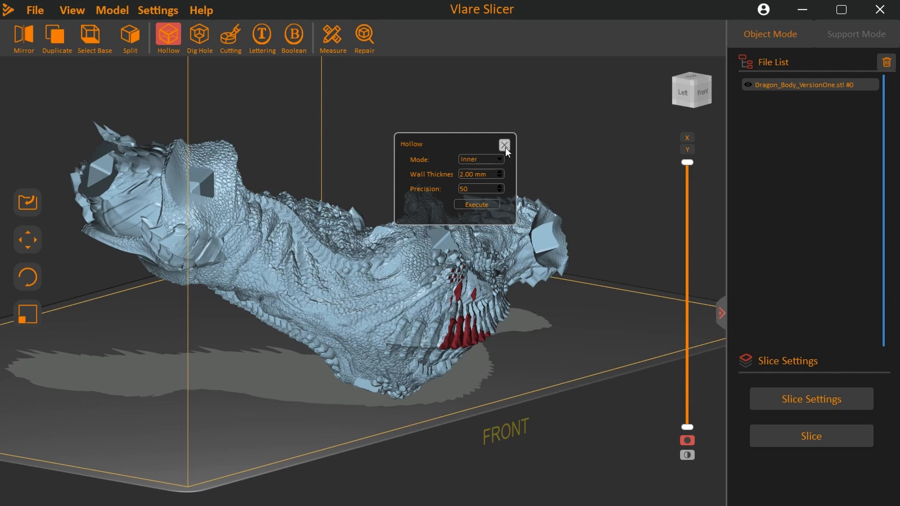
Step: Close Hollow unapplied, then review and close Dig Hole options (octagon, 4.00 mm size and depth)
left_click(505, 145)
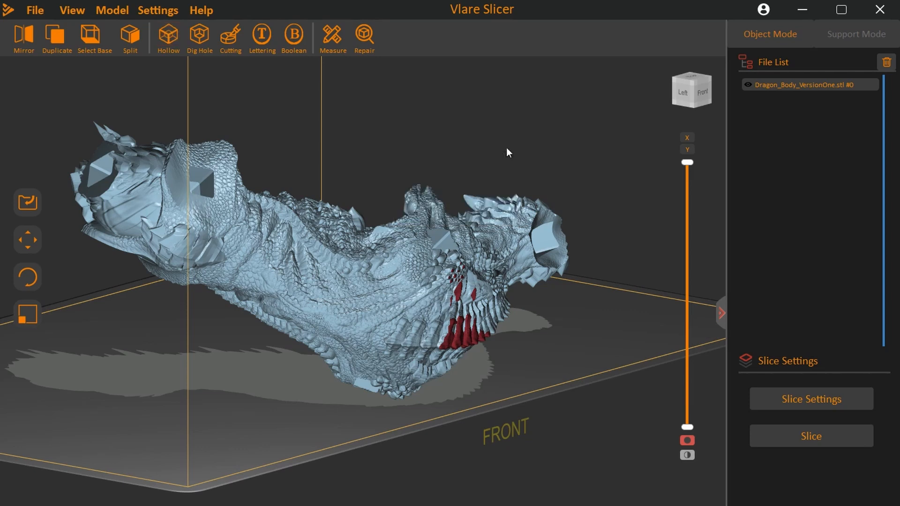
left_click(198, 36)
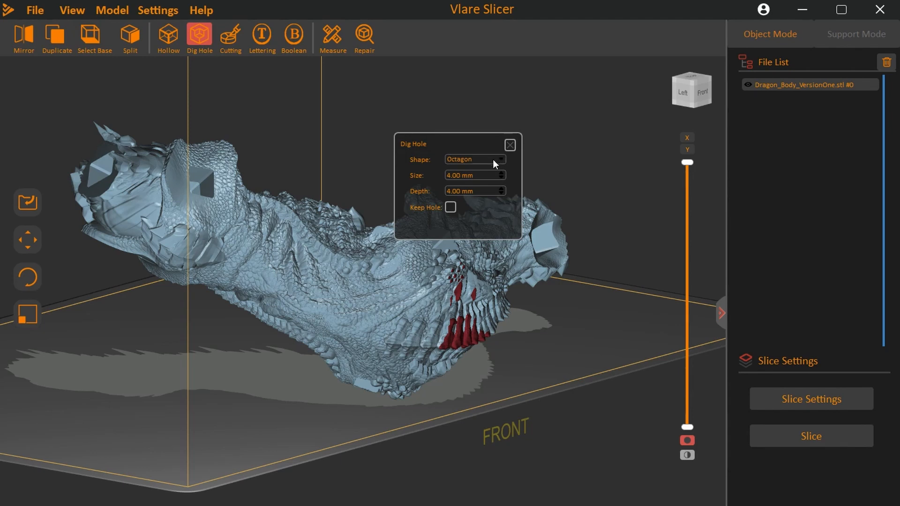
mouse_move(479, 163)
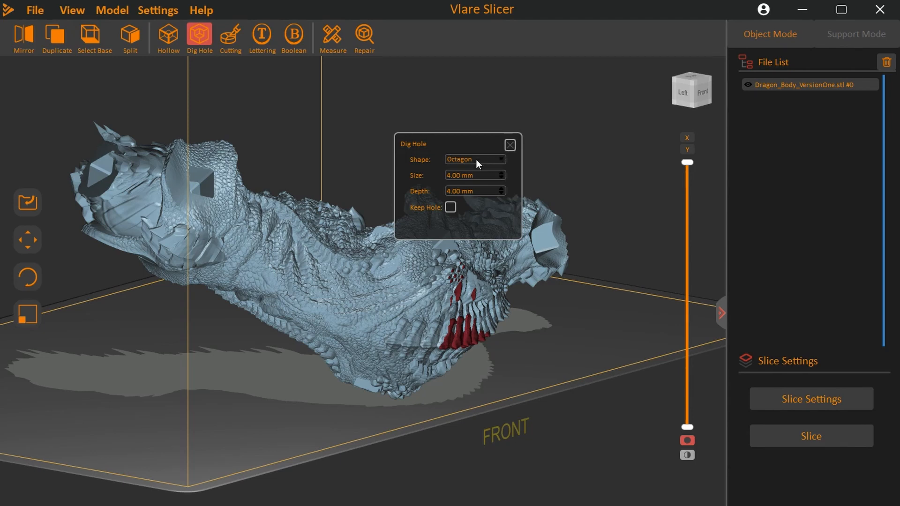
mouse_move(458, 184)
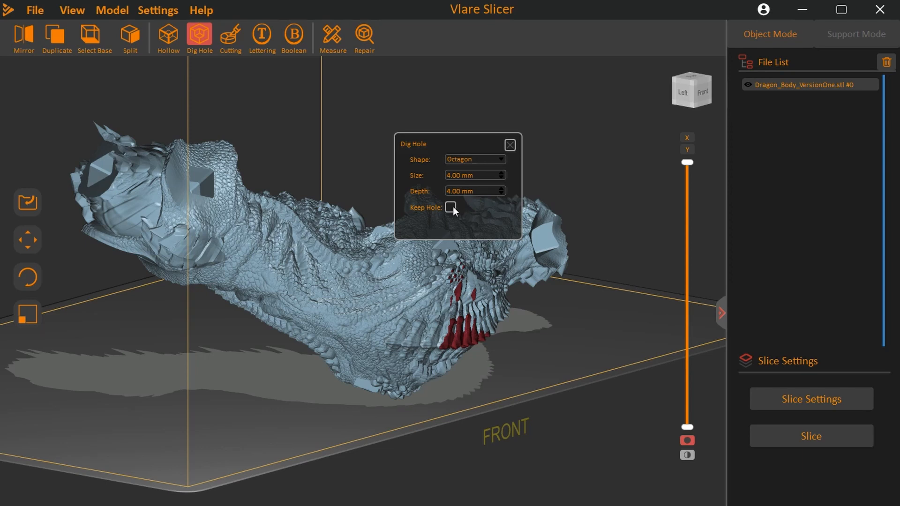
mouse_move(463, 210)
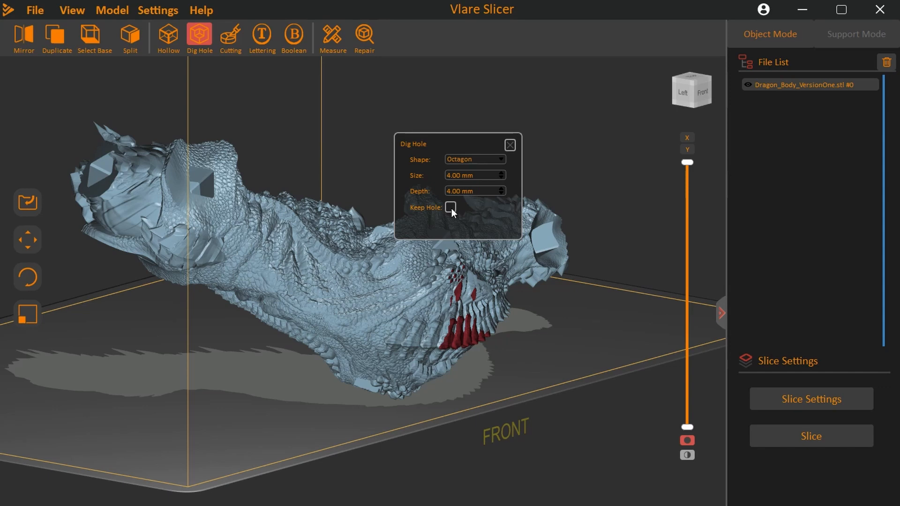
mouse_move(454, 222)
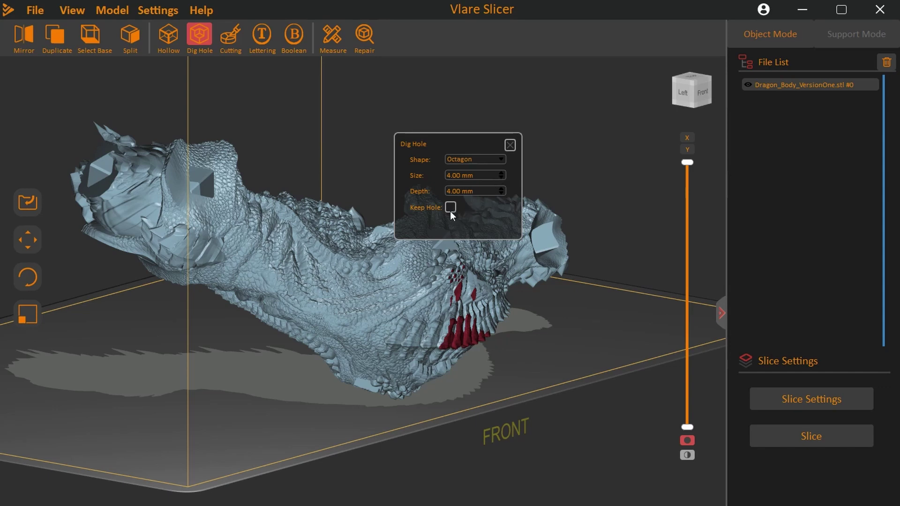
mouse_move(514, 150)
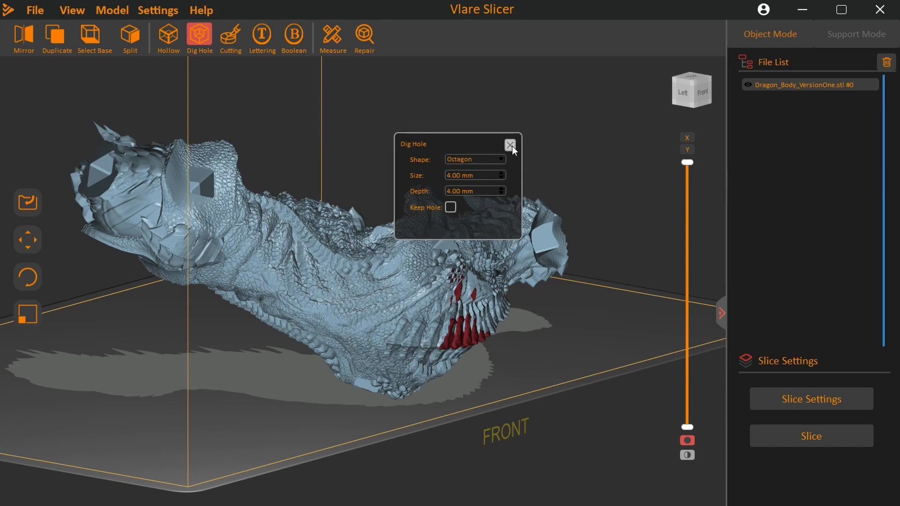
left_click(510, 145)
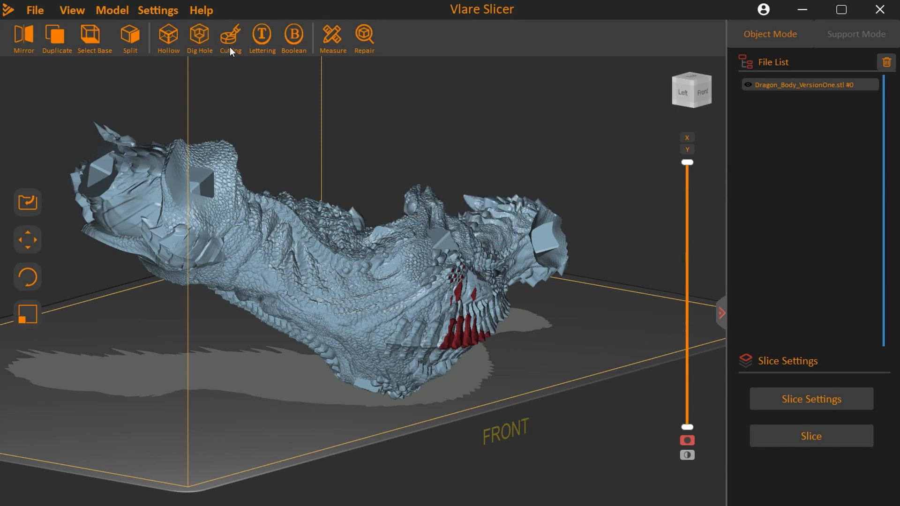
left_click(229, 36)
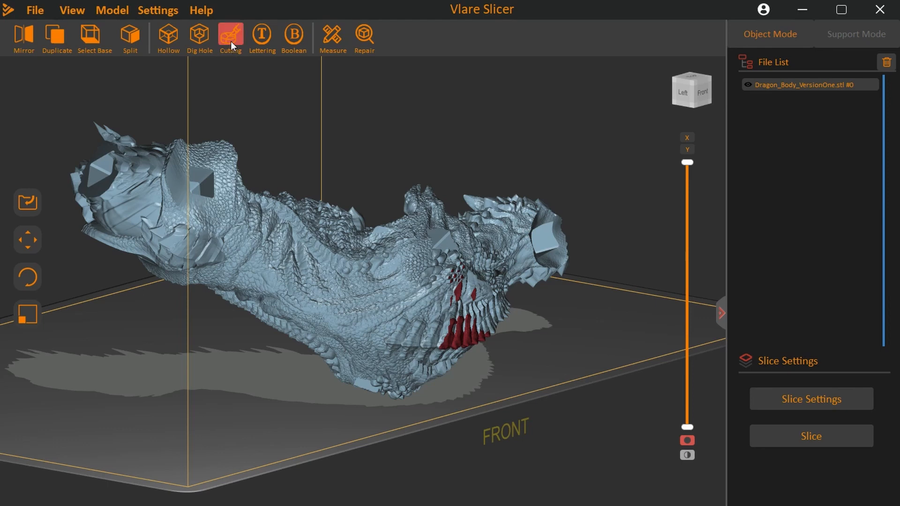
left_click(230, 32)
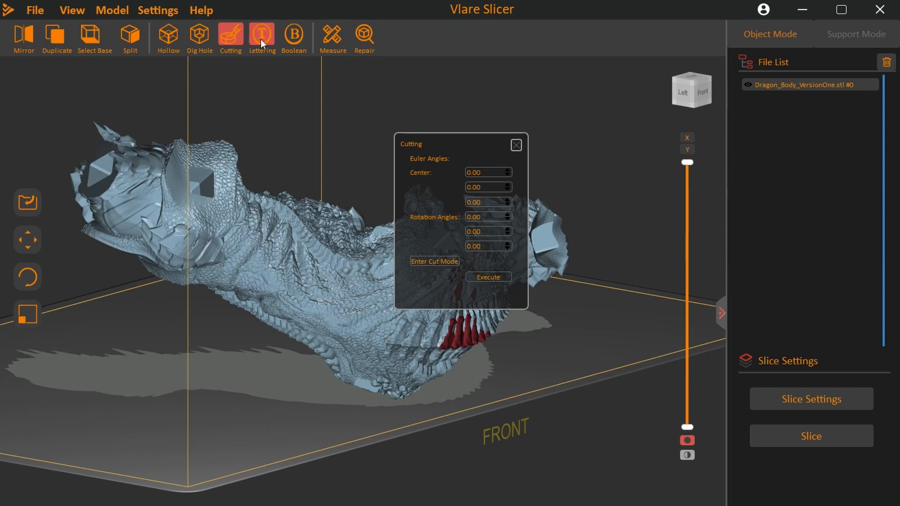
left_click(261, 35)
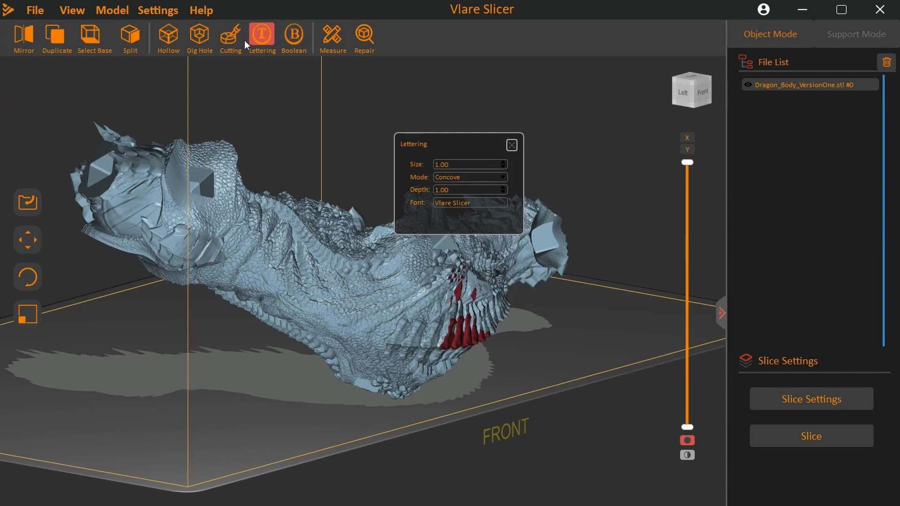
mouse_move(261, 56)
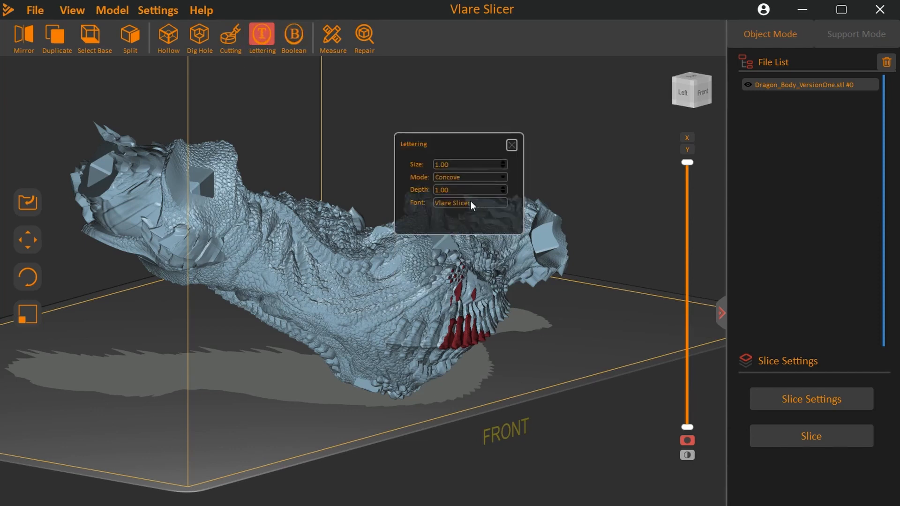
mouse_move(471, 185)
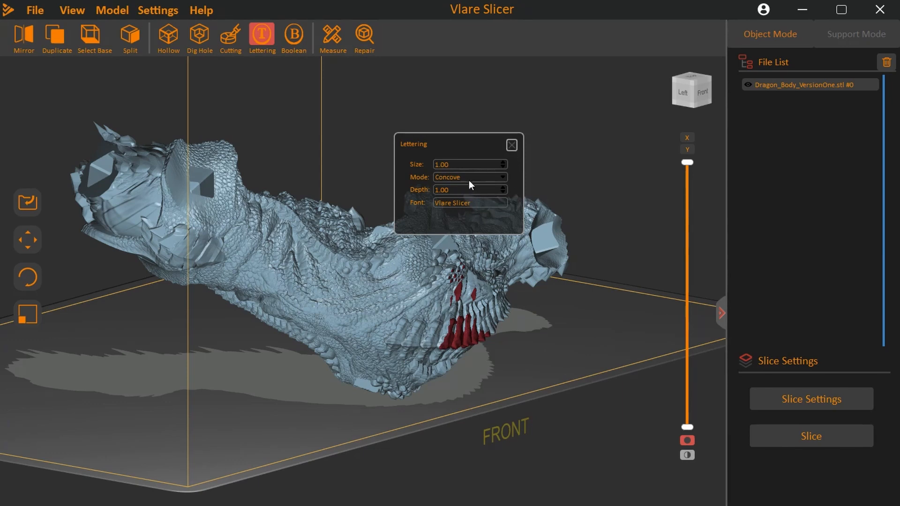
mouse_move(465, 194)
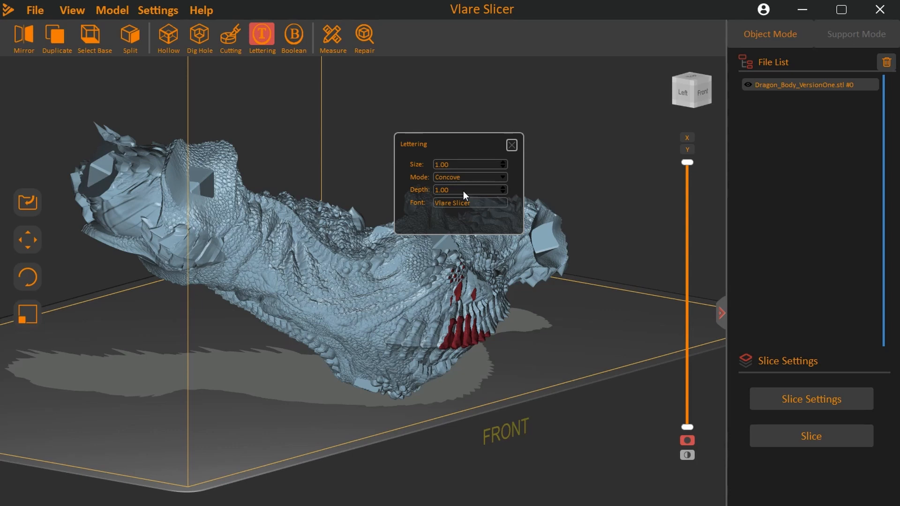
mouse_move(513, 147)
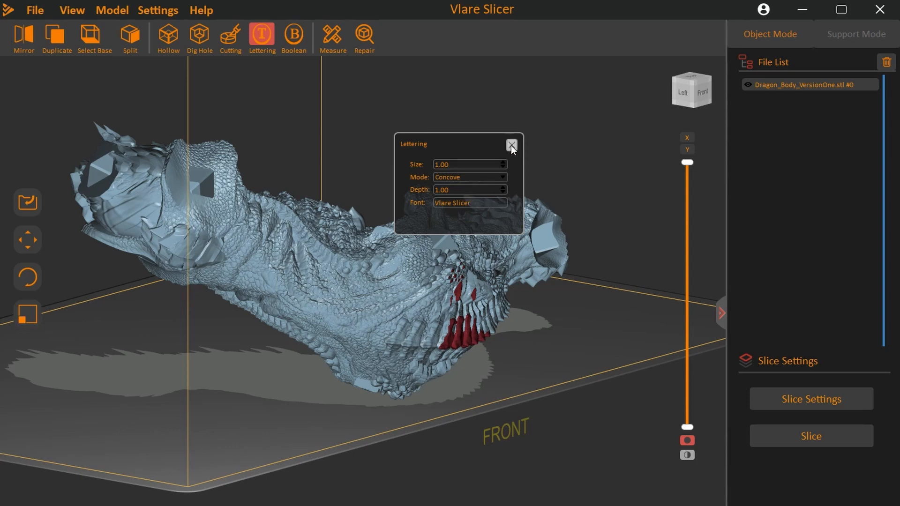
left_click(512, 146)
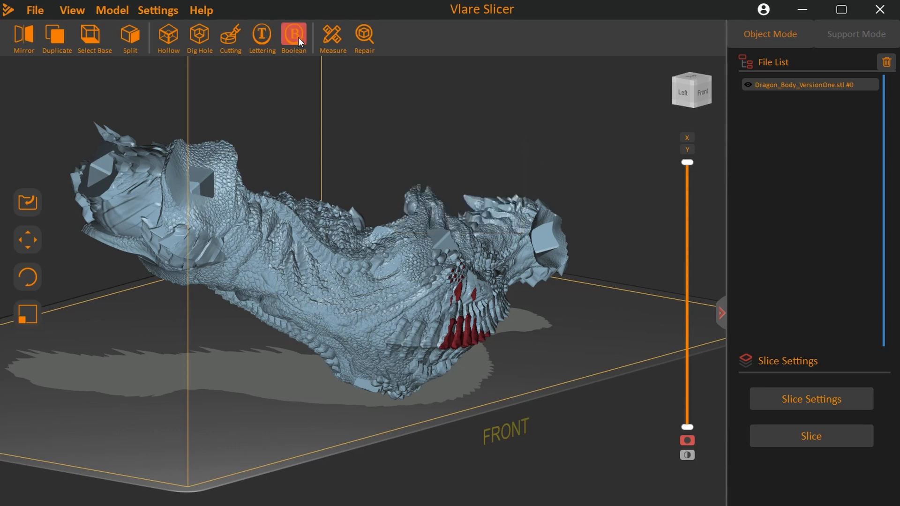
Step: Review and close the Boolean options unapplied, then bring up the Measure panel
left_click(293, 35)
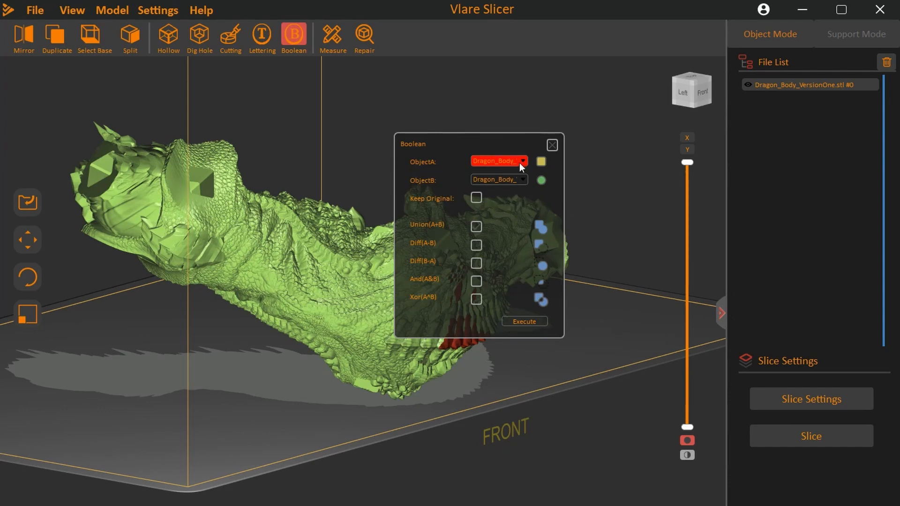
mouse_move(427, 172)
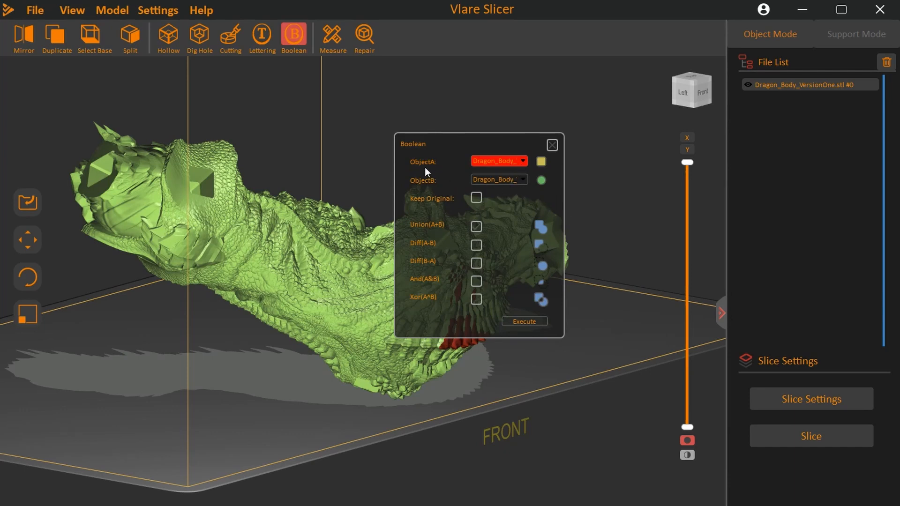
mouse_move(472, 202)
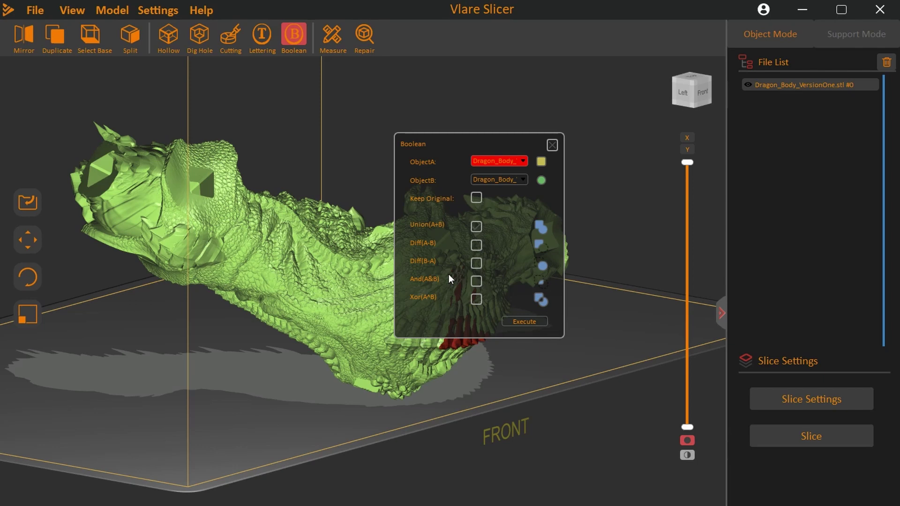
mouse_move(551, 146)
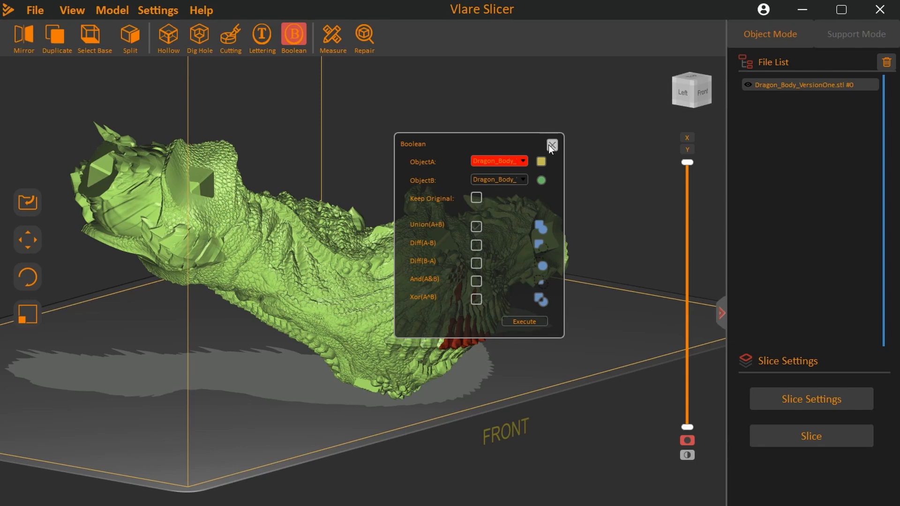
left_click(552, 144)
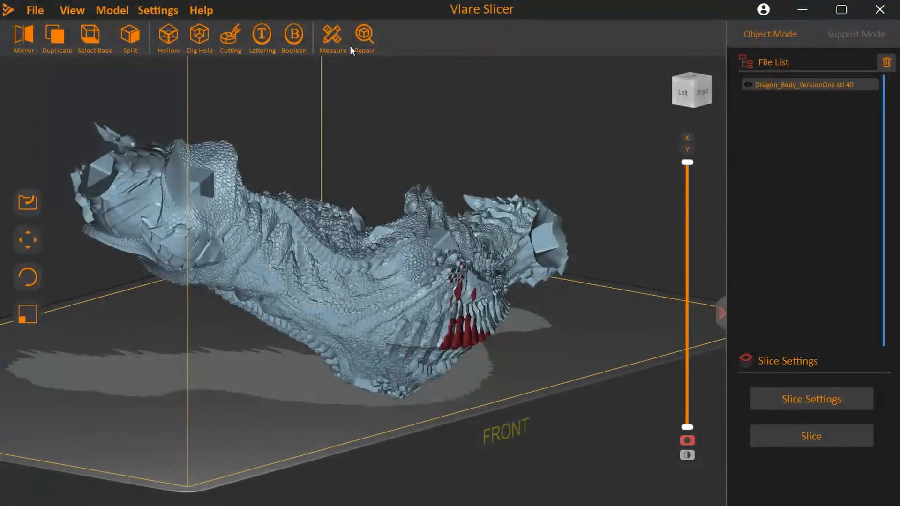
left_click(332, 34)
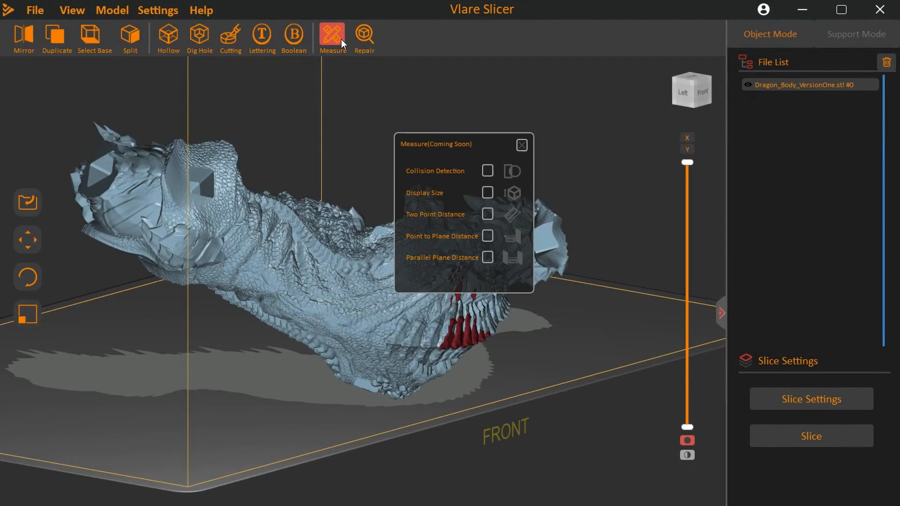
mouse_move(353, 105)
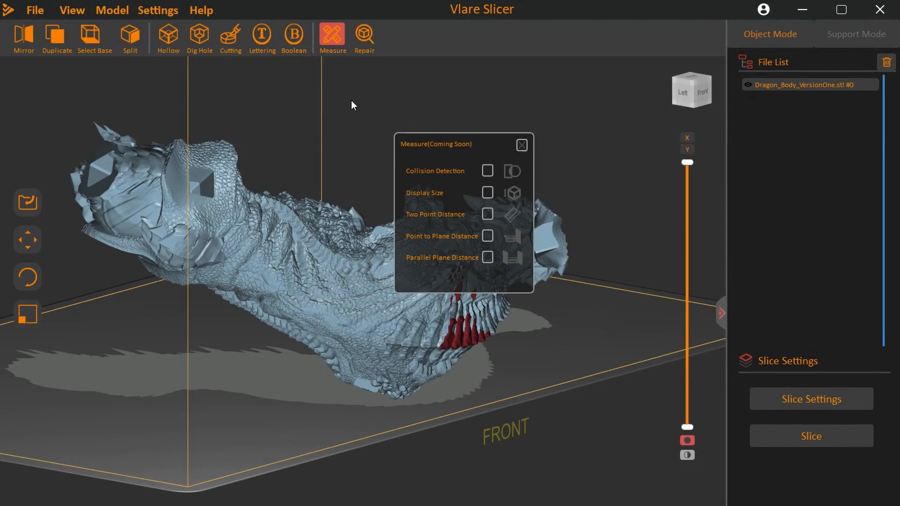
mouse_move(389, 130)
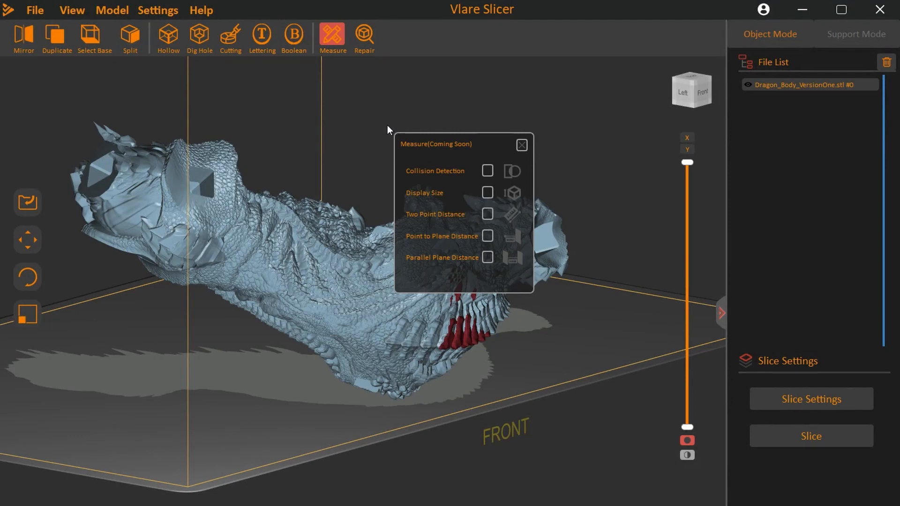
Step: Close the unused Measure (Coming Soon) dialog and bring up the Repair dialog
left_click(522, 145)
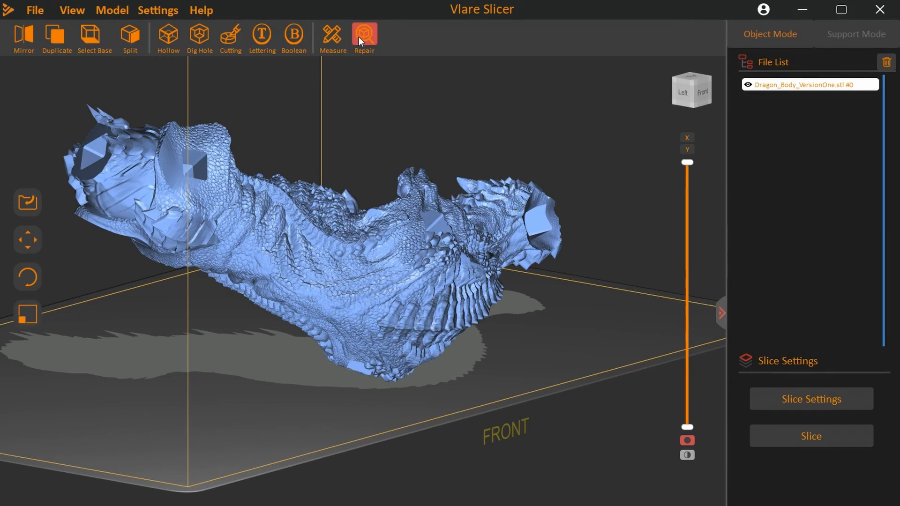
left_click(365, 36)
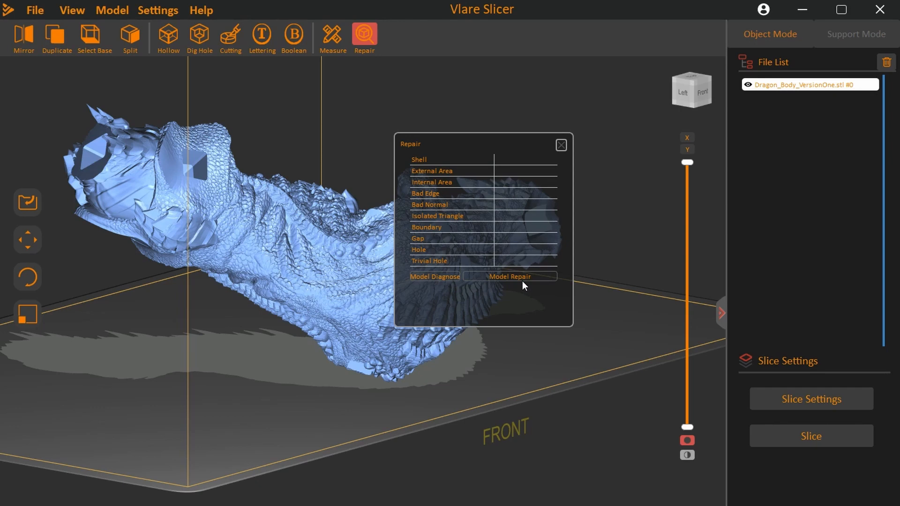
mouse_move(402, 277)
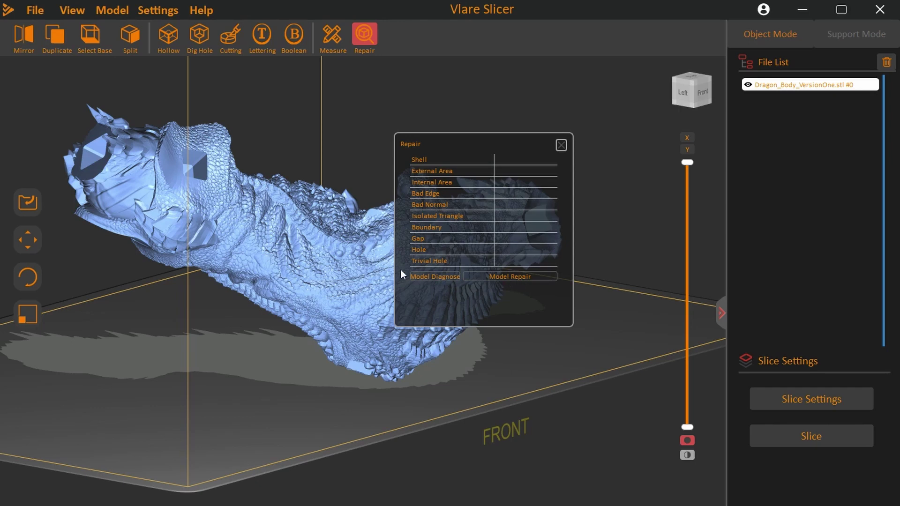
mouse_move(348, 271)
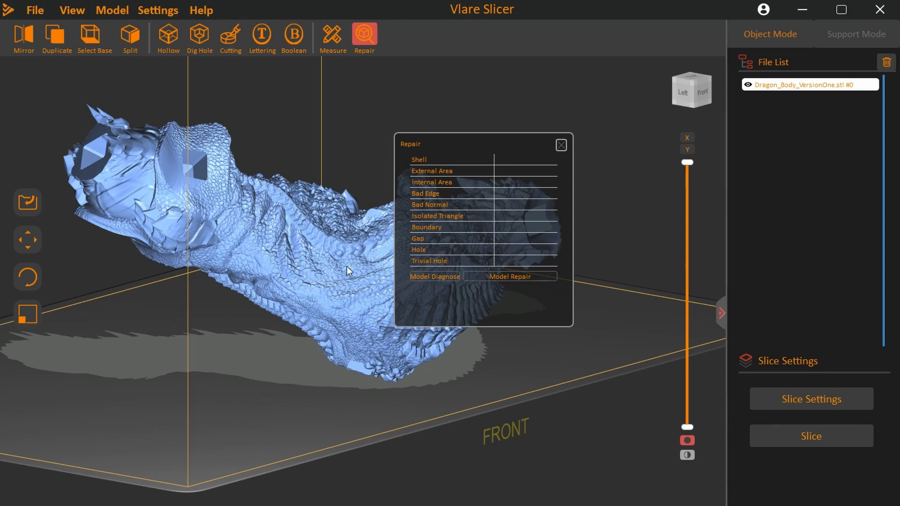
Step: Click within the Repair dialog's mesh diagnostics list, Shell through Trivial Hole
left_click(434, 277)
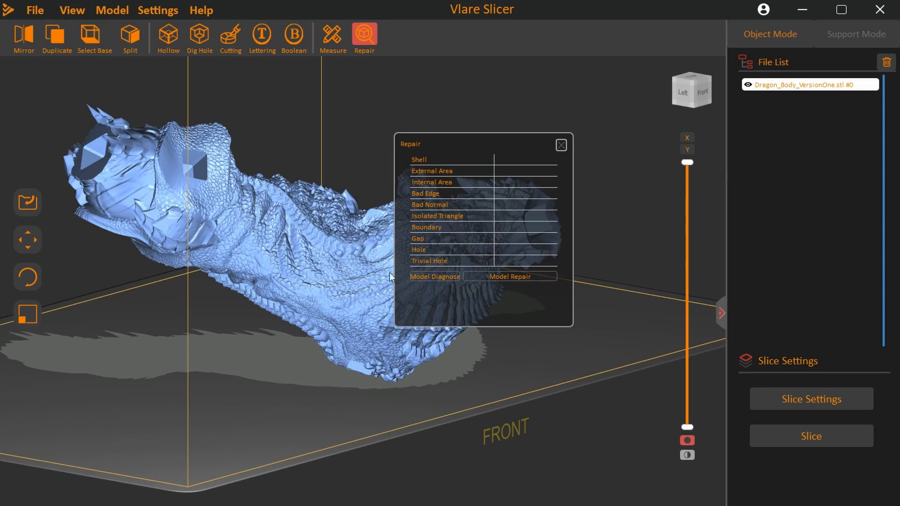
Step: Run Model Repair on the dragon body, then close the results panel showing -1 diagnostics
left_click(434, 277)
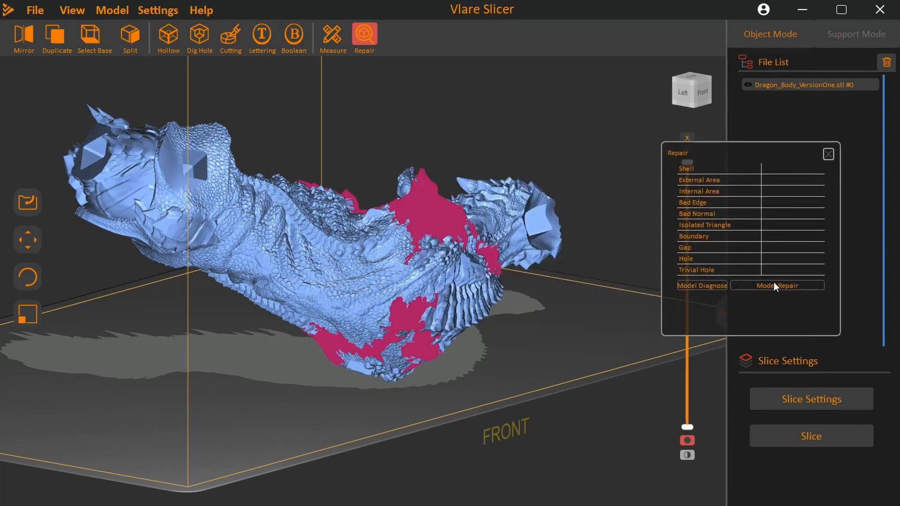
left_click(778, 286)
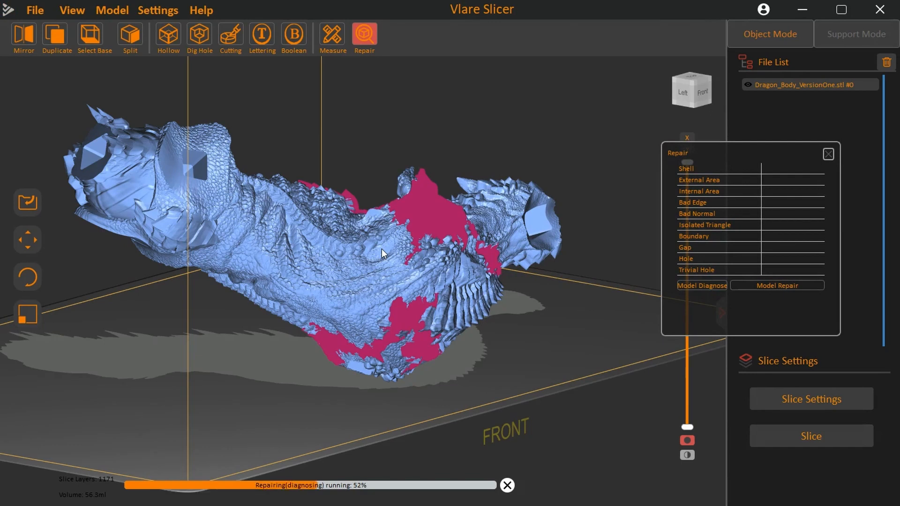
mouse_move(386, 286)
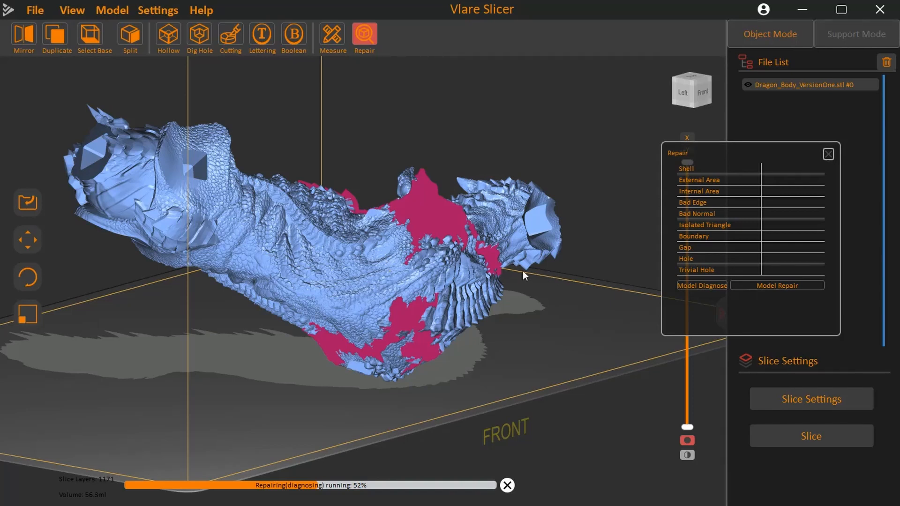
mouse_move(613, 348)
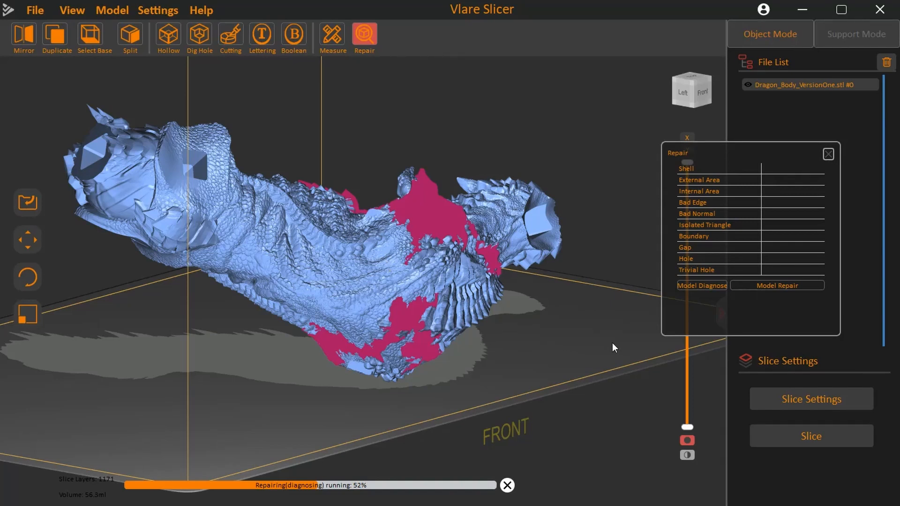
mouse_move(577, 299)
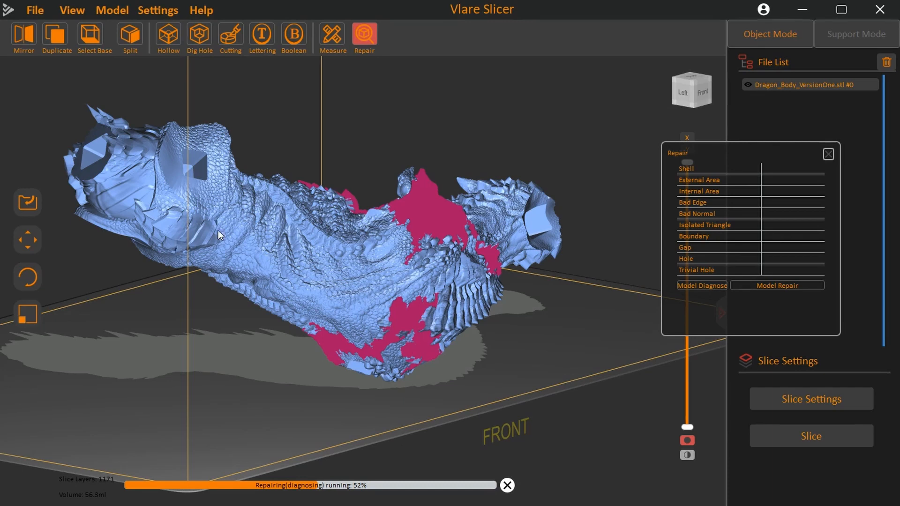
mouse_move(501, 485)
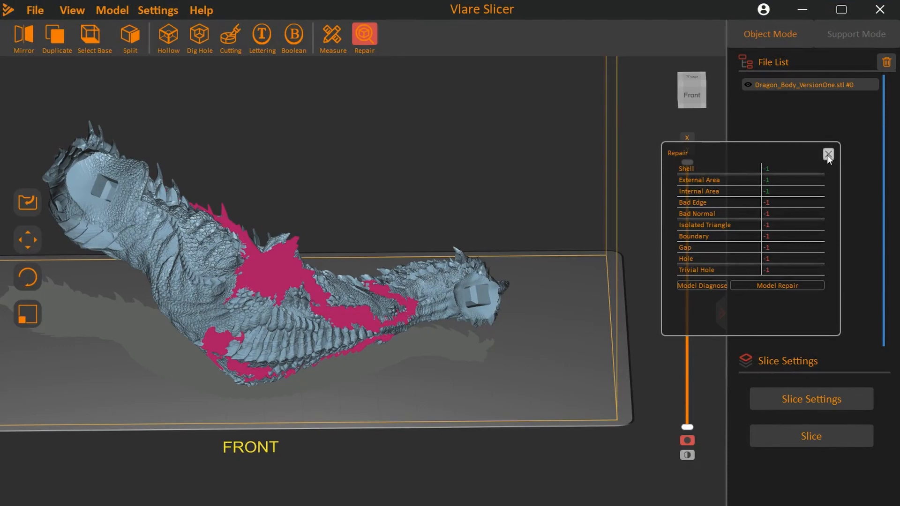
left_click(827, 155)
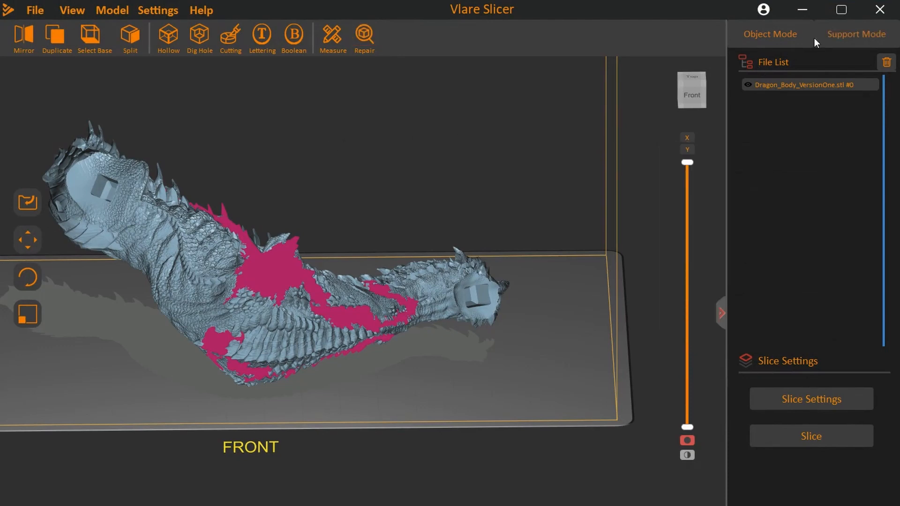
Step: In Support Mode, add Simple-level supports to the whole dragon body and inspect the underside
left_click(857, 34)
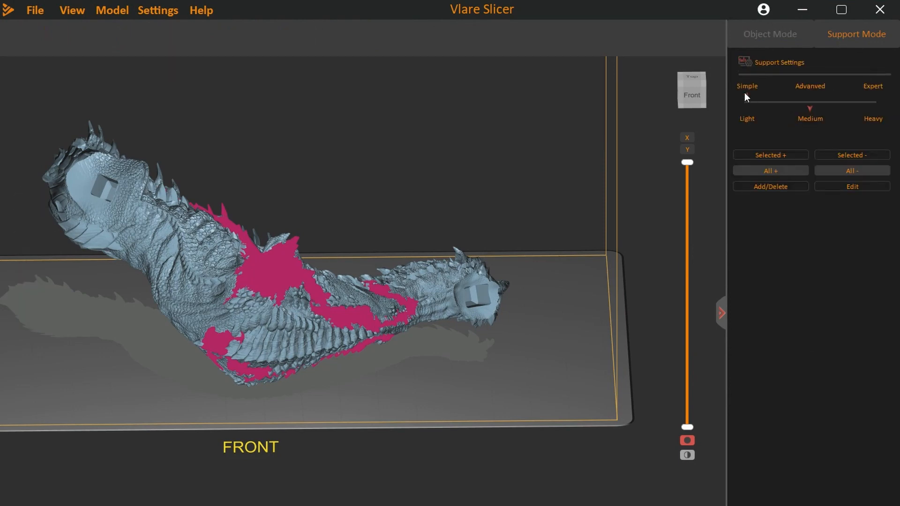
left_click(771, 171)
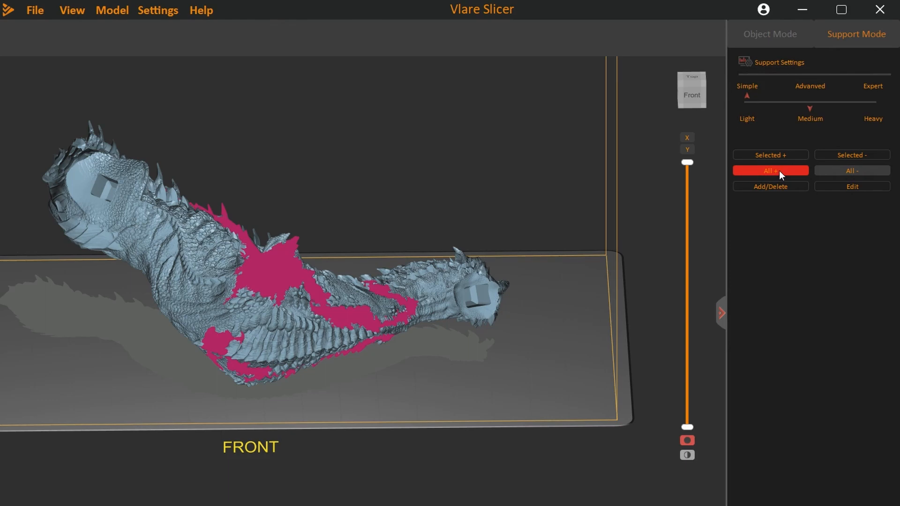
left_click(771, 171)
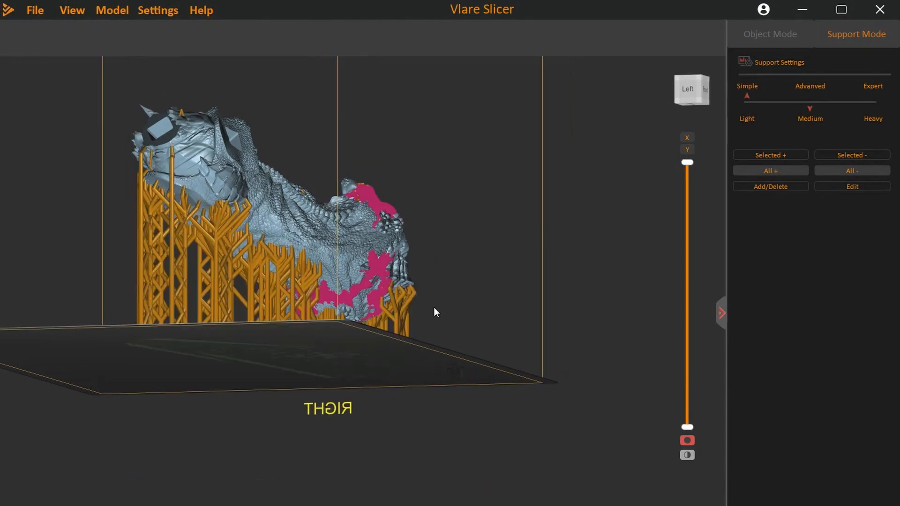
left_click_drag(434, 311, 217, 323)
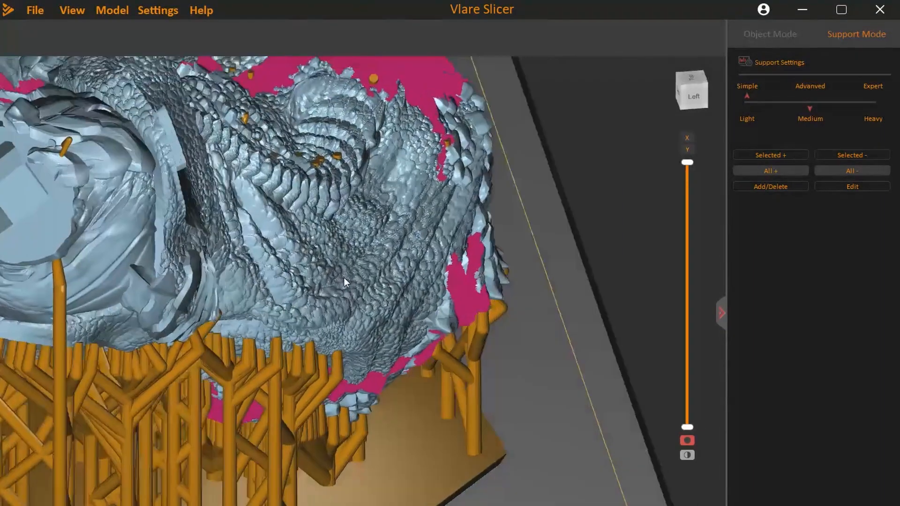
left_click_drag(345, 281, 57, 278)
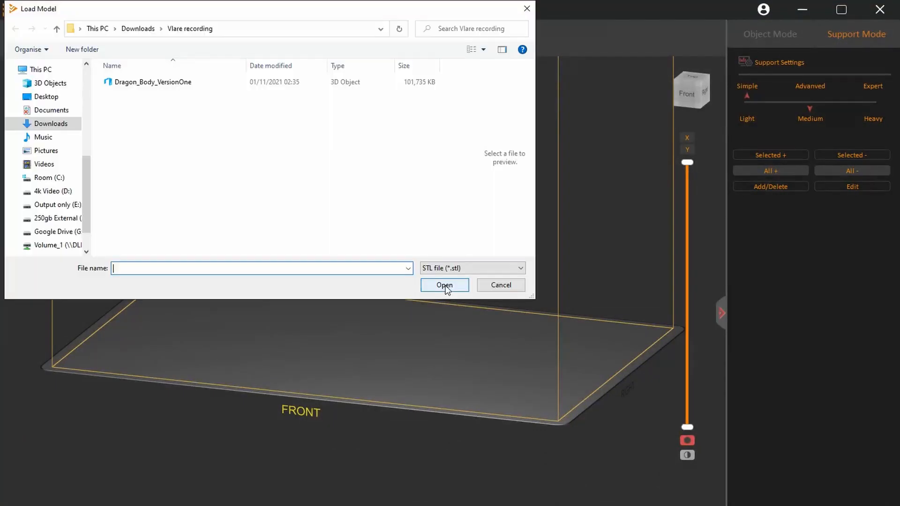
Step: Load Dragon_Body_VersionOne from the Load Model dialog
left_click(152, 82)
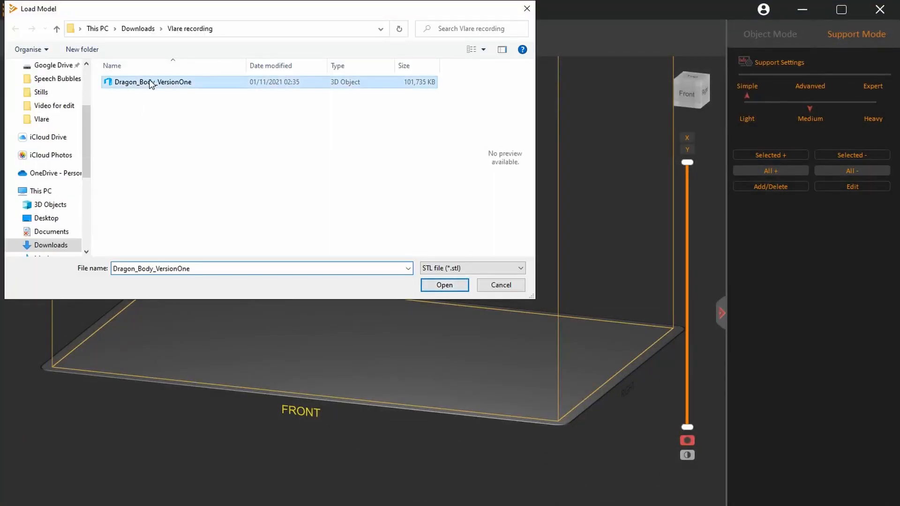
left_click(445, 285)
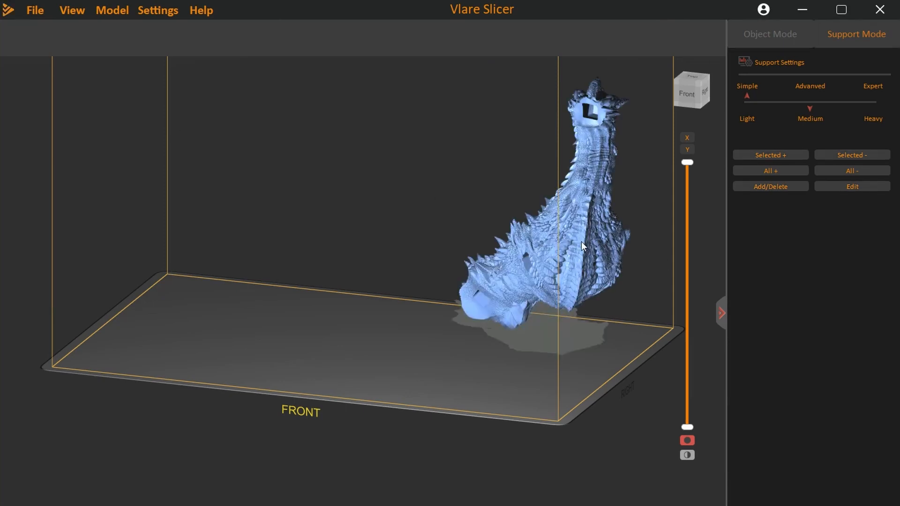
Step: Centre the dragon body on the plate and inspect its supports reaching up to the head
left_click_drag(581, 247, 402, 259)
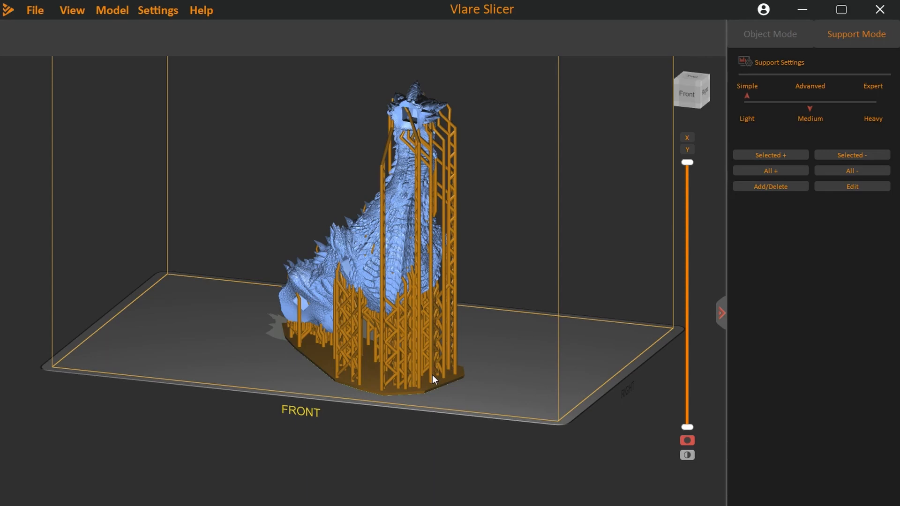
mouse_move(438, 391)
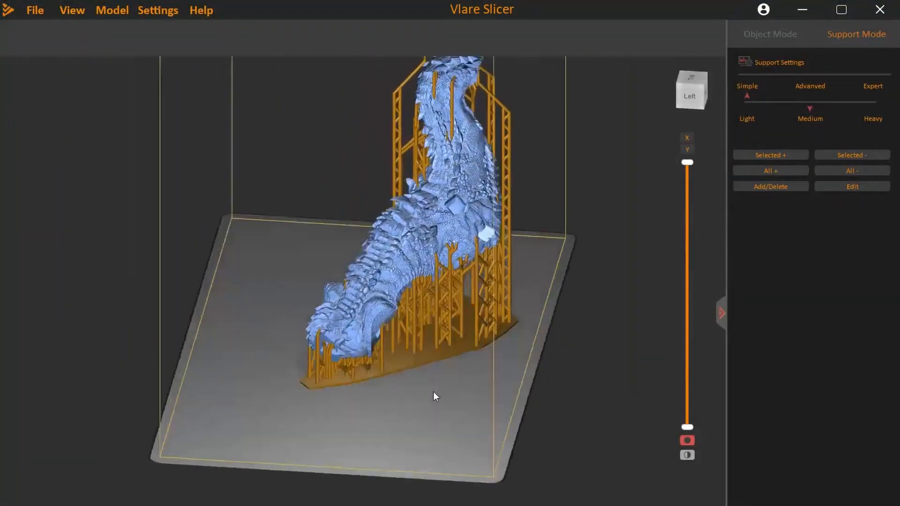
left_click_drag(434, 396, 552, 333)
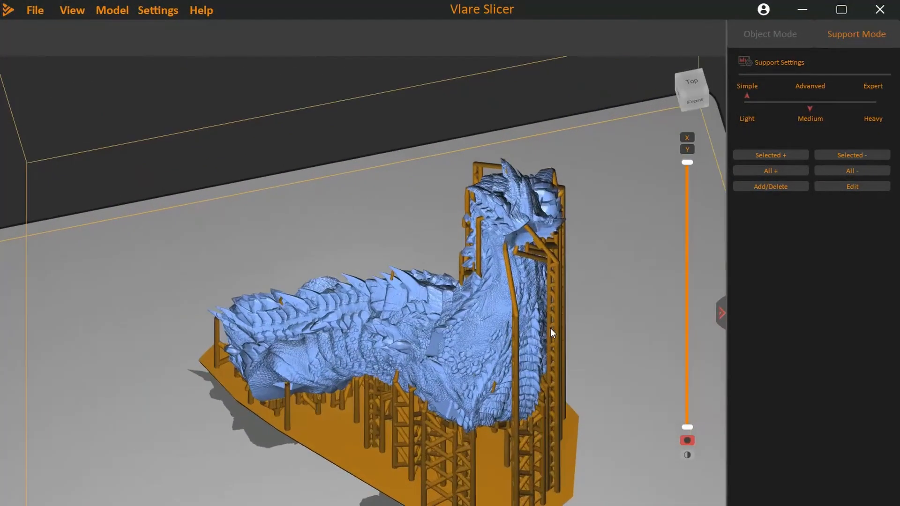
left_click_drag(550, 333, 511, 319)
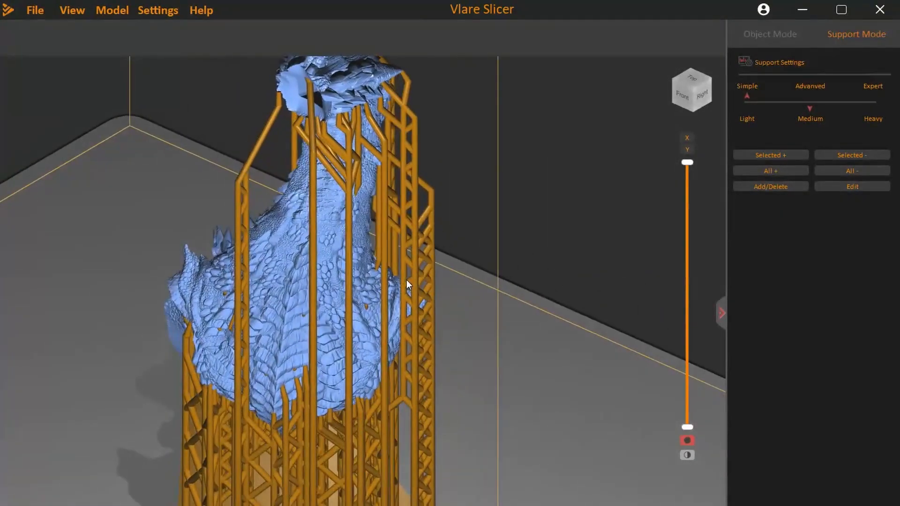
left_click_drag(408, 284, 218, 215)
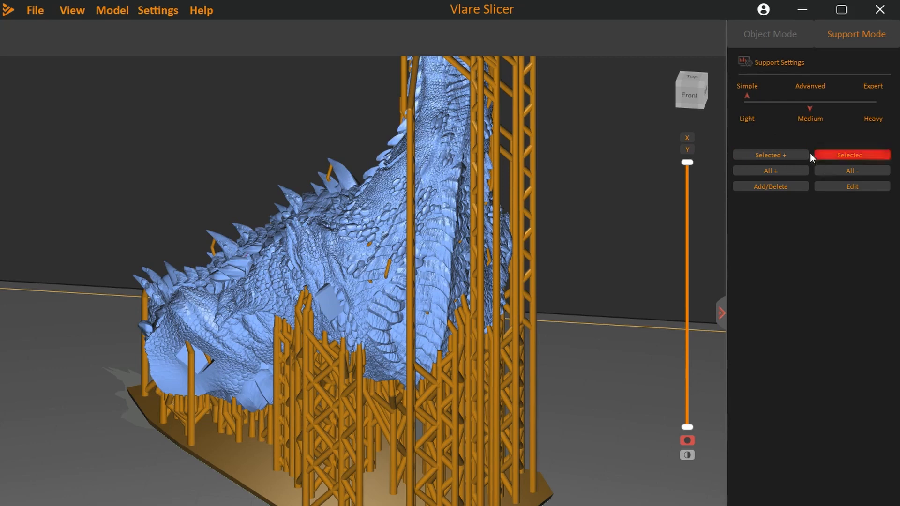
Step: Switch back to Object Mode with the supported dragon body listed
left_click(770, 33)
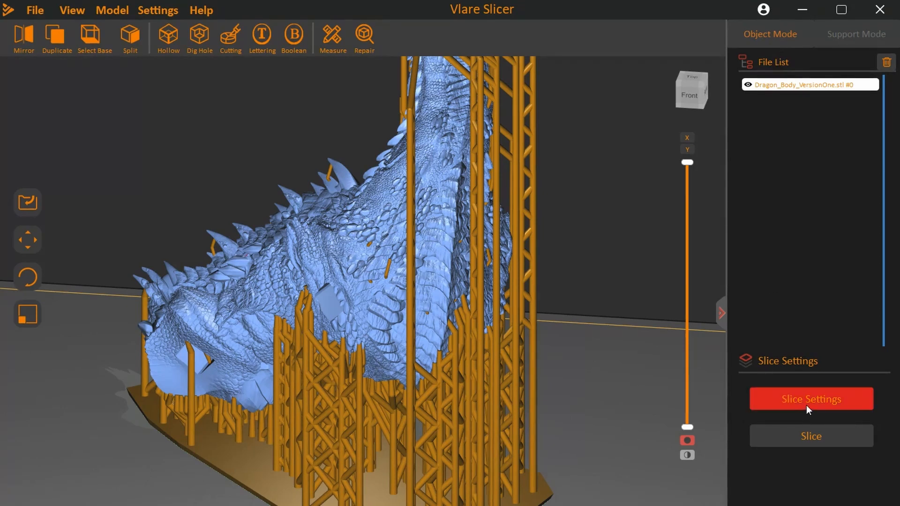
Step: Choose the 8_9_4K_3D_Printer profile in Slice Settings (3840×2400 px) and toggle lock precision
left_click(811, 399)
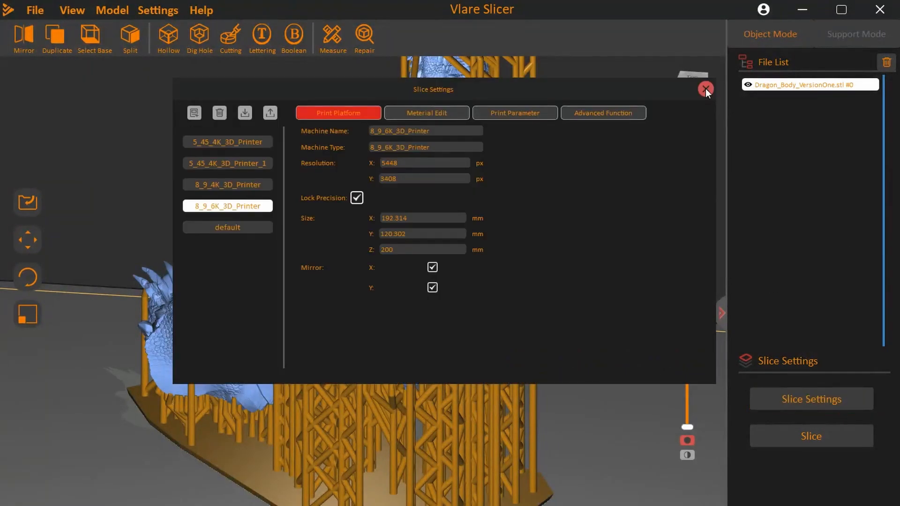
mouse_move(340, 81)
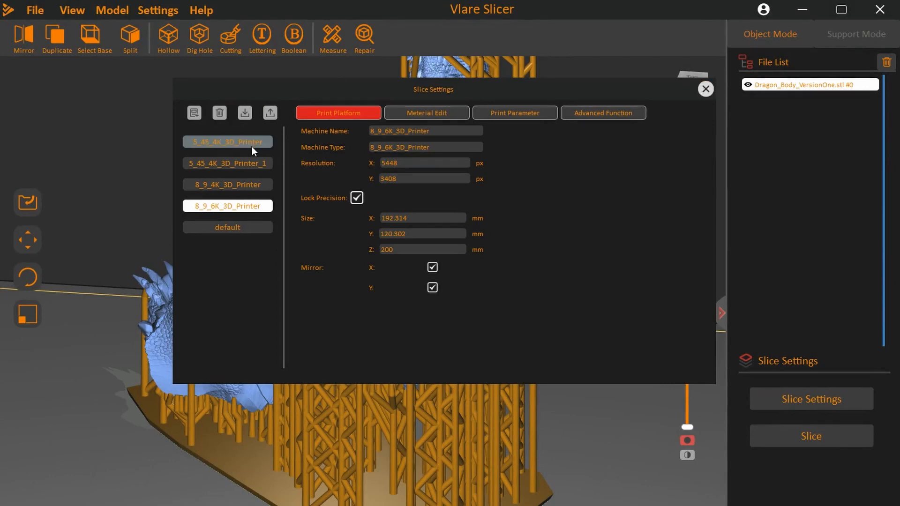
left_click(227, 142)
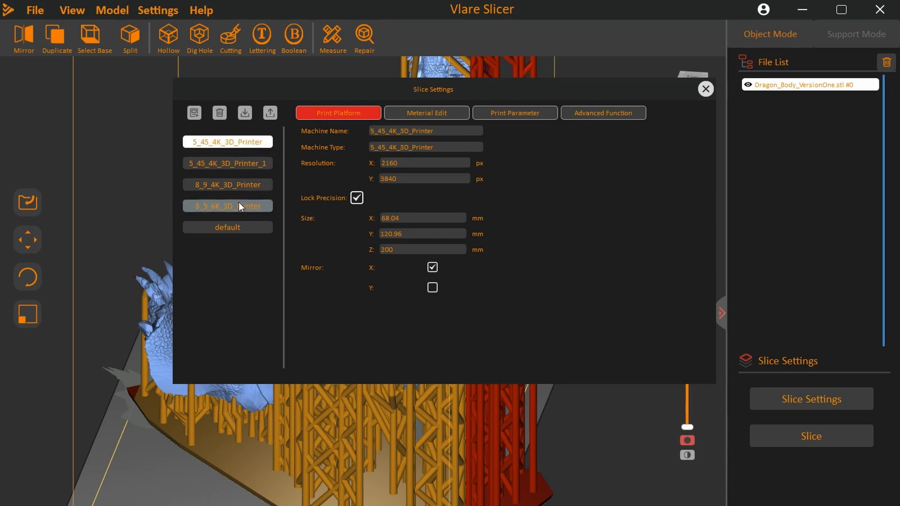
left_click(228, 184)
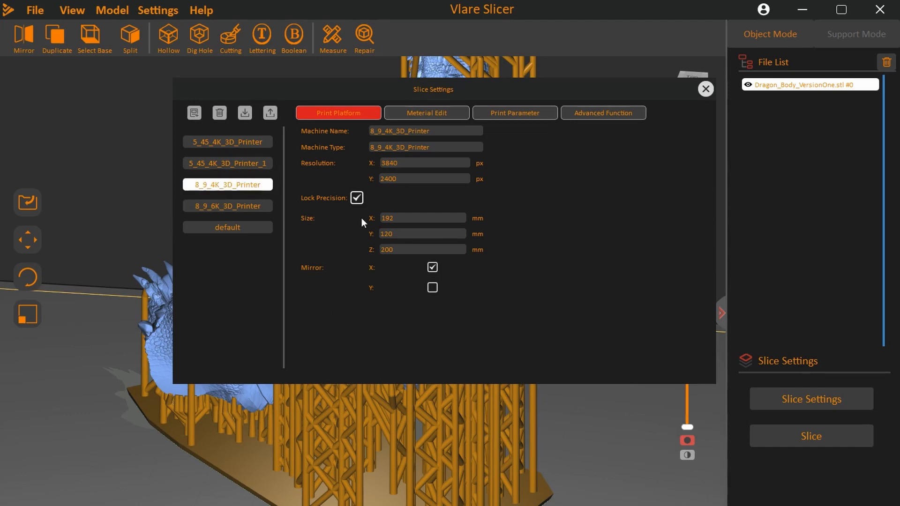
mouse_move(316, 208)
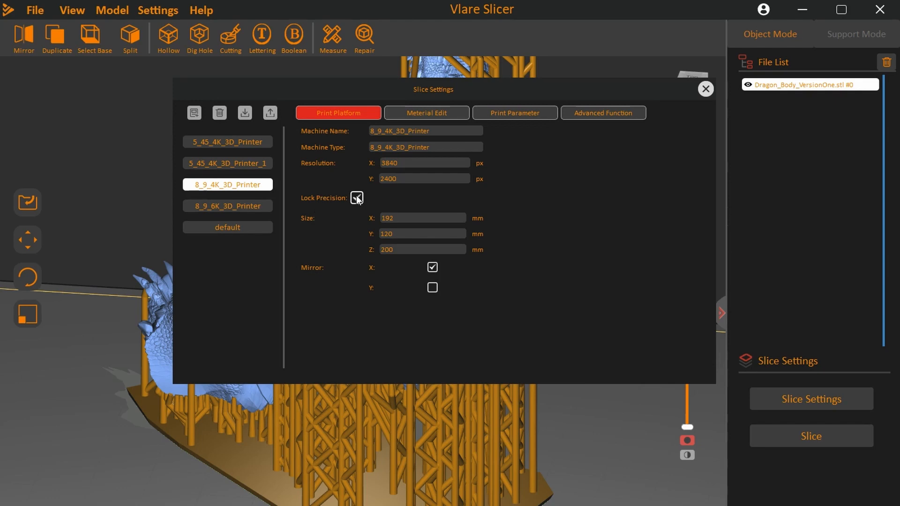
left_click(357, 198)
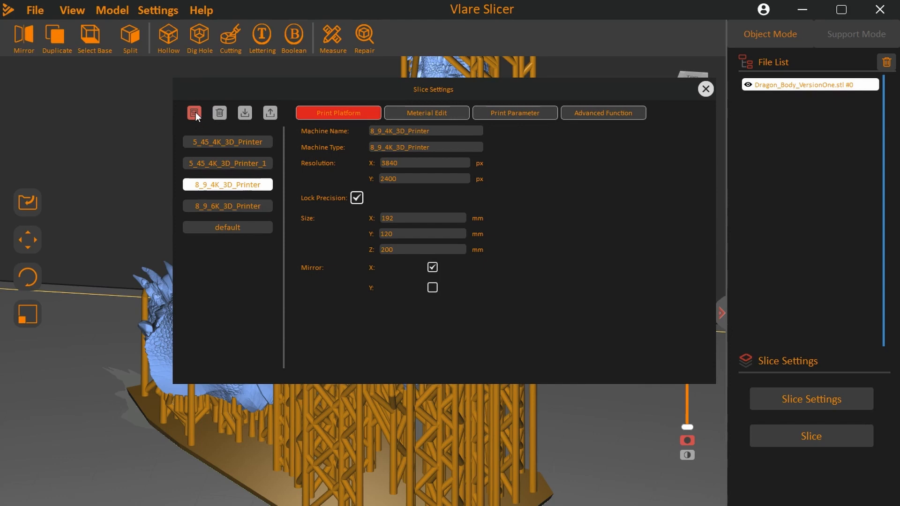
Step: Add and select the 13_3_6K_3D_Printer profile at 5760×3240 px, 288×162×200 mm
left_click(194, 112)
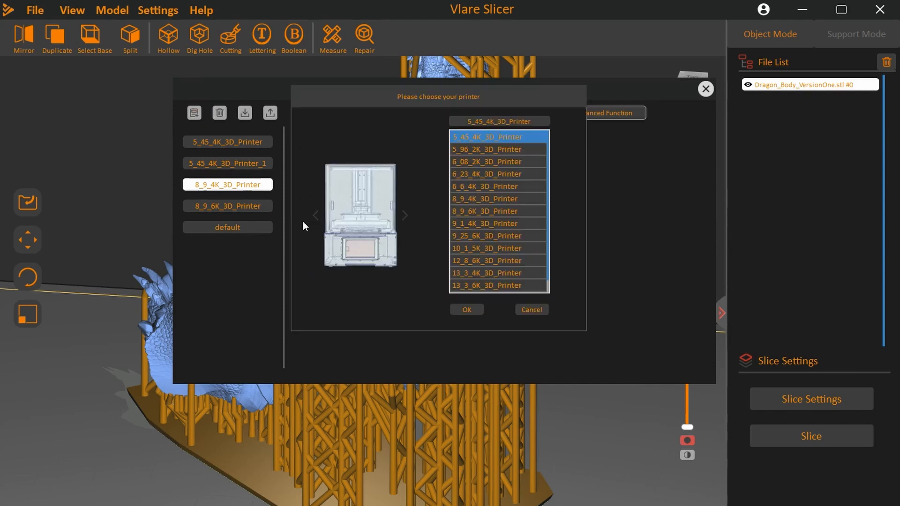
scroll("down", 3)
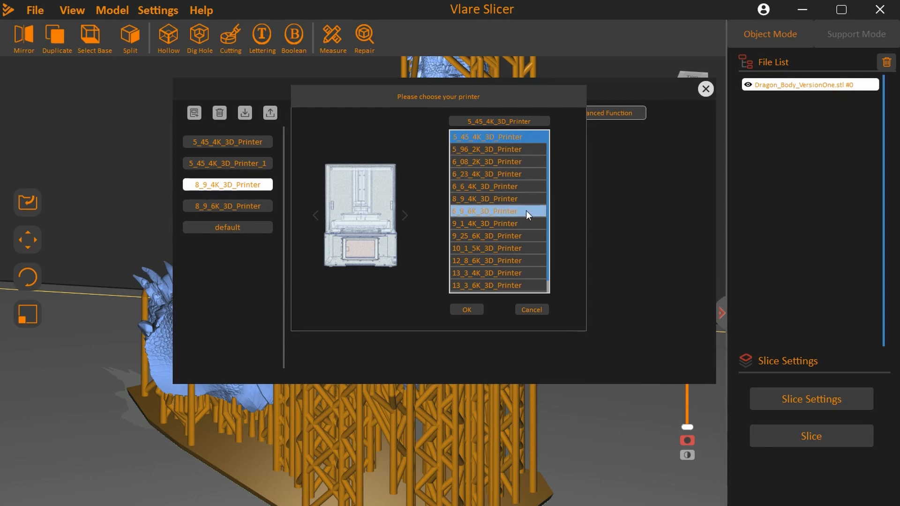
mouse_move(530, 252)
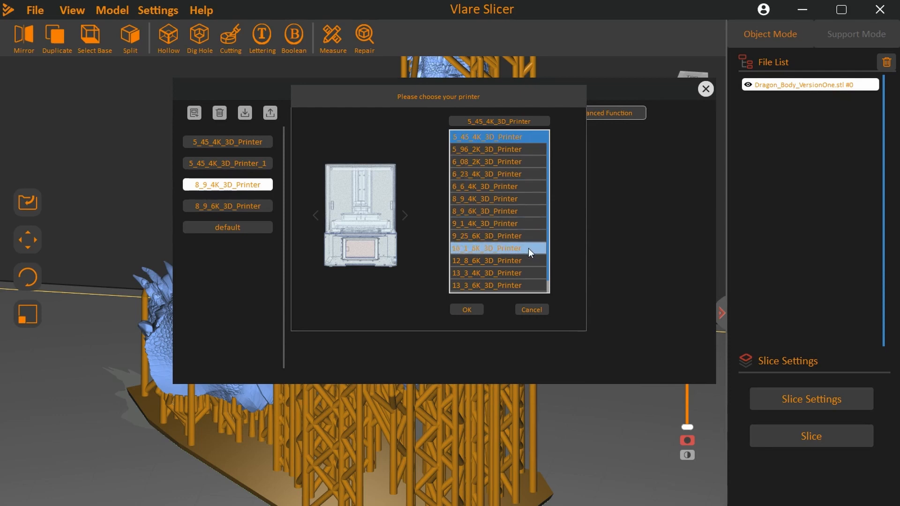
scroll("down", 3)
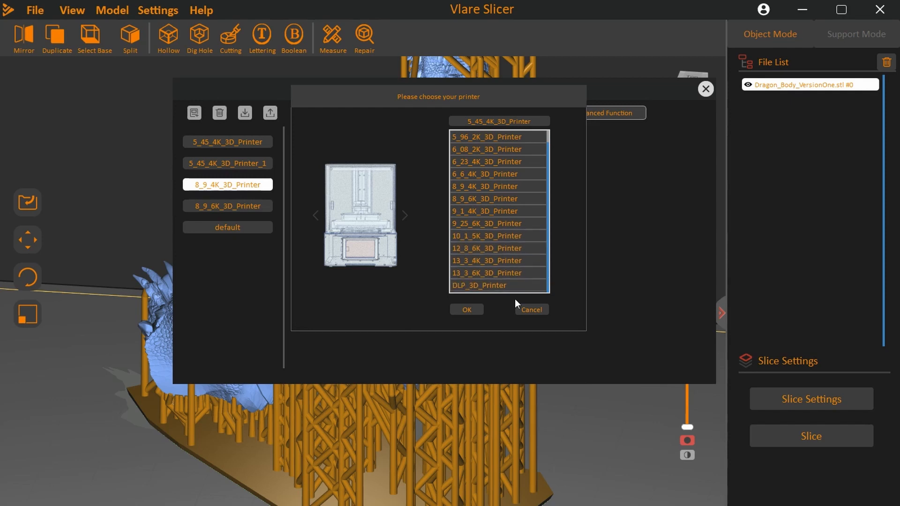
left_click(493, 286)
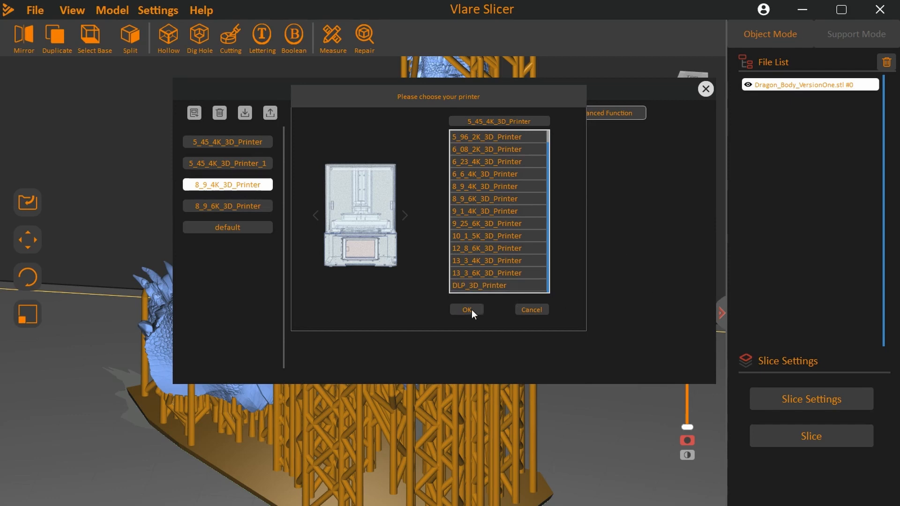
left_click(494, 273)
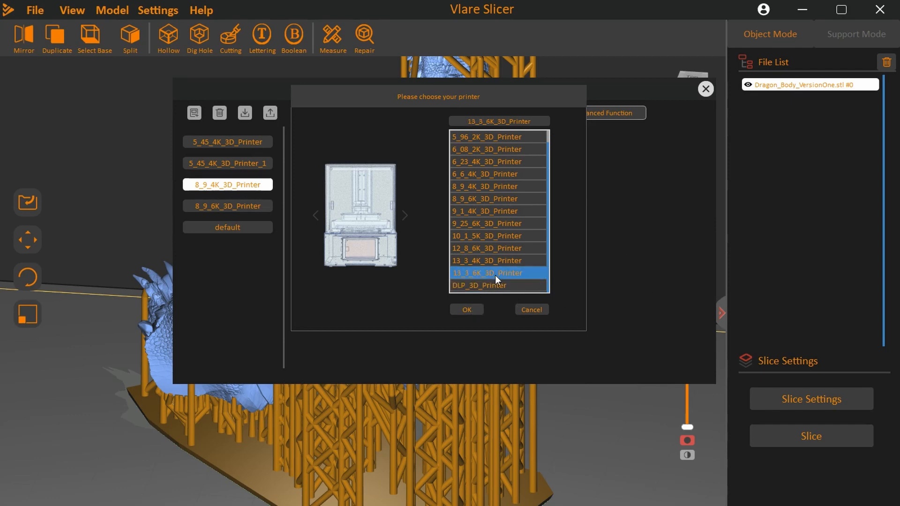
left_click(467, 310)
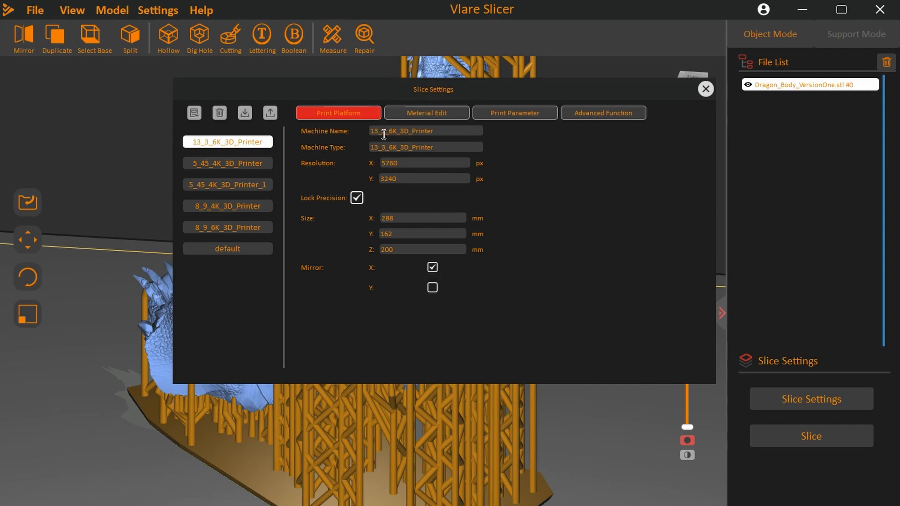
mouse_move(352, 211)
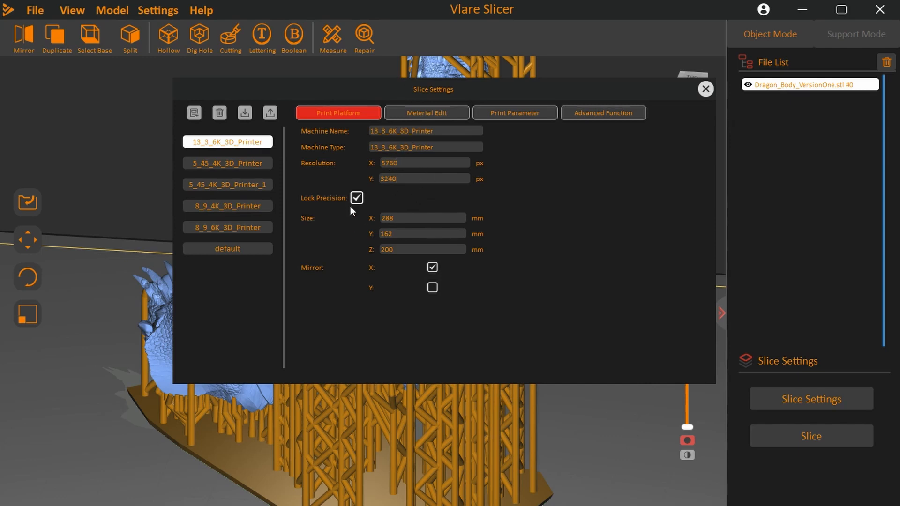
Step: Uncheck Mirror X for the 13_3_6K profile and view its 0.05 mm, 2.5 s material settings
left_click(424, 179)
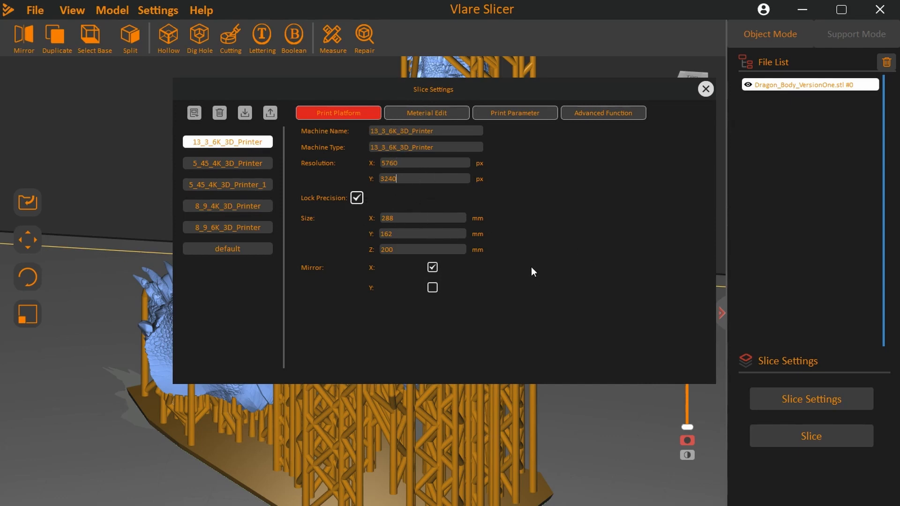
left_click(432, 268)
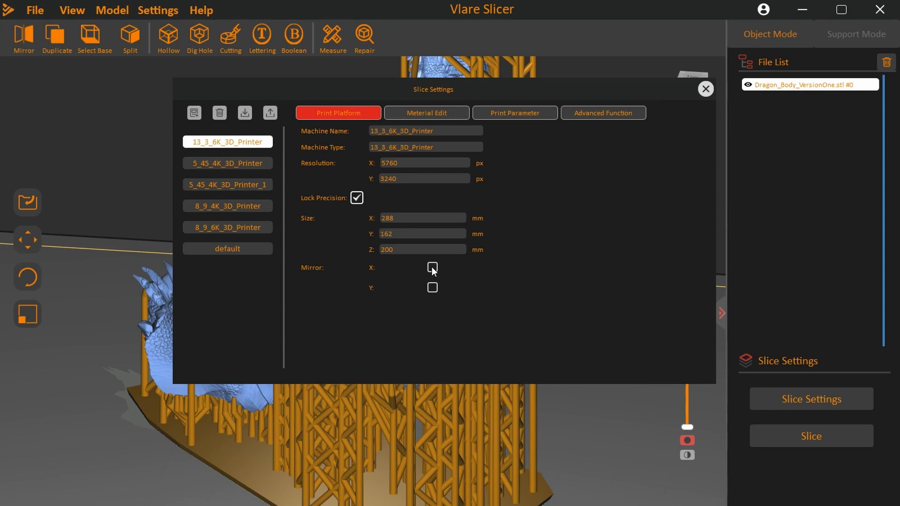
left_click(426, 113)
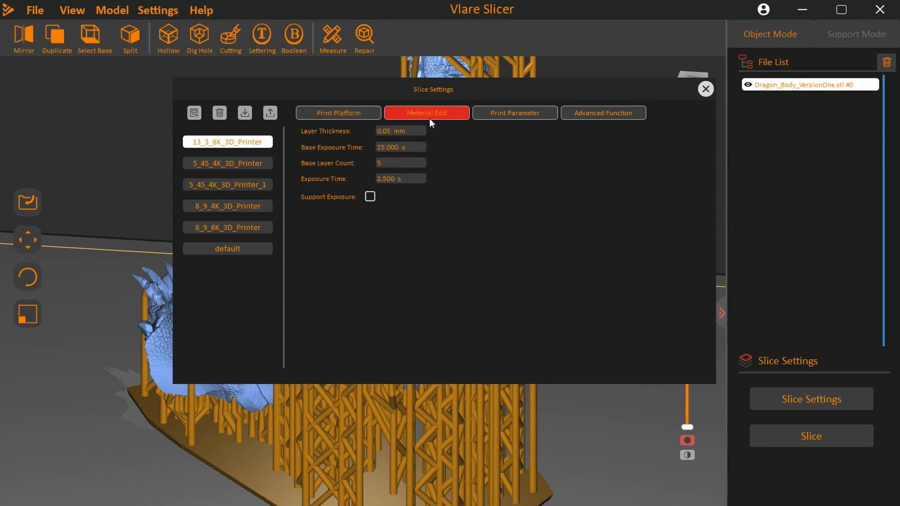
mouse_move(347, 132)
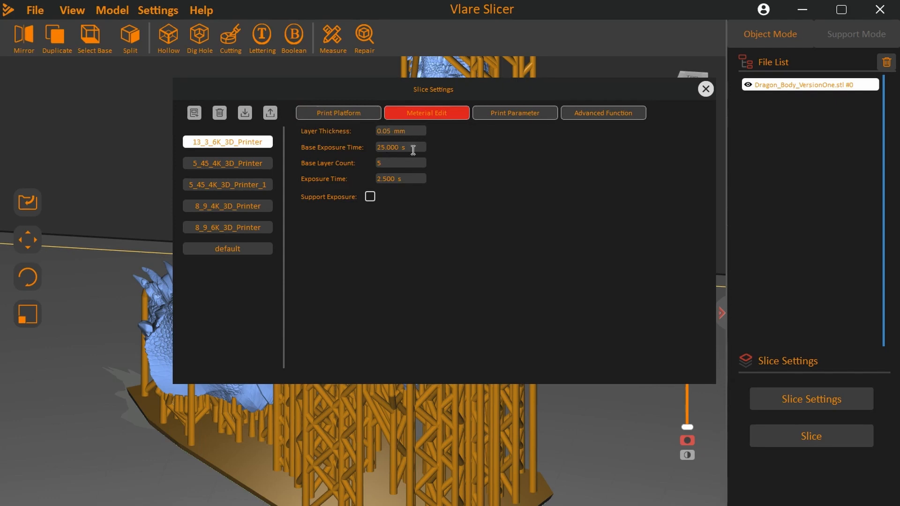
mouse_move(392, 161)
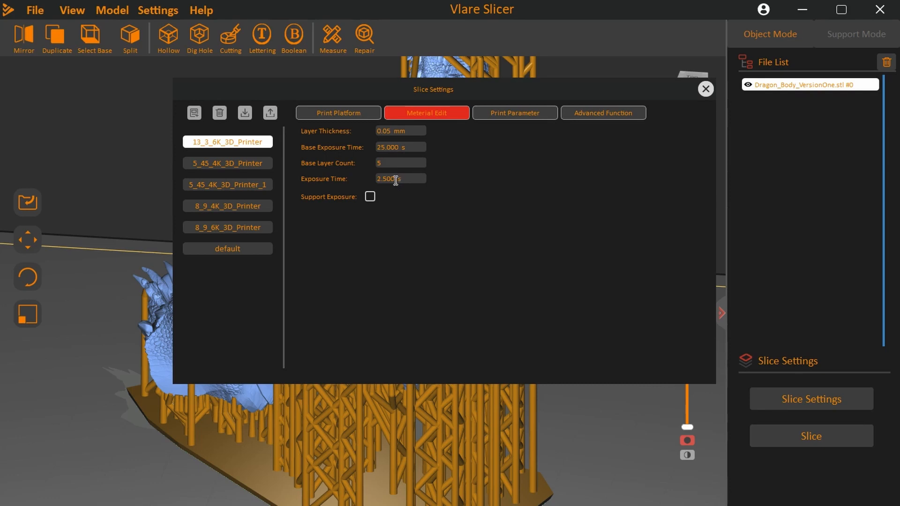
mouse_move(373, 203)
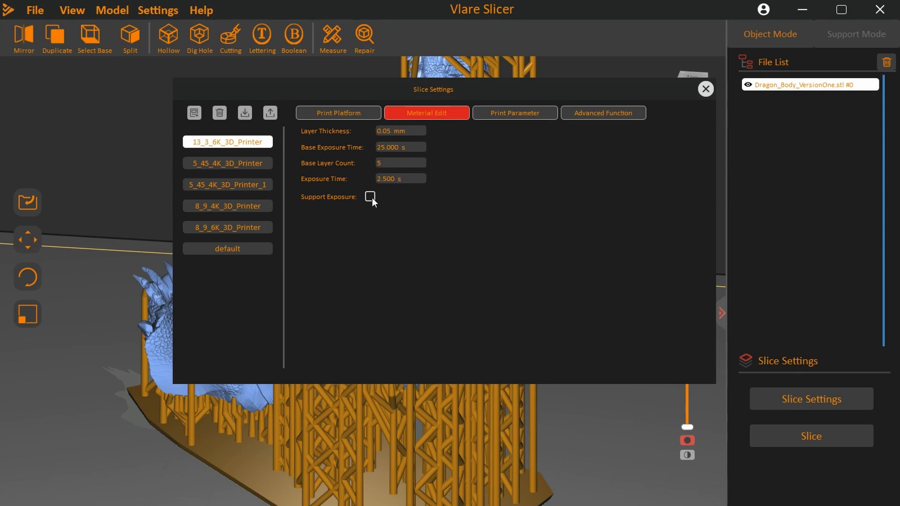
Step: Check Support Exposure, giving 0.500 s support delay and base support delay
left_click(370, 197)
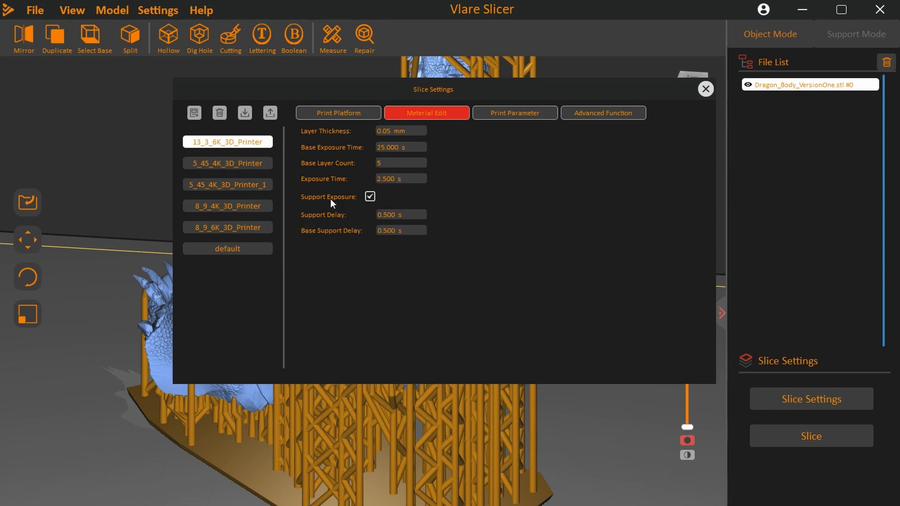
mouse_move(324, 223)
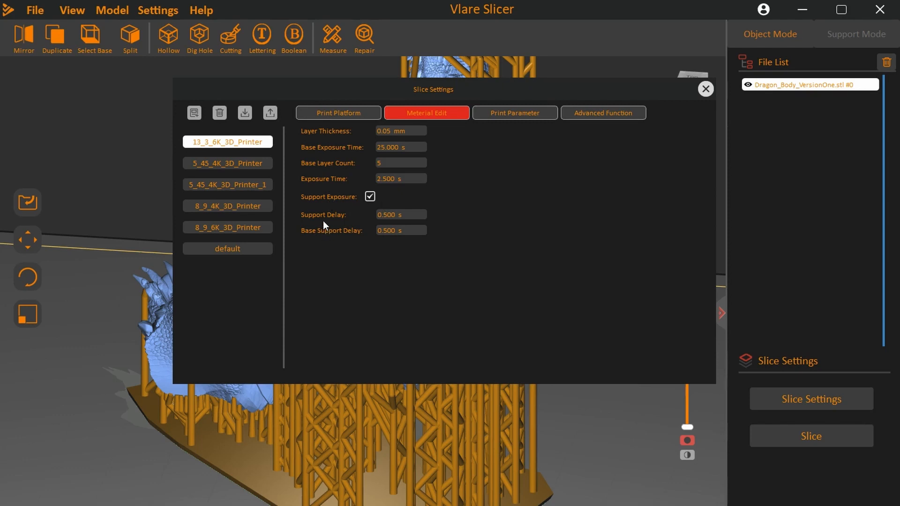
mouse_move(335, 240)
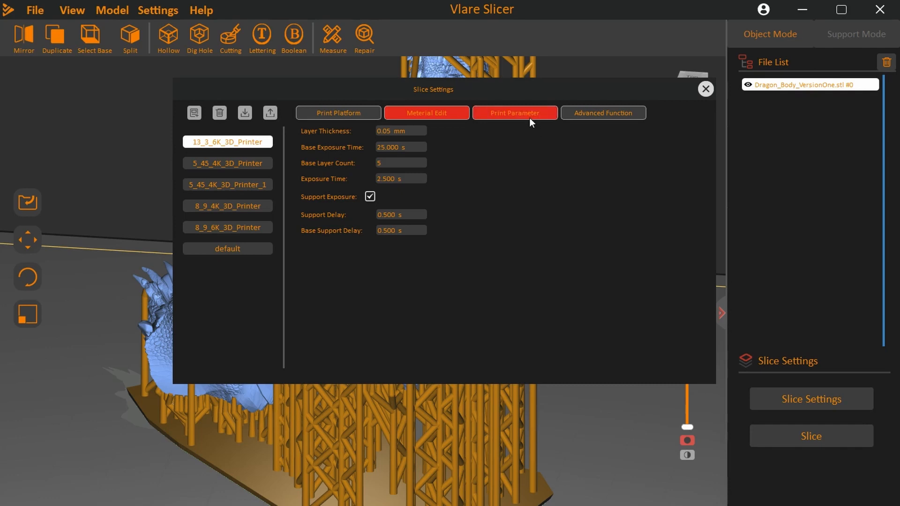
Step: Show Print Parameters: 7.5 mm lifting distance, 120 mm/min speed, 2.0 s delay
left_click(515, 113)
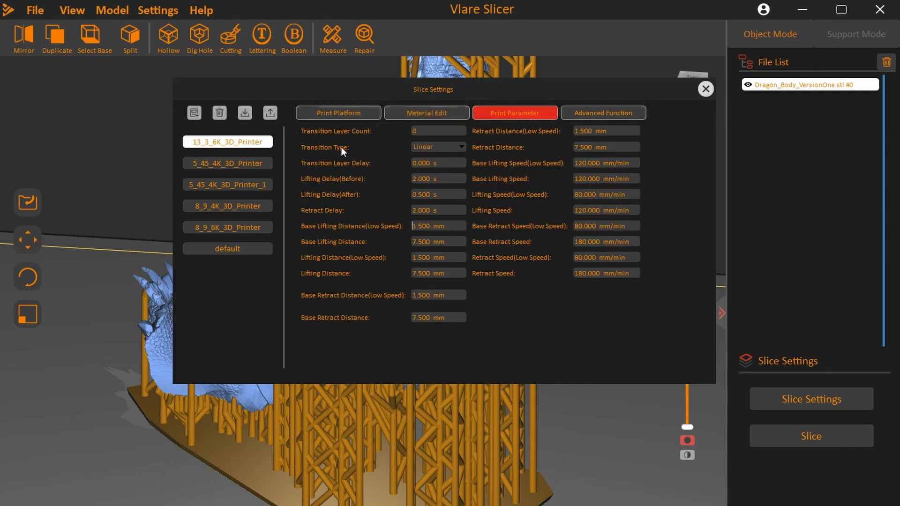
mouse_move(397, 158)
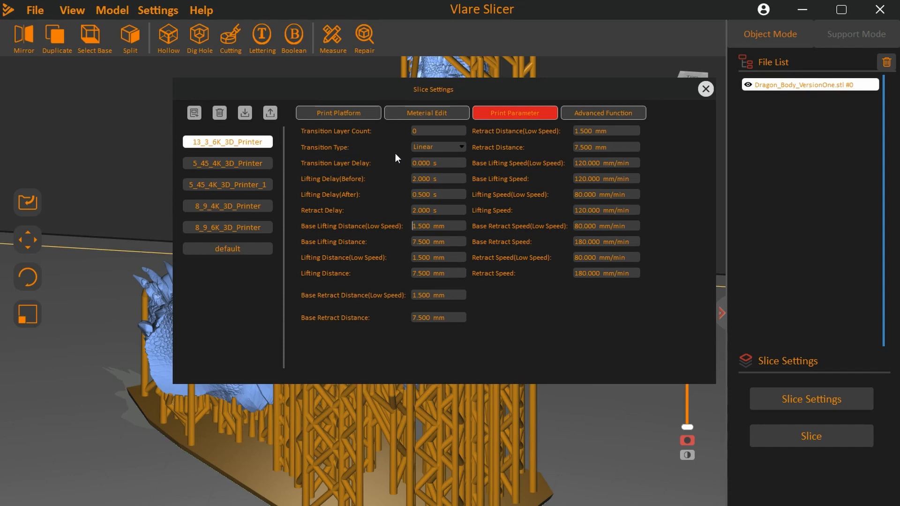
mouse_move(349, 191)
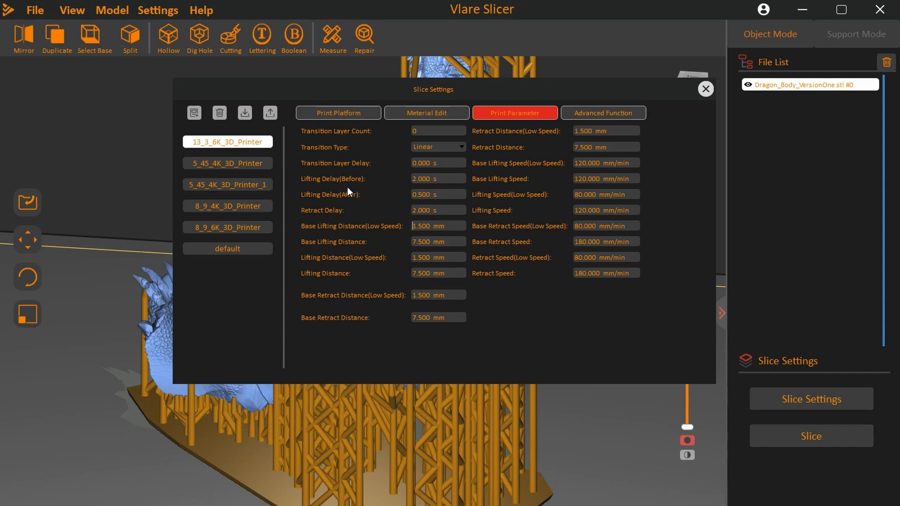
mouse_move(349, 192)
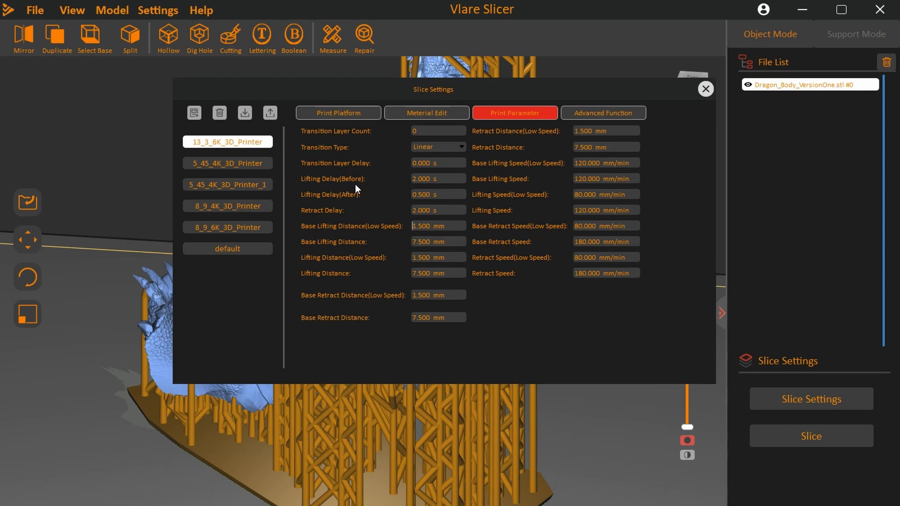
mouse_move(358, 201)
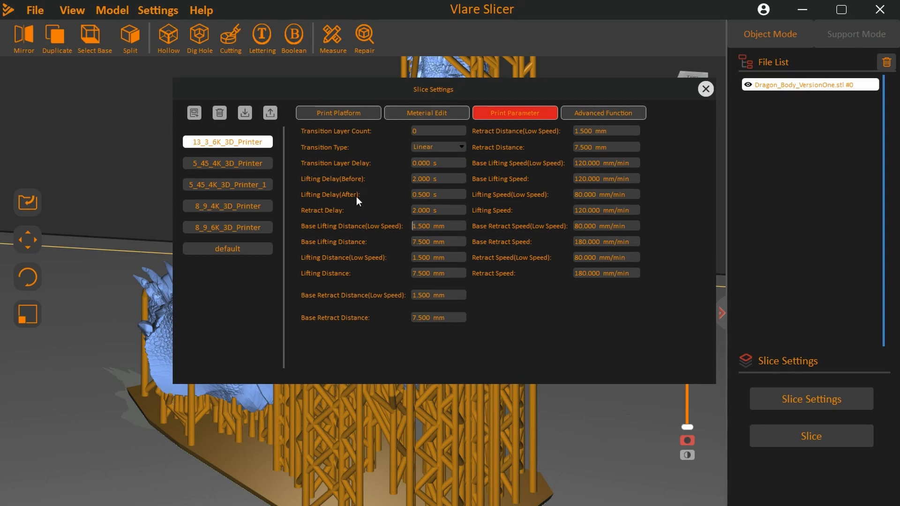
mouse_move(545, 184)
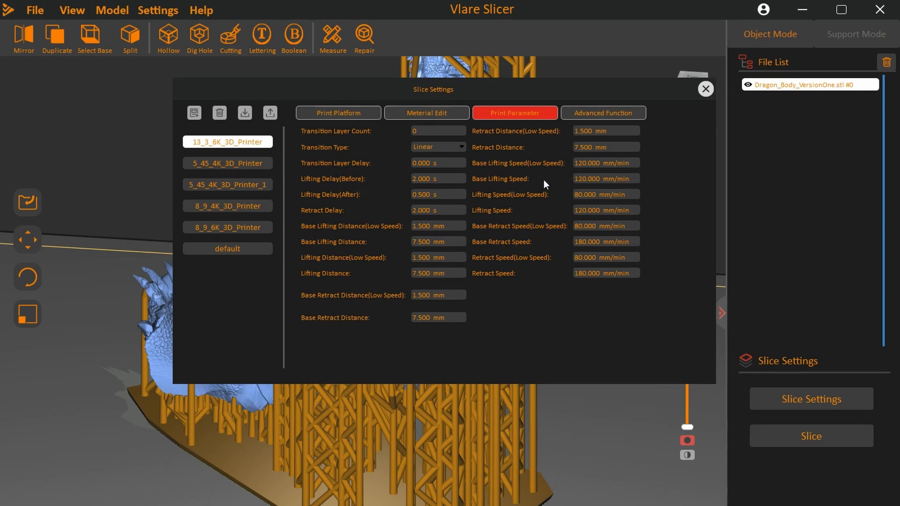
mouse_move(539, 223)
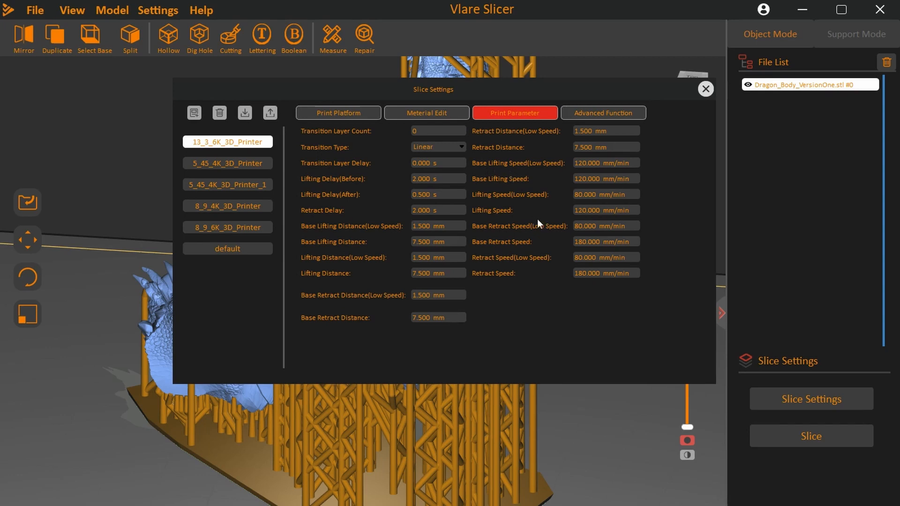
mouse_move(525, 322)
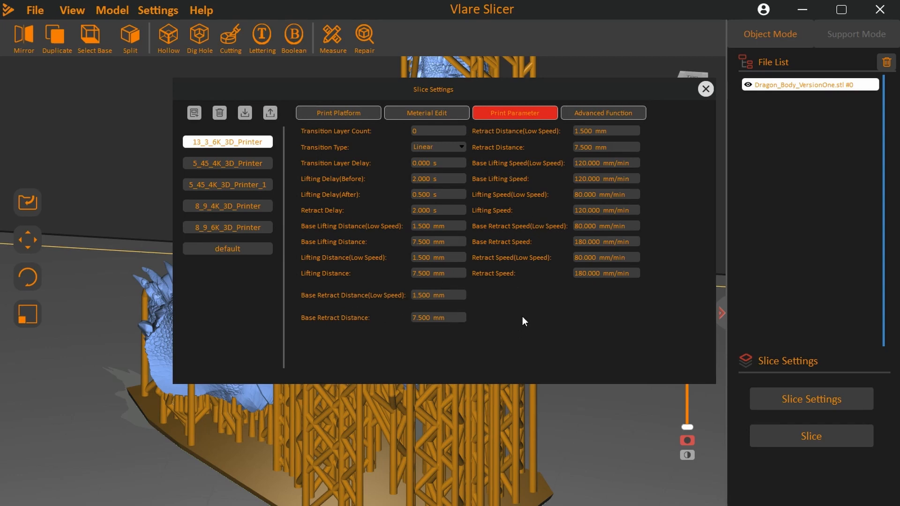
mouse_move(452, 221)
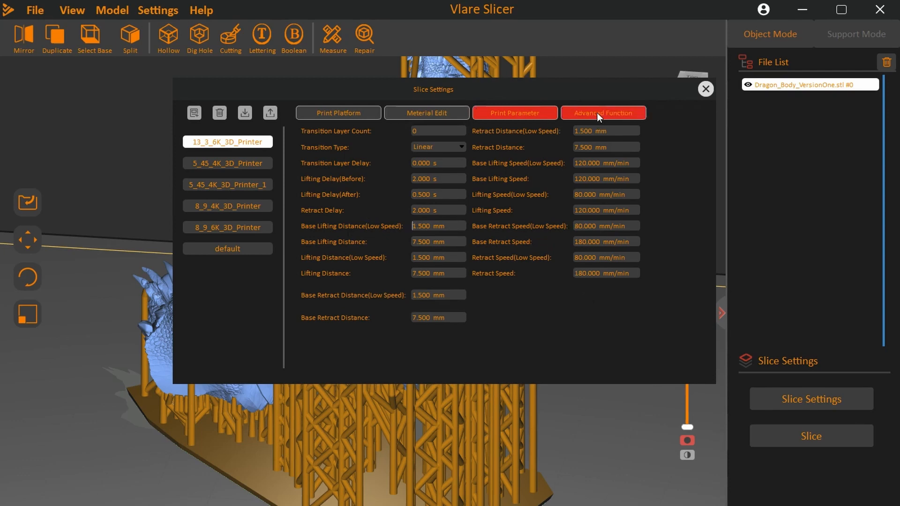
Step: Show the 13_3_6K_3D_Printer Advanced Function settings: 255 base/light PWM, anti-aliasing level 8
left_click(604, 113)
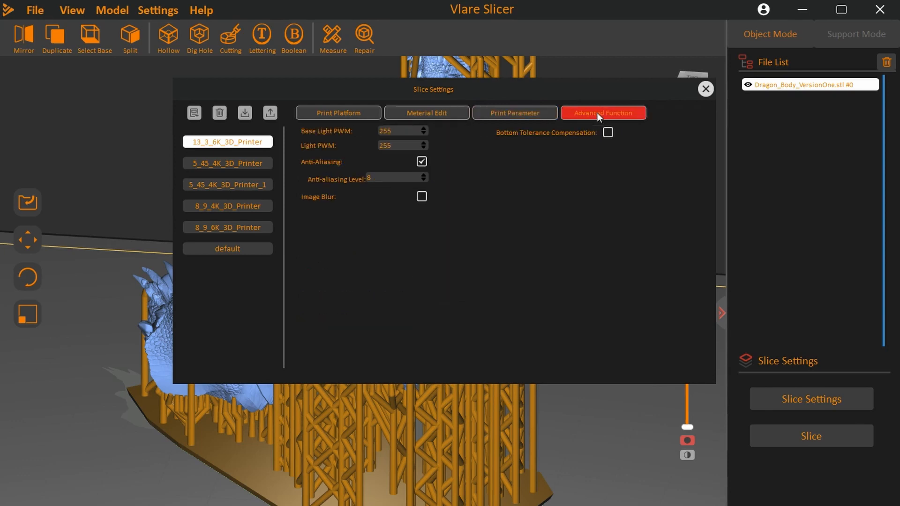
mouse_move(541, 136)
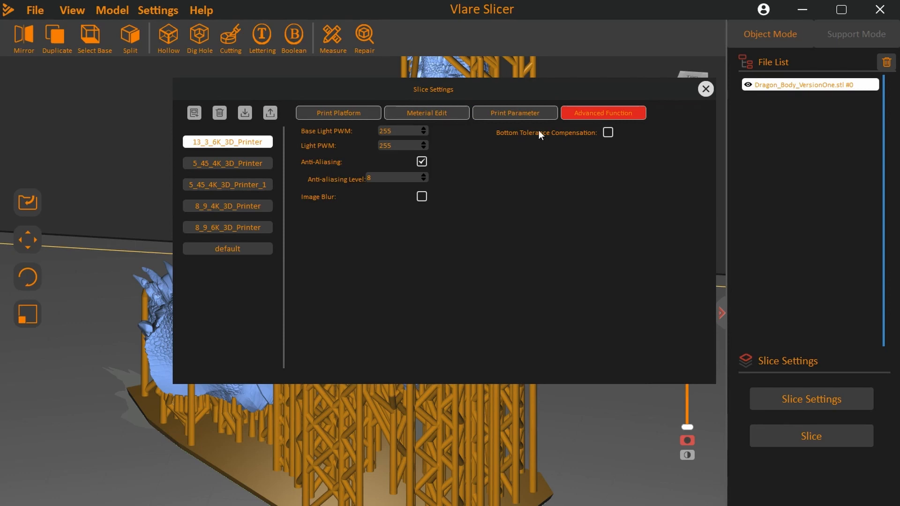
mouse_move(325, 155)
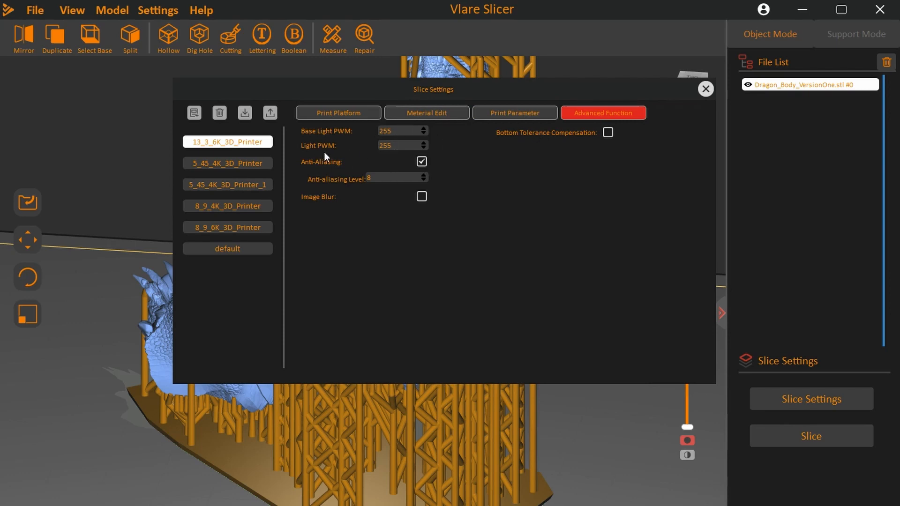
mouse_move(360, 108)
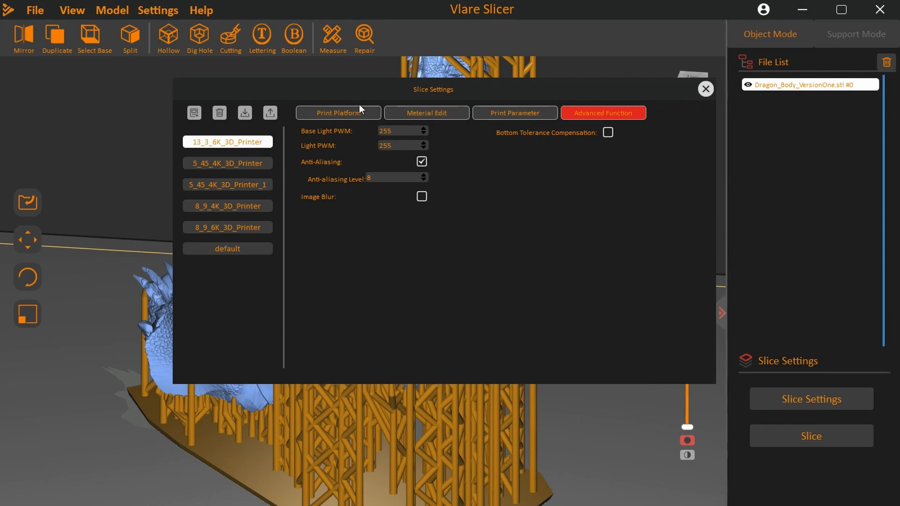
mouse_move(326, 214)
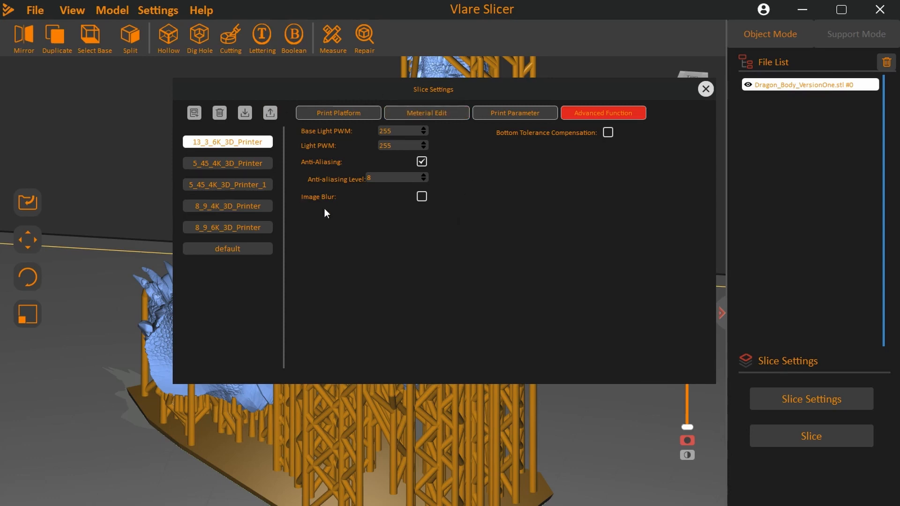
mouse_move(448, 229)
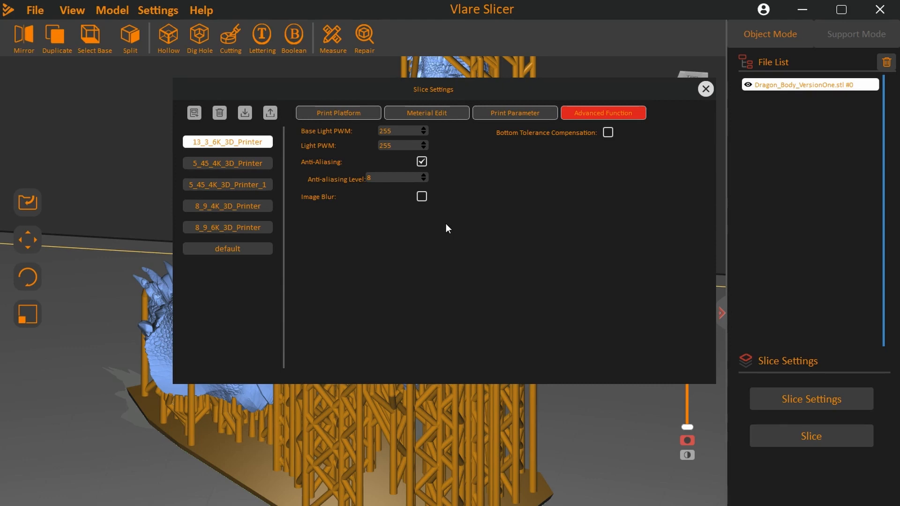
mouse_move(349, 129)
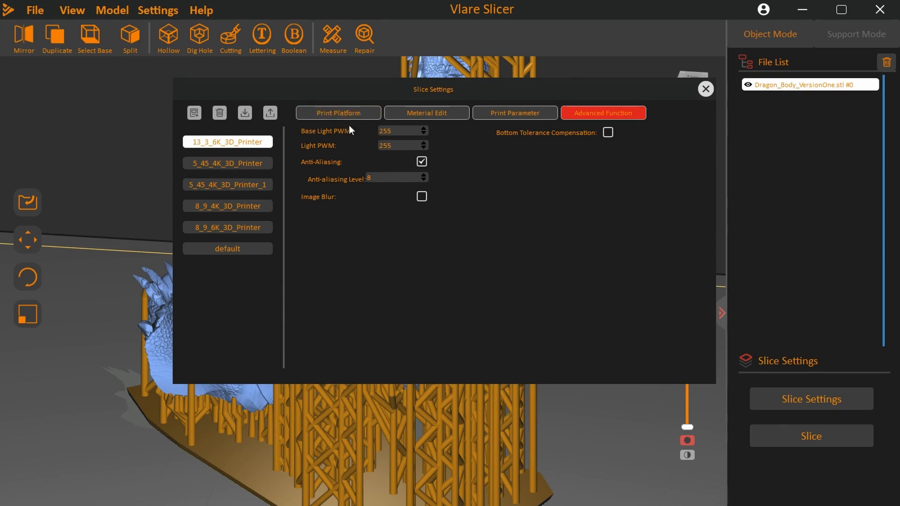
mouse_move(367, 141)
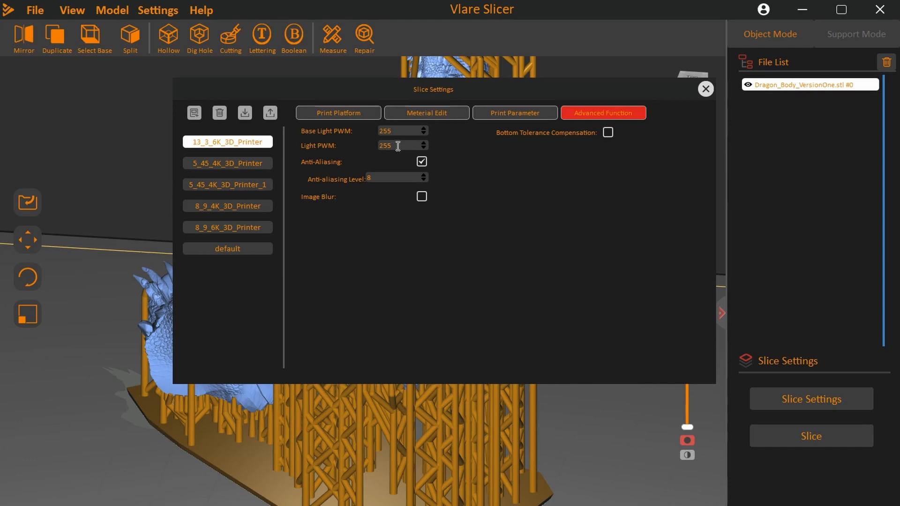
mouse_move(344, 174)
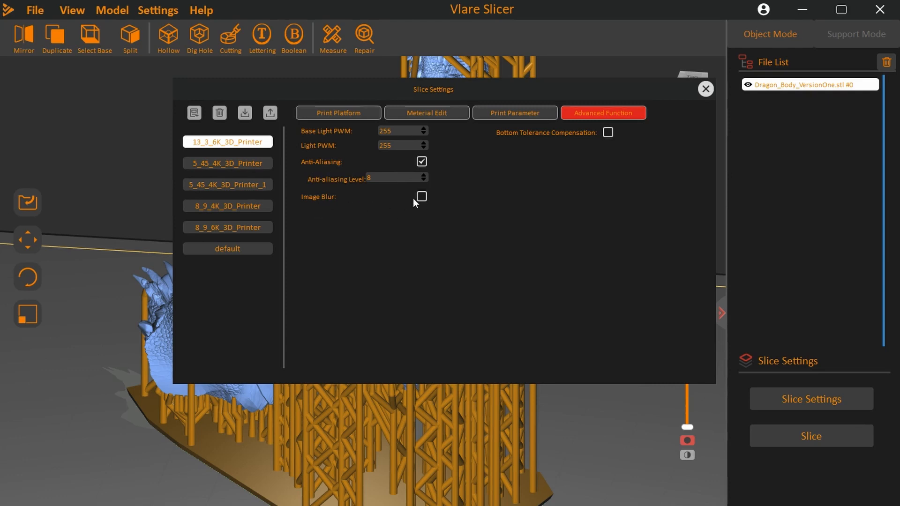
mouse_move(609, 133)
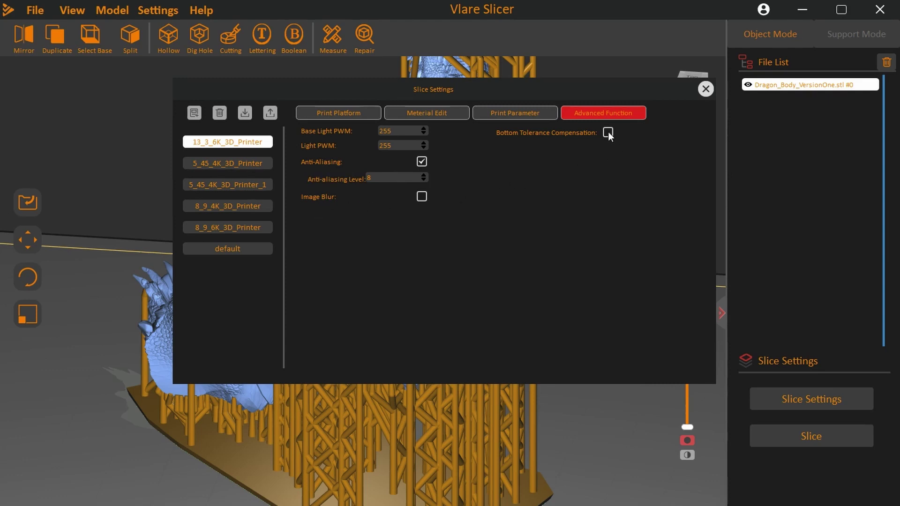
Step: Turn on Bottom Tolerance Compensation, leaving inner and outer values at 0.000 mm
left_click(608, 133)
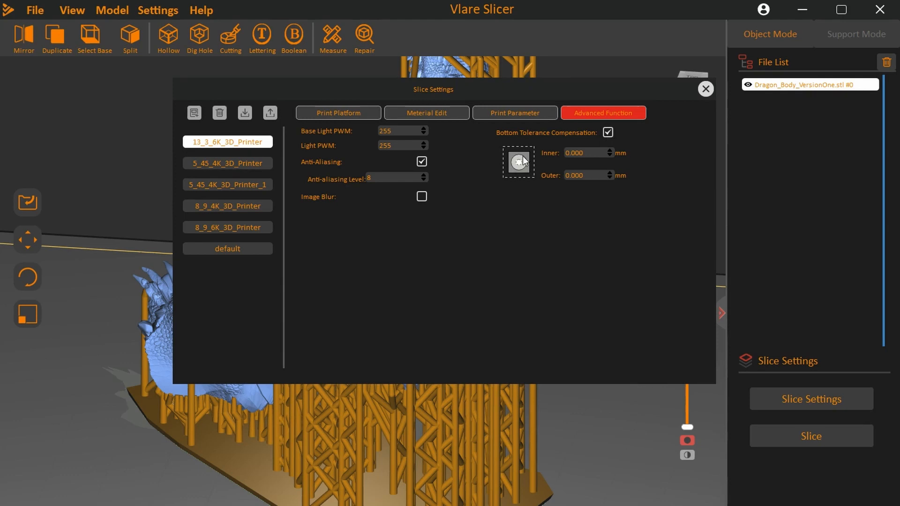
mouse_move(593, 153)
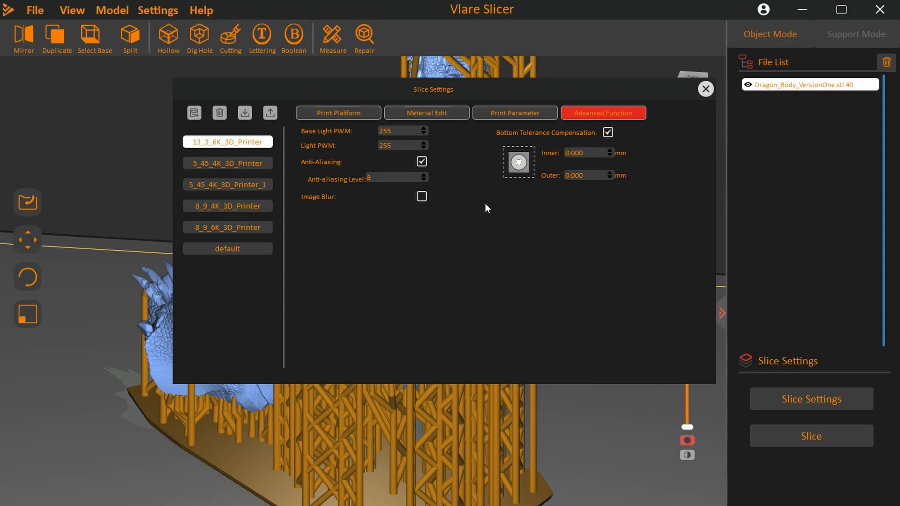
mouse_move(246, 130)
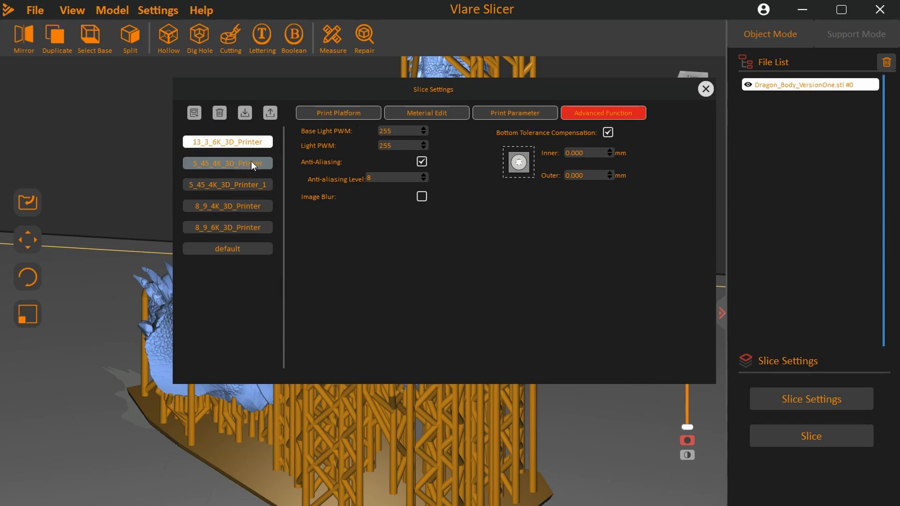
Step: Select and delete the 5_45_4K_3D_Printer_1 profile from the Slice Settings list
left_click(608, 133)
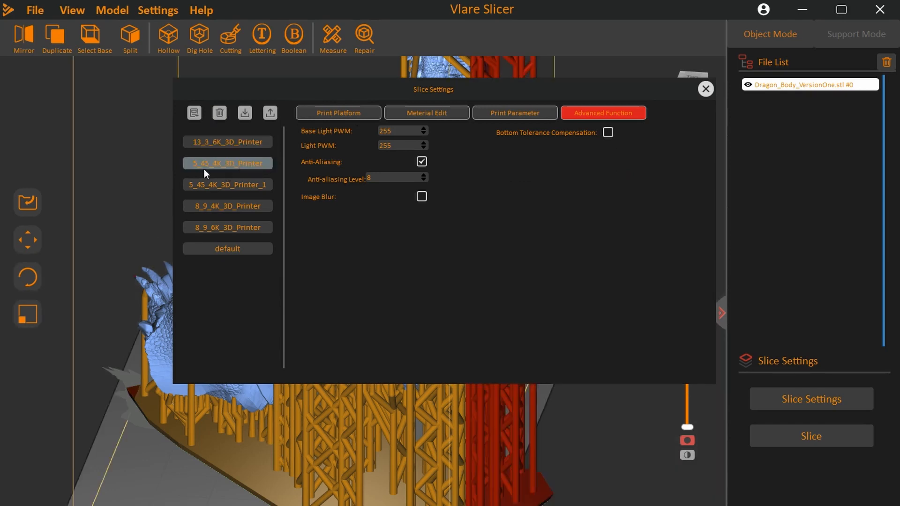
left_click(227, 163)
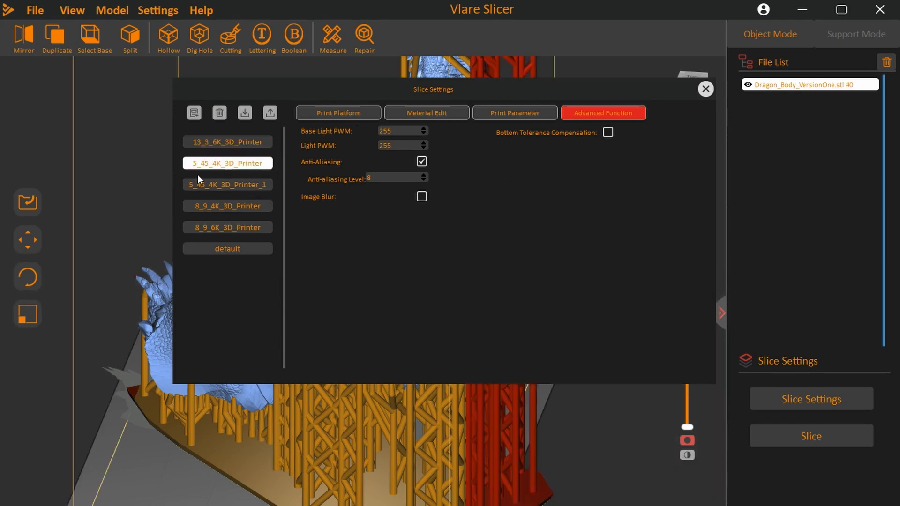
mouse_move(267, 203)
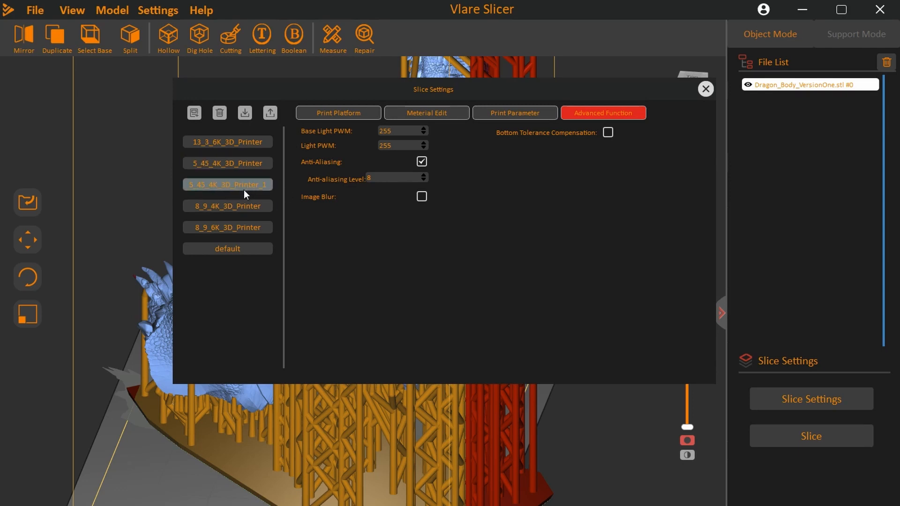
left_click(228, 164)
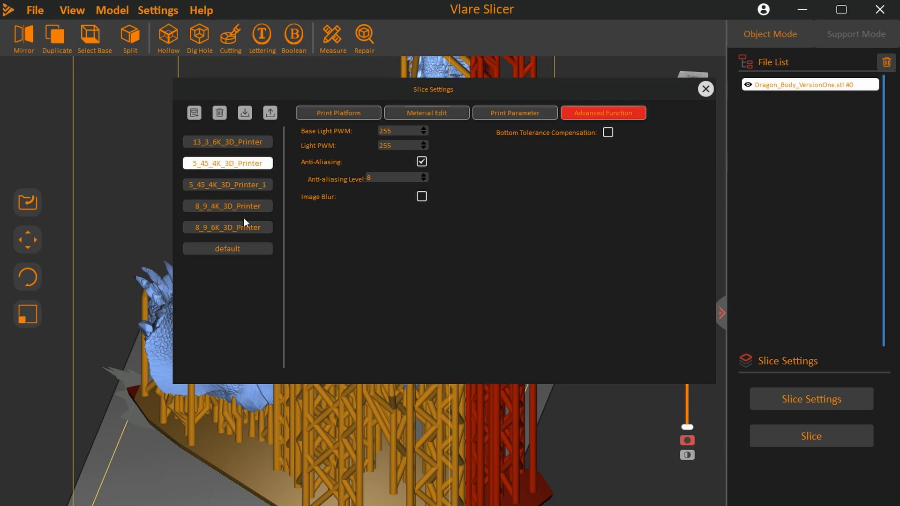
mouse_move(151, 204)
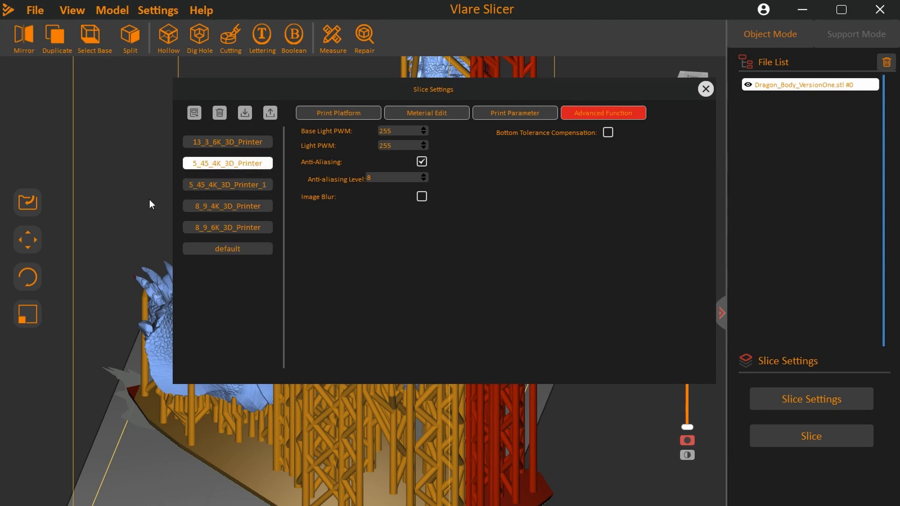
mouse_move(222, 151)
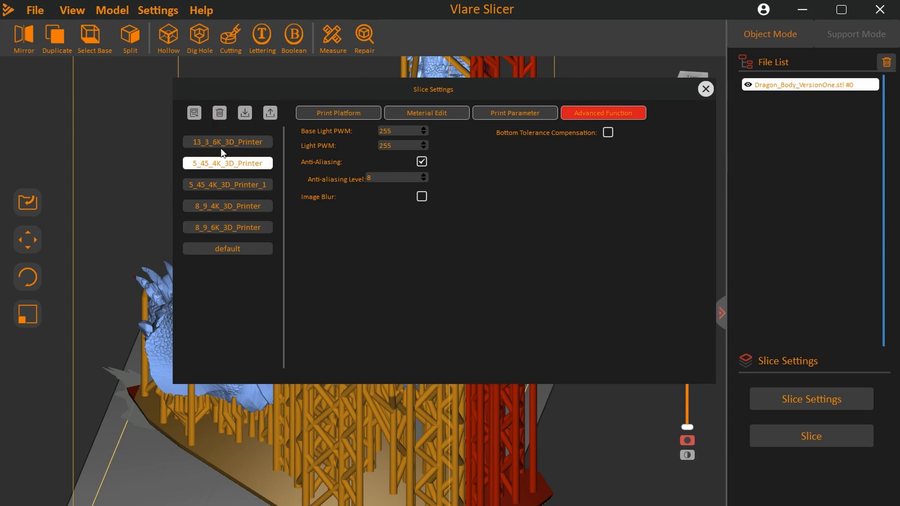
left_click(227, 185)
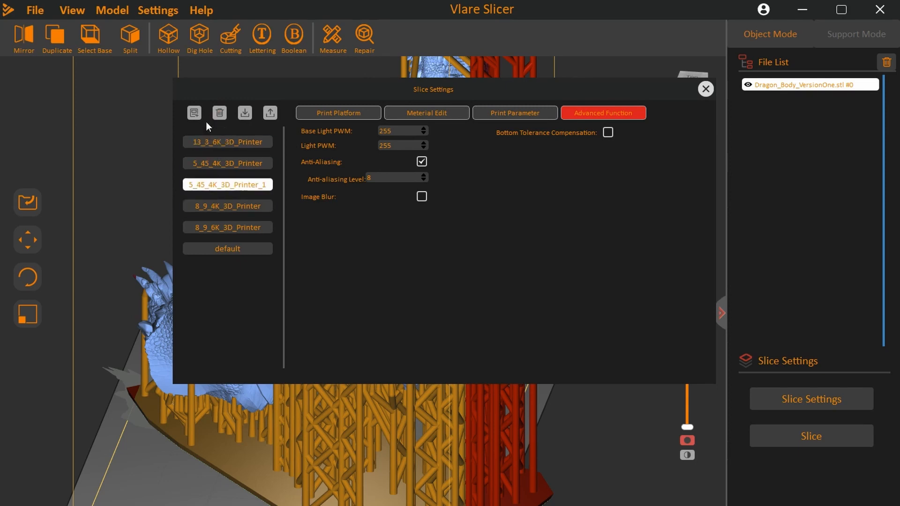
left_click(219, 113)
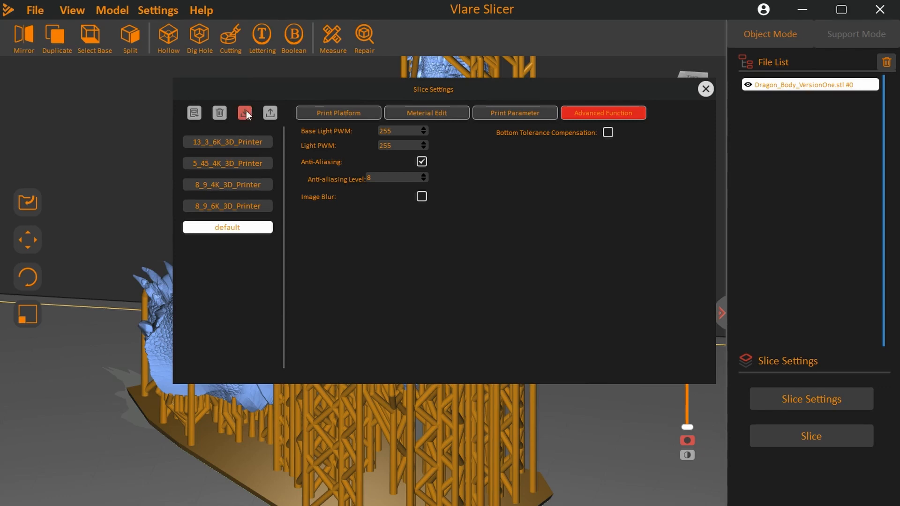
left_click(244, 112)
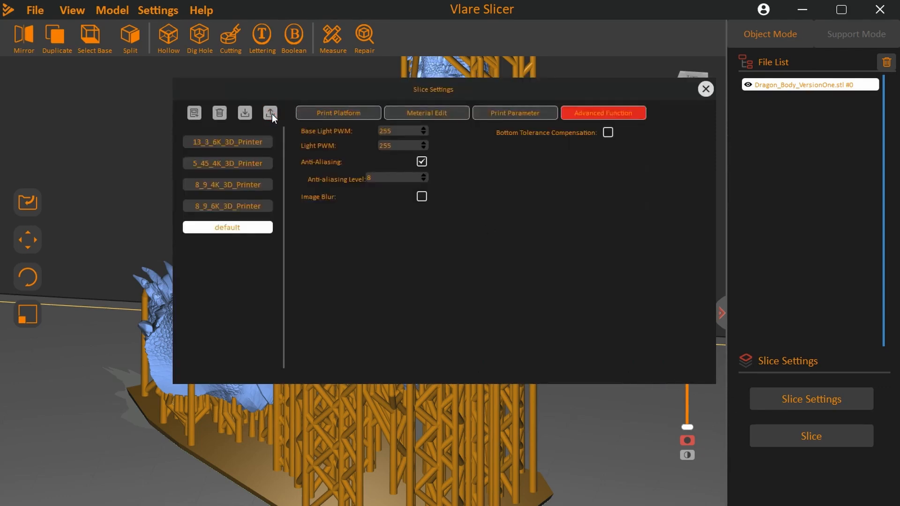
left_click(269, 113)
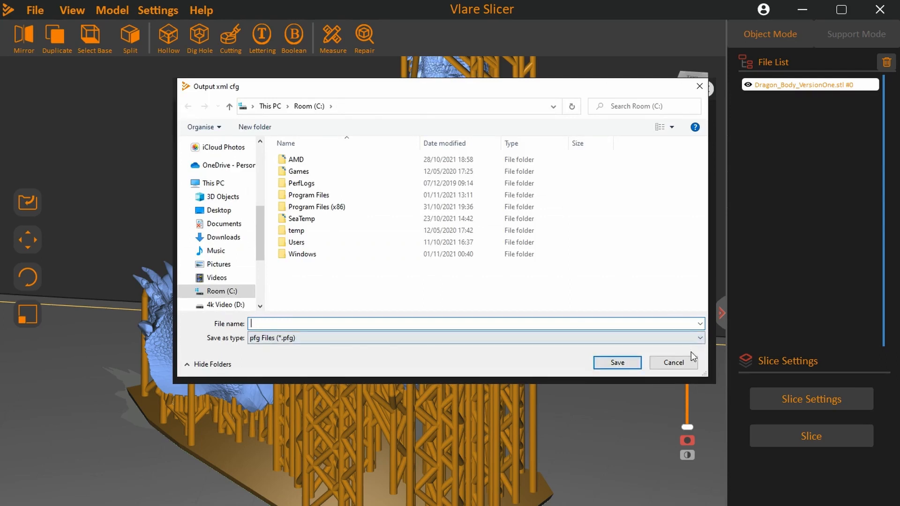
left_click(674, 362)
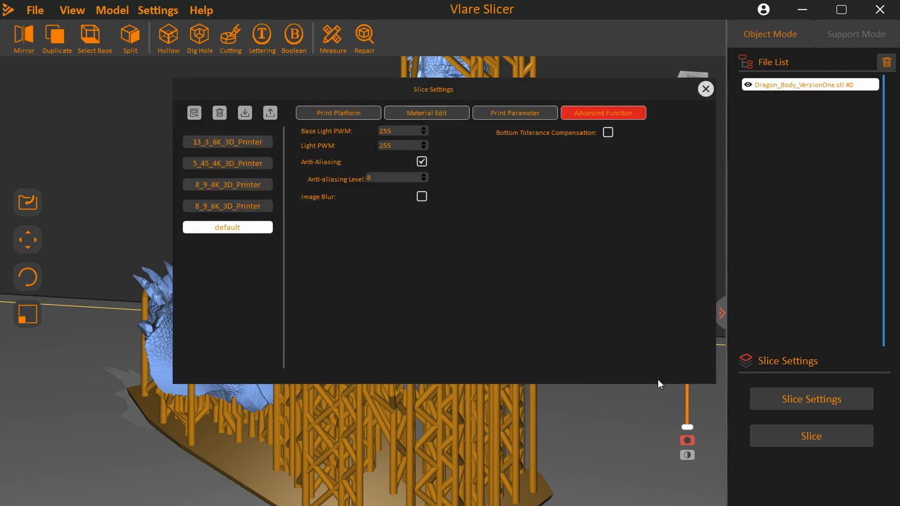
mouse_move(544, 265)
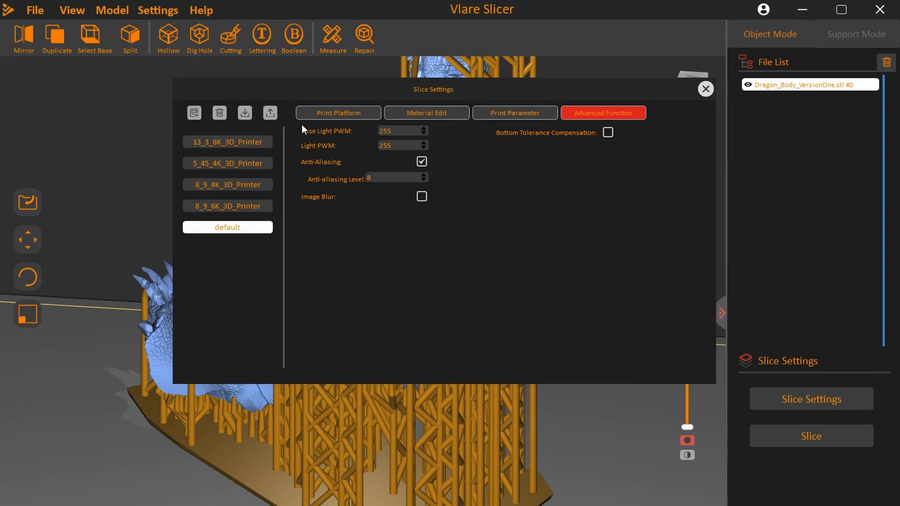
left_click(705, 89)
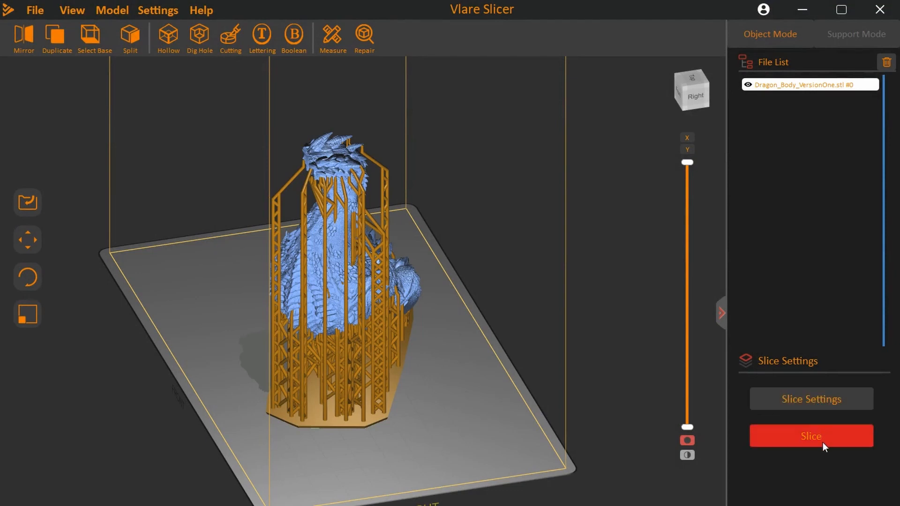
Step: Slice the supported dragon body to get the layer preview with exposure, lift and speed values
left_click(811, 436)
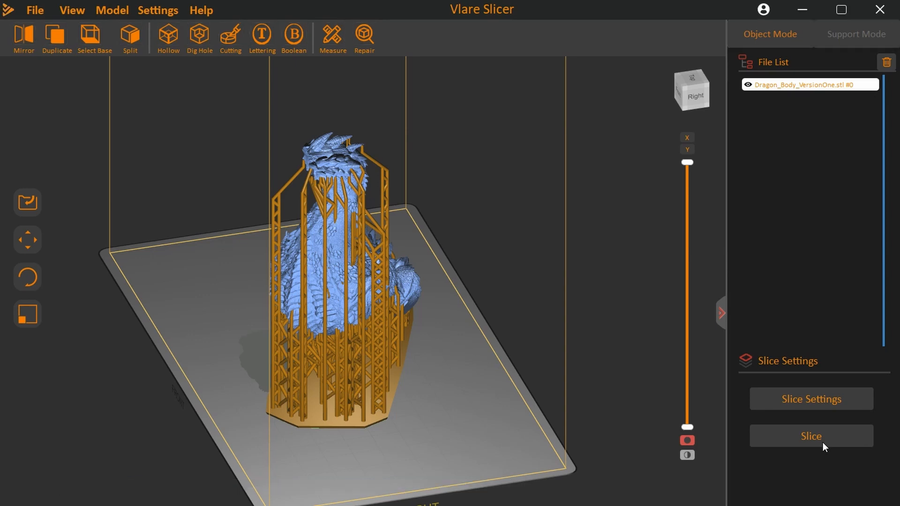
left_click(812, 435)
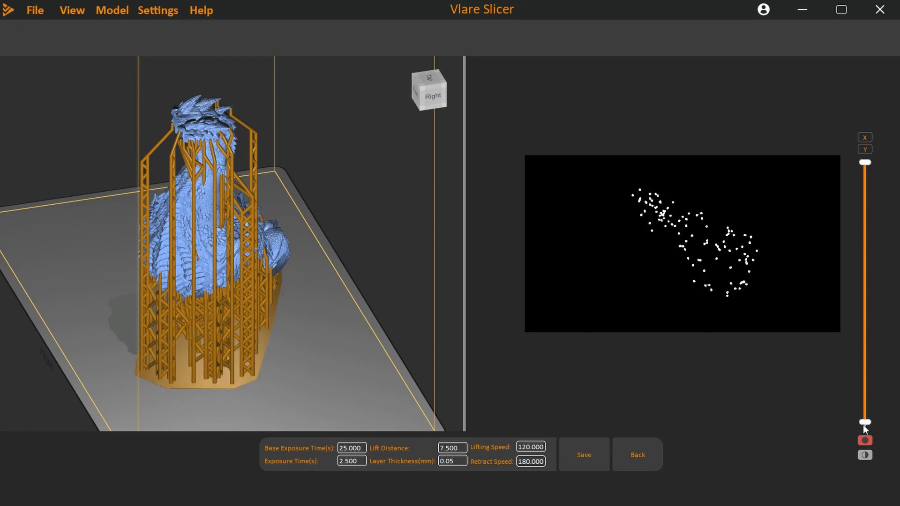
Step: Scrub the layer slider from raft layers up through the dragon body, orbiting to view from above
left_click_drag(866, 423, 865, 417)
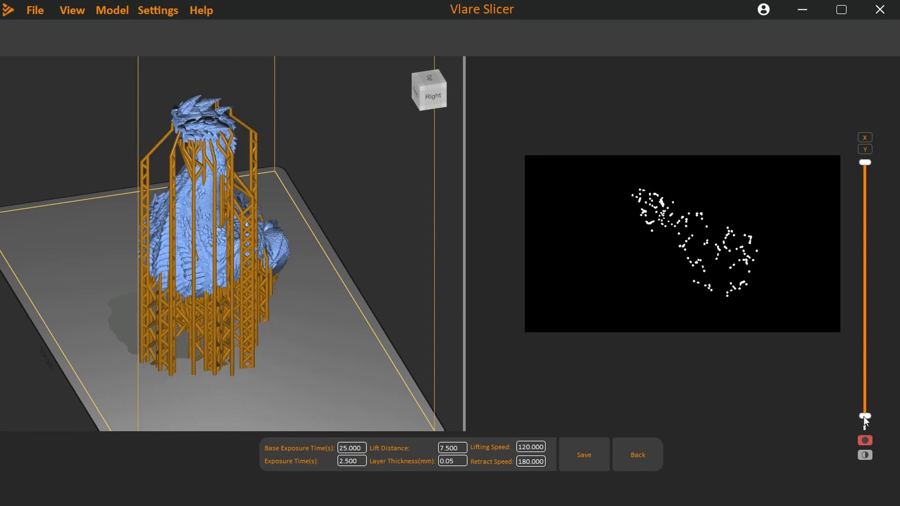
left_click_drag(865, 419, 865, 401)
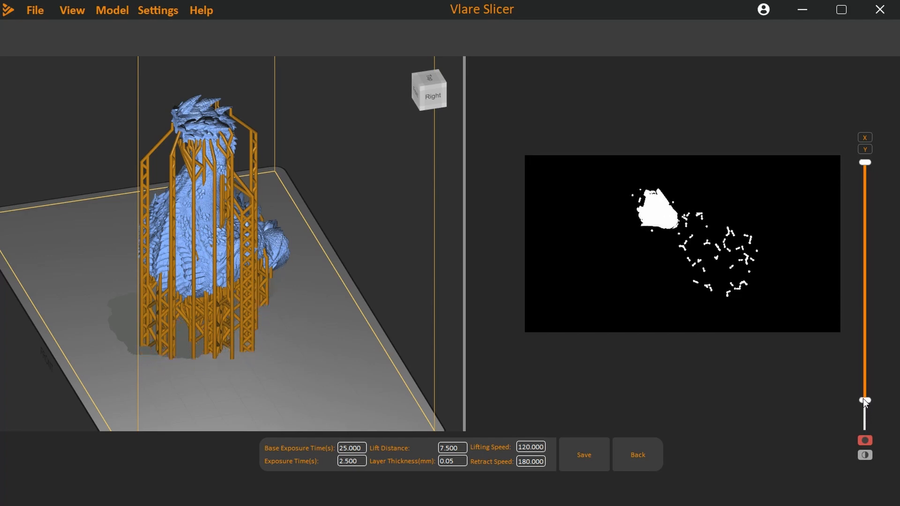
left_click_drag(865, 401, 865, 388)
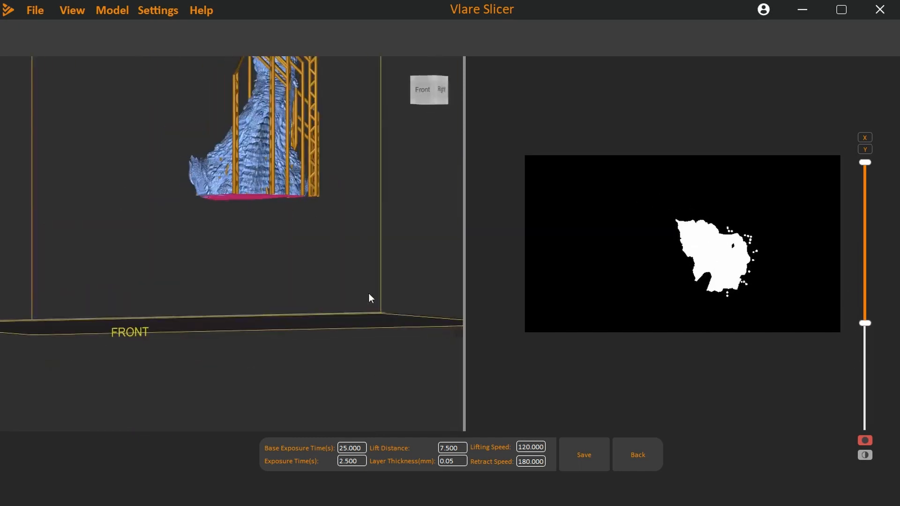
left_click_drag(369, 298, 367, 259)
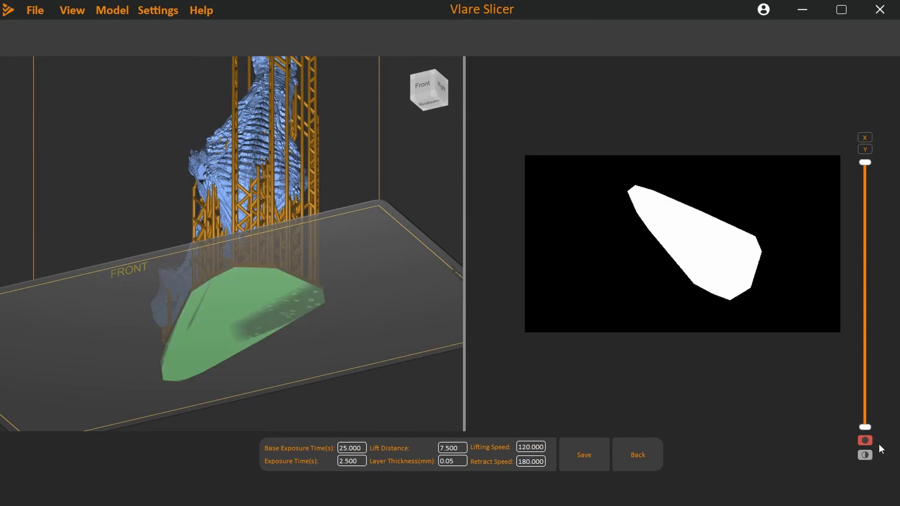
left_click_drag(864, 162, 864, 320)
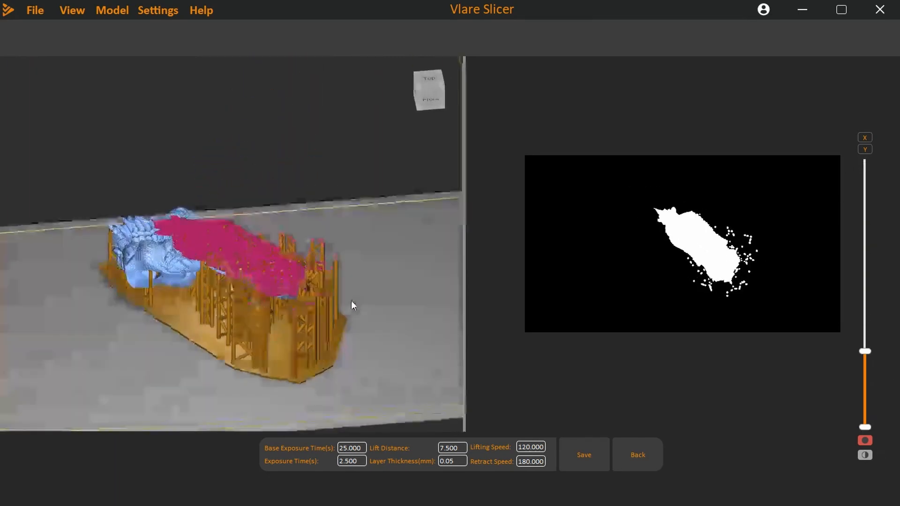
left_click_drag(864, 351, 865, 353)
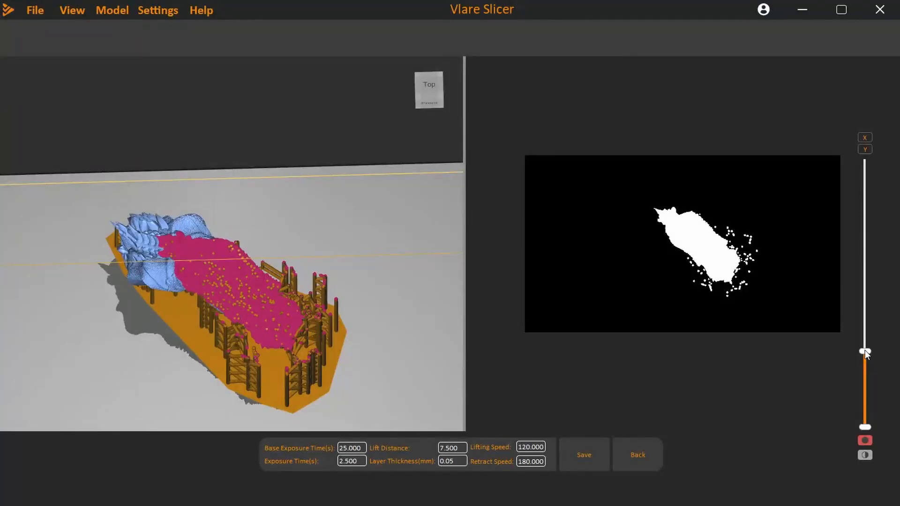
left_click_drag(865, 353, 864, 302)
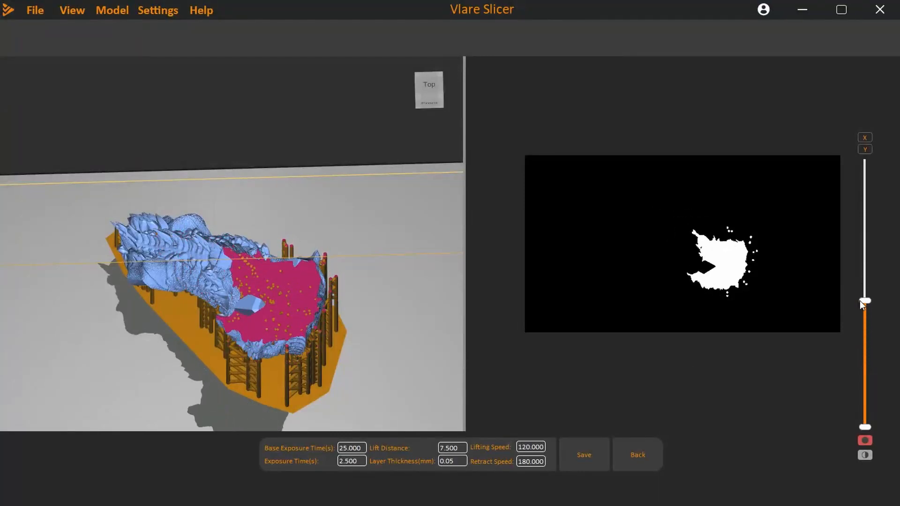
left_click_drag(864, 302, 865, 283)
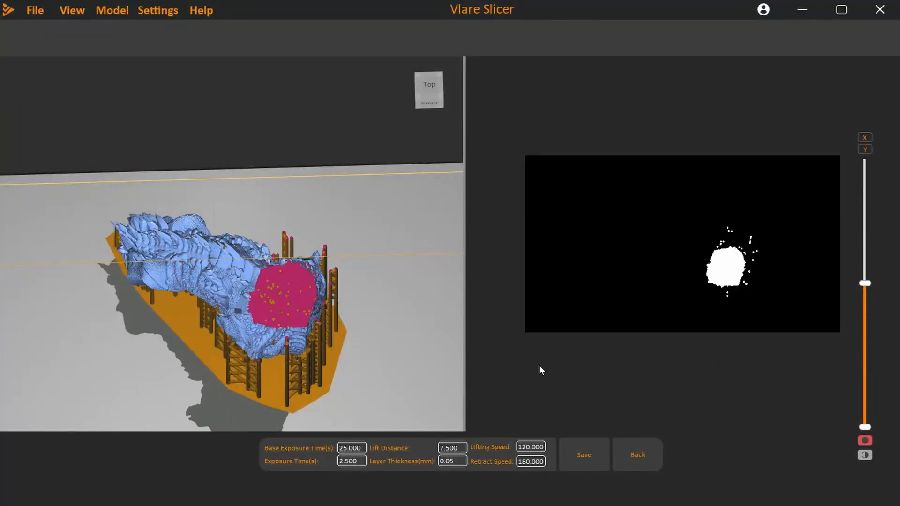